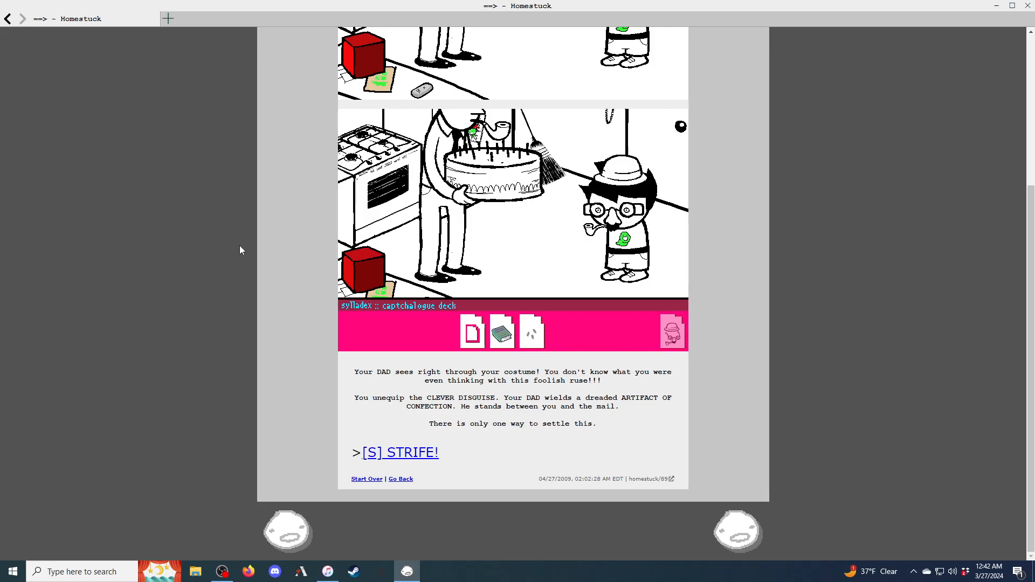
# Fight Dad in the STRIFE! animation with AGGRIEVE and ABJURE, reaching page 91
pyautogui.click(400, 452)
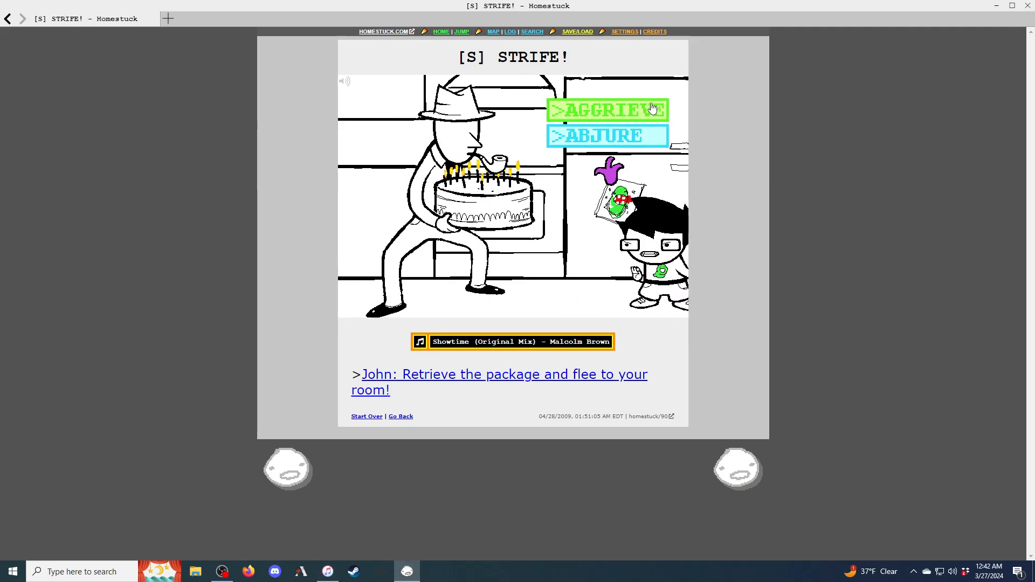
pyautogui.click(605, 109)
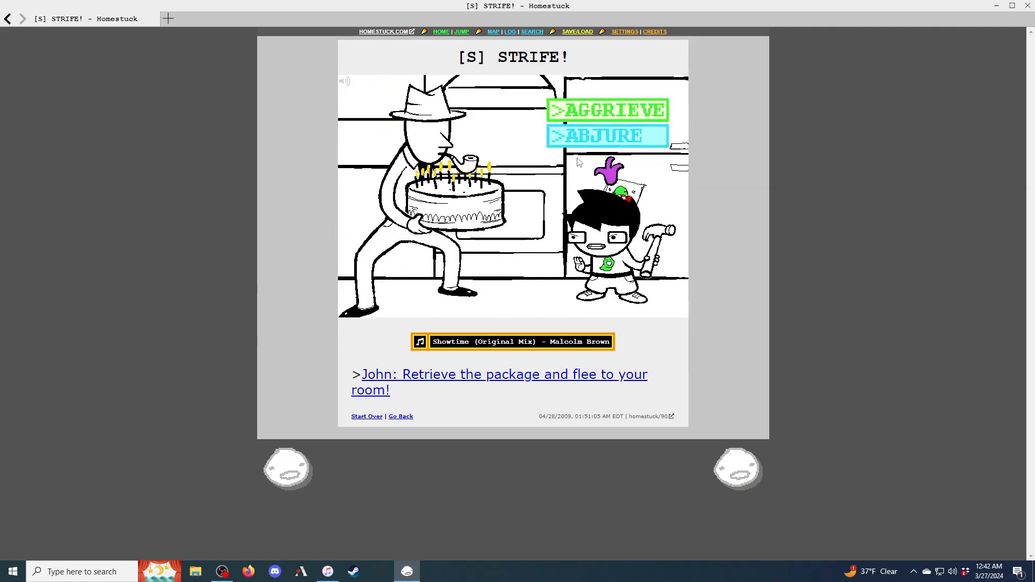
pyautogui.click(605, 110)
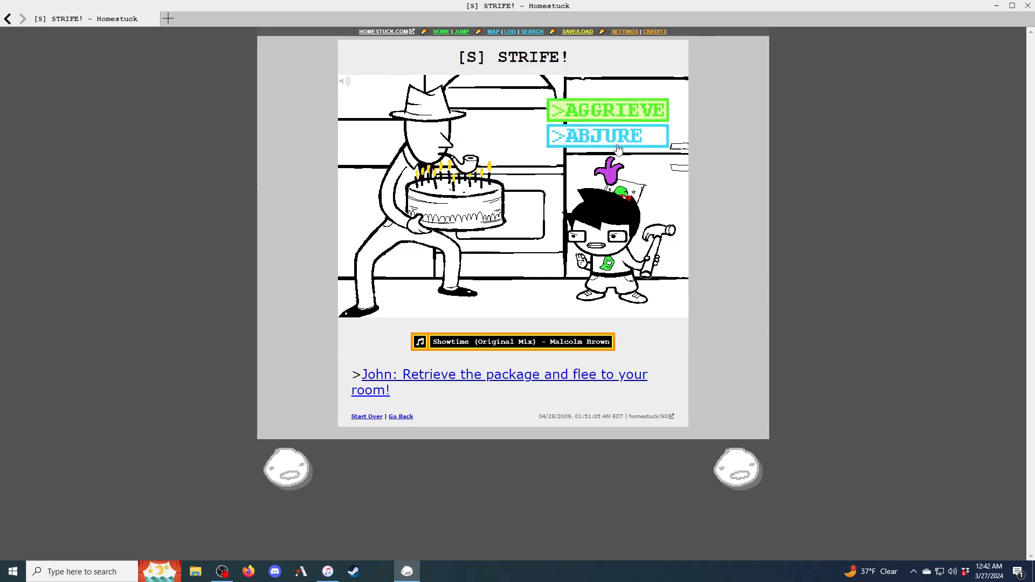
pyautogui.click(606, 110)
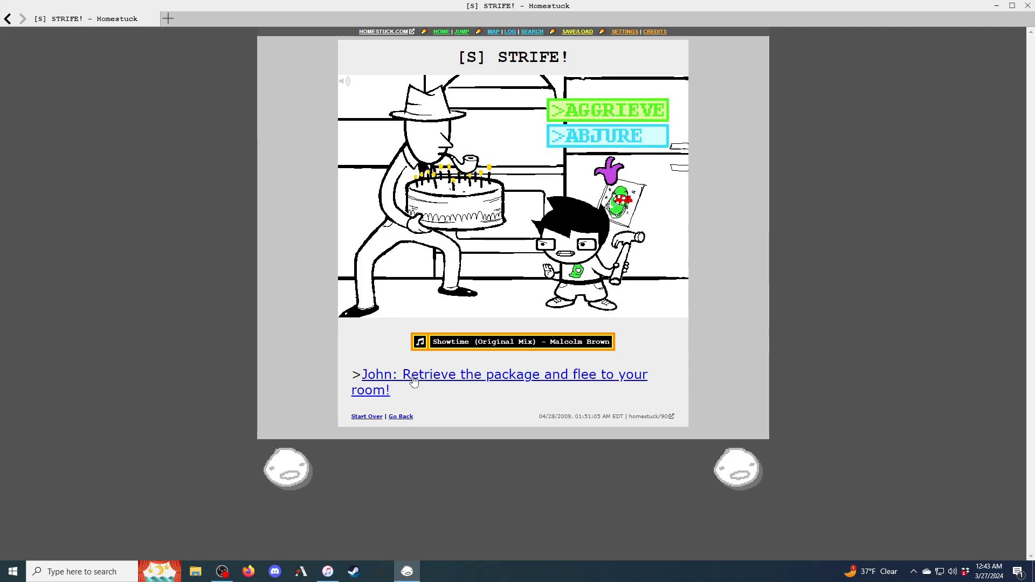
pyautogui.click(414, 379)
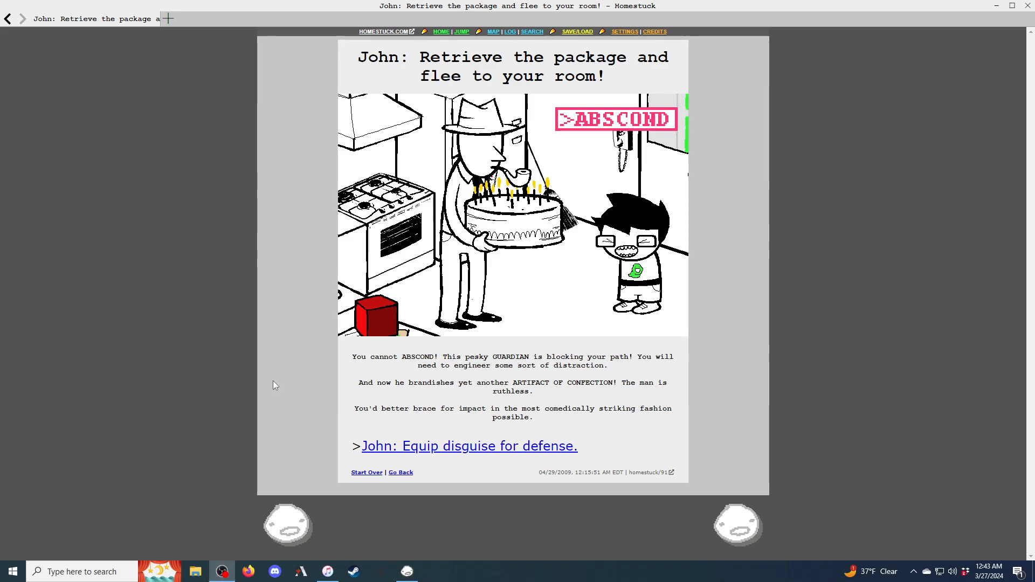
# Read on through equipping the disguise and captchaloguing the pie tin to Take the cake!
pyautogui.click(468, 446)
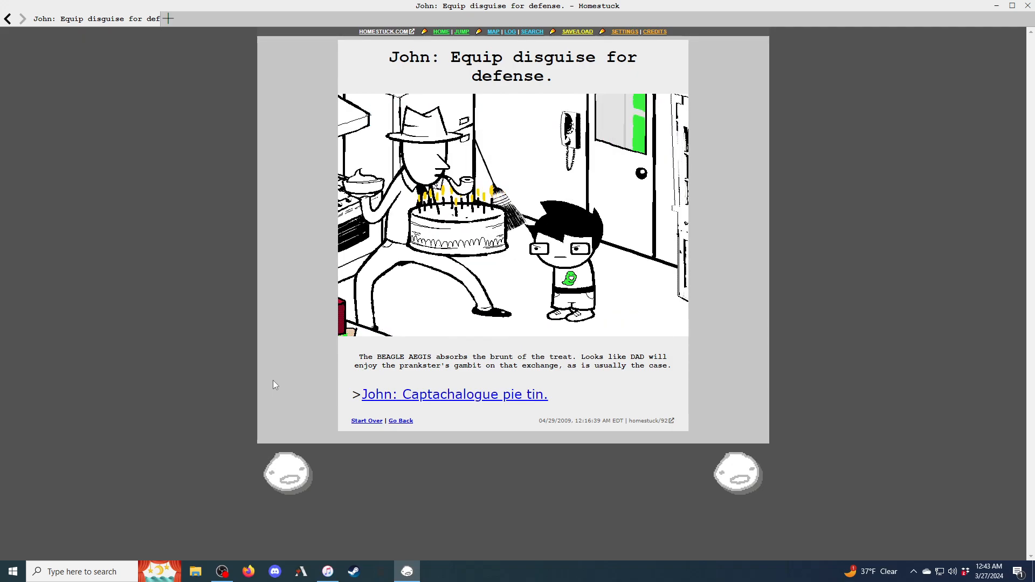
pyautogui.click(454, 394)
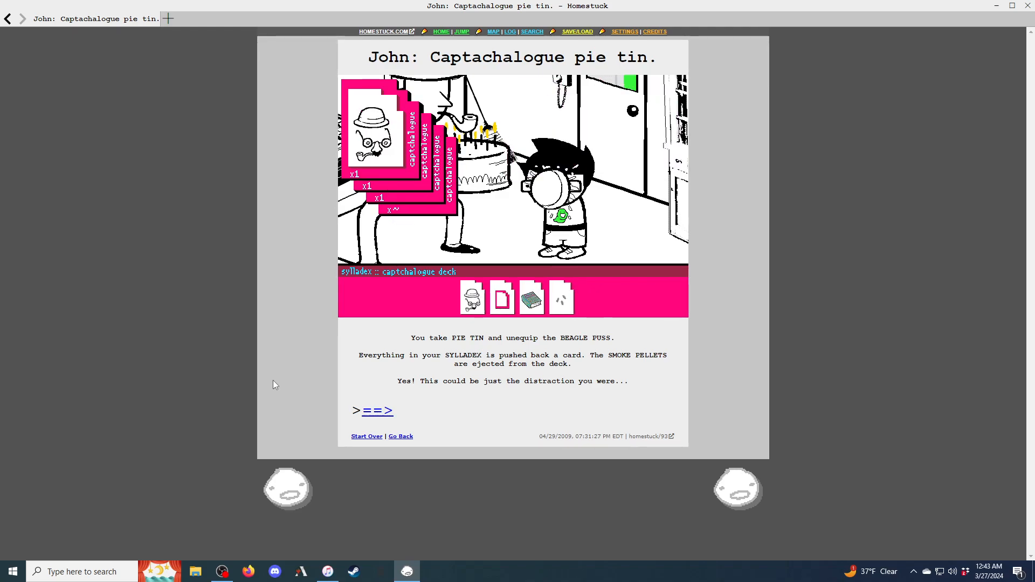
pyautogui.click(378, 409)
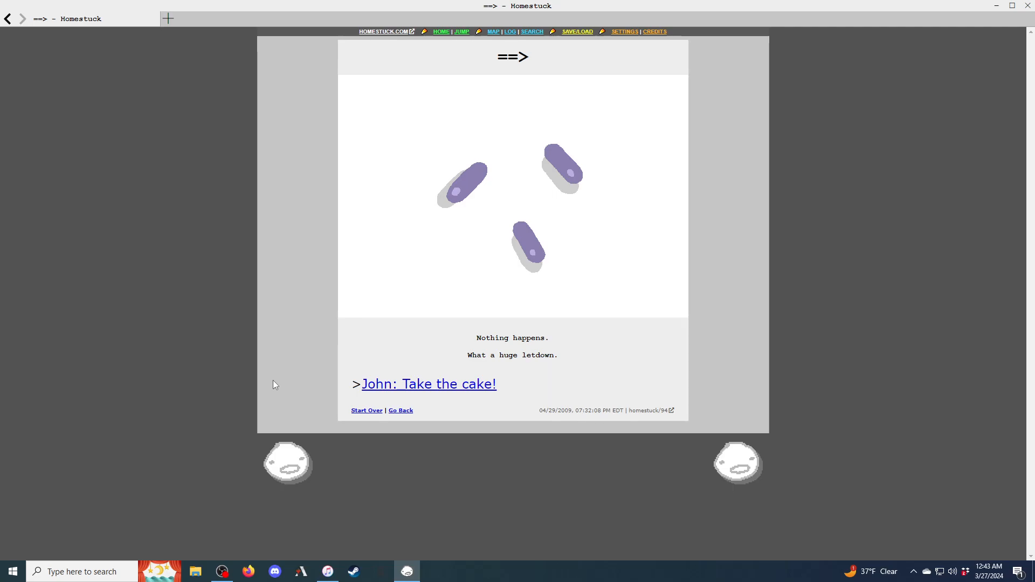
pyautogui.click(428, 385)
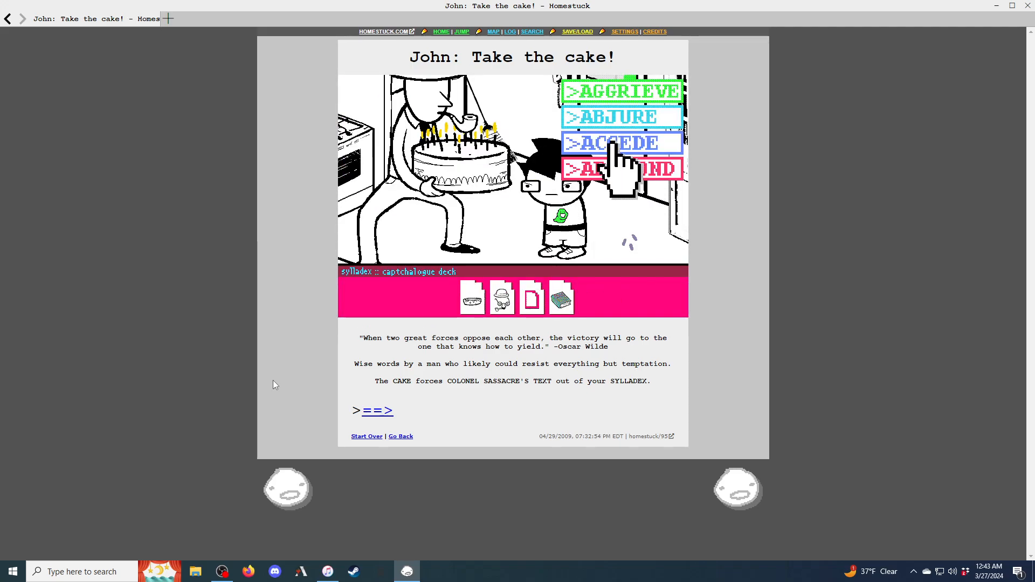
# Choose ACCEDE in the cake animation and advance to Colonel Sassacre's book page
pyautogui.click(620, 143)
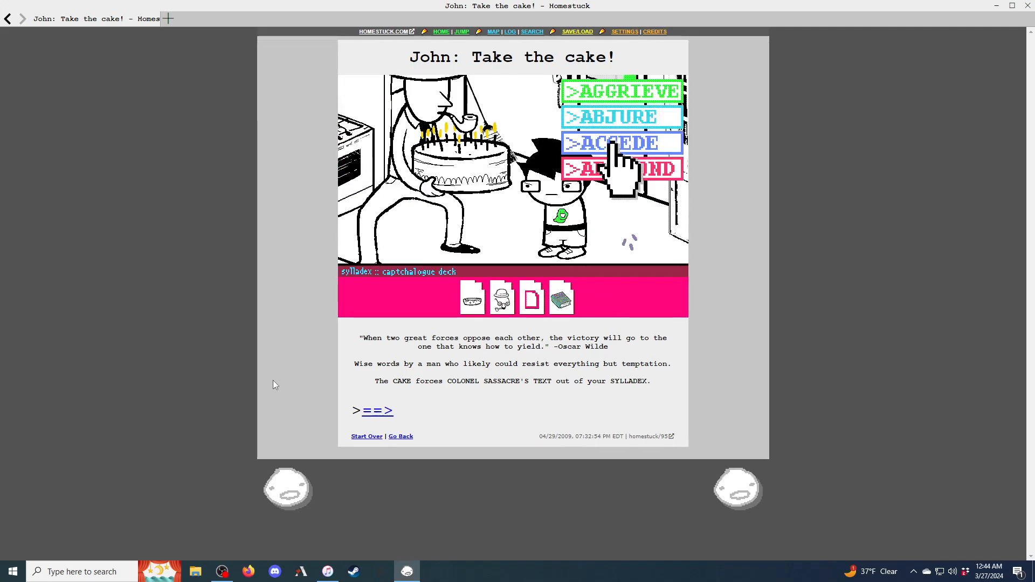
pyautogui.click(620, 142)
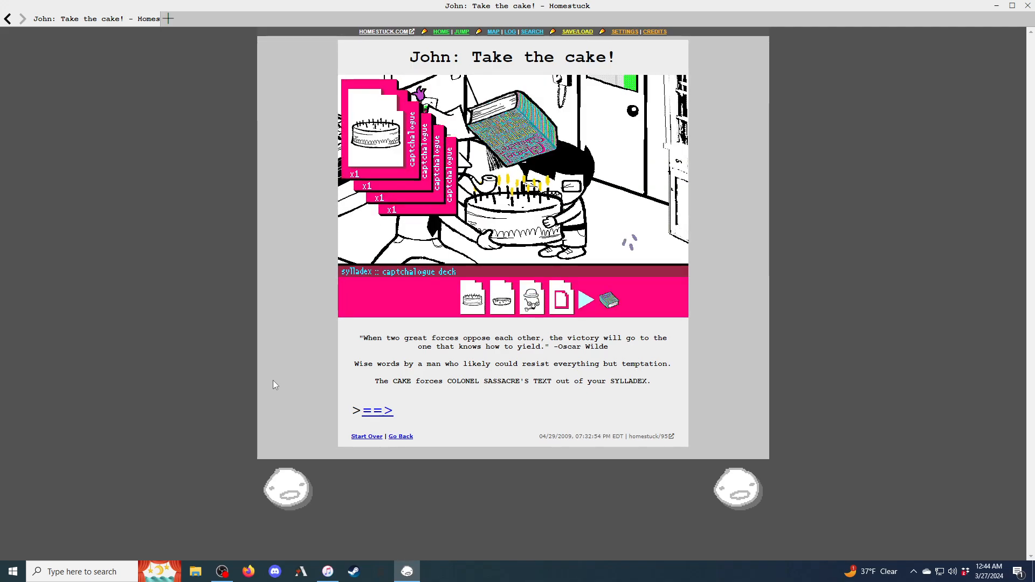
pyautogui.click(377, 411)
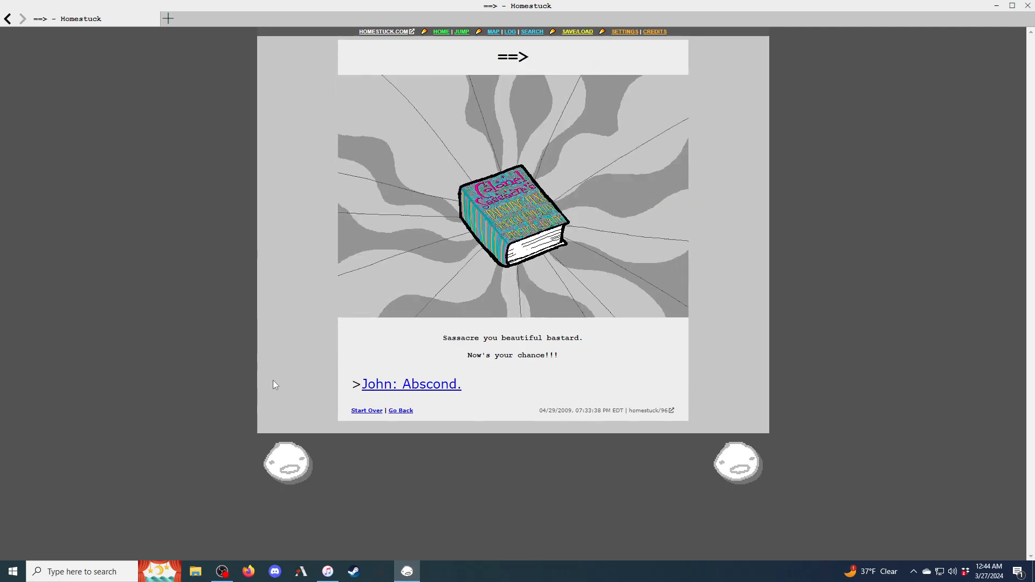
# Follow John absconding and taking the PDA, package and envelope
pyautogui.click(411, 383)
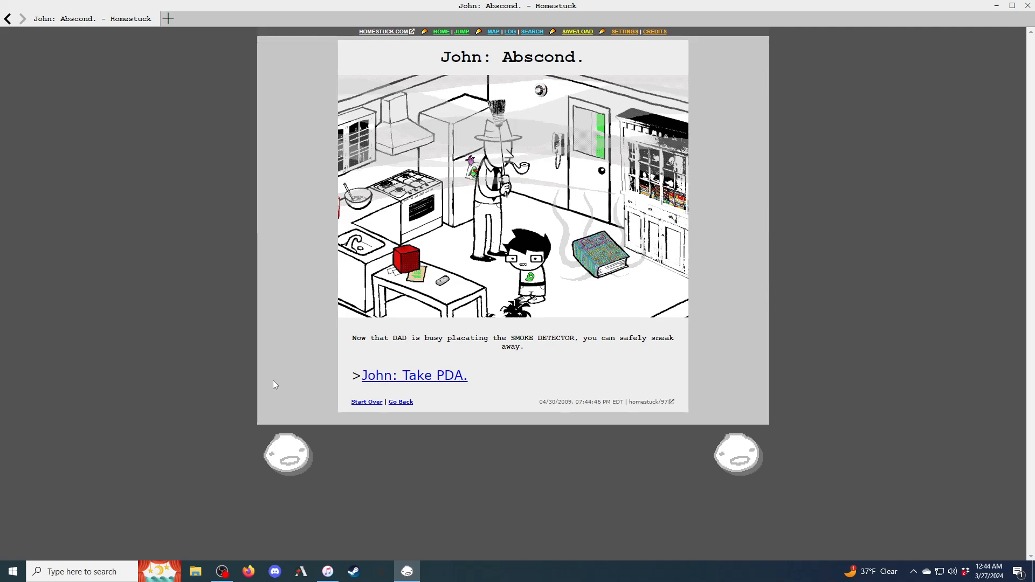
pyautogui.click(414, 375)
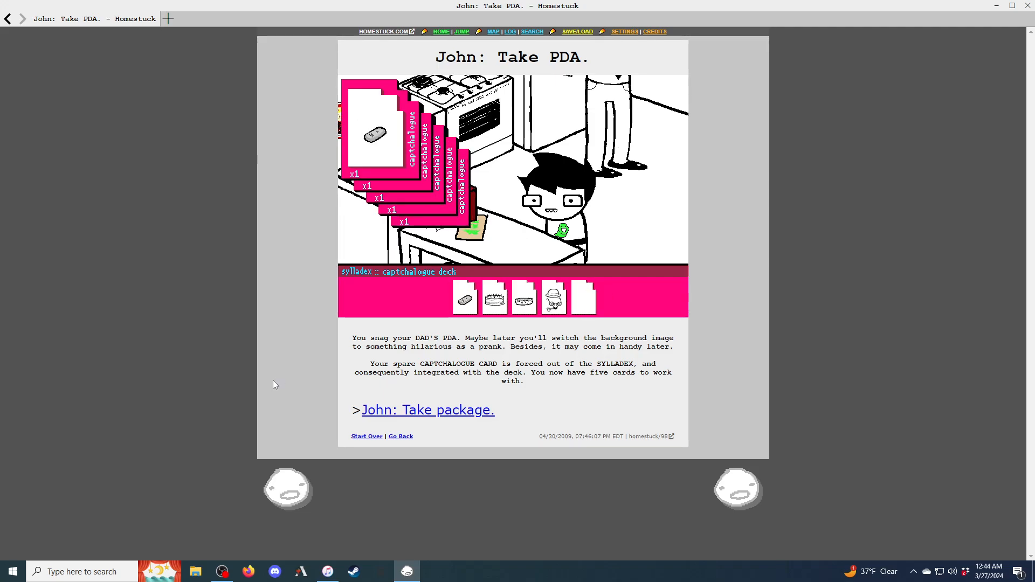
pyautogui.click(428, 409)
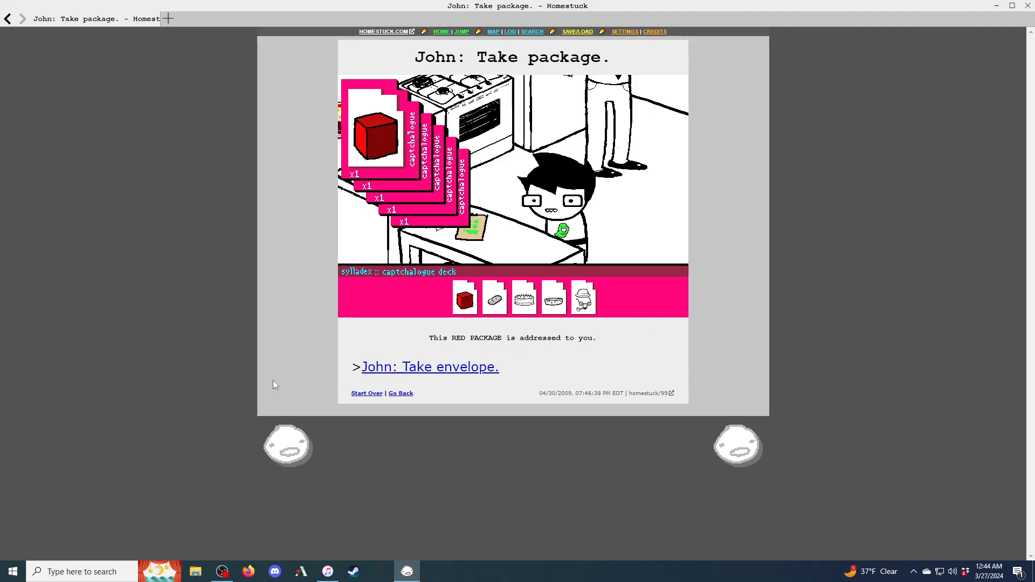
pyautogui.click(429, 367)
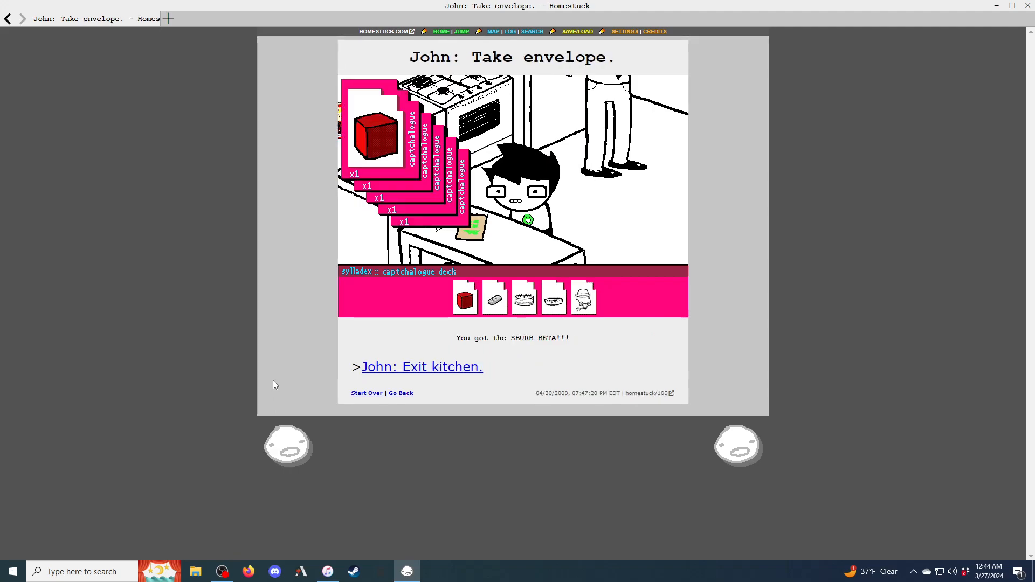
# Exit the kitchen, grab the couch cake, combine the cakes, and reach Retreat upstairs
pyautogui.click(421, 366)
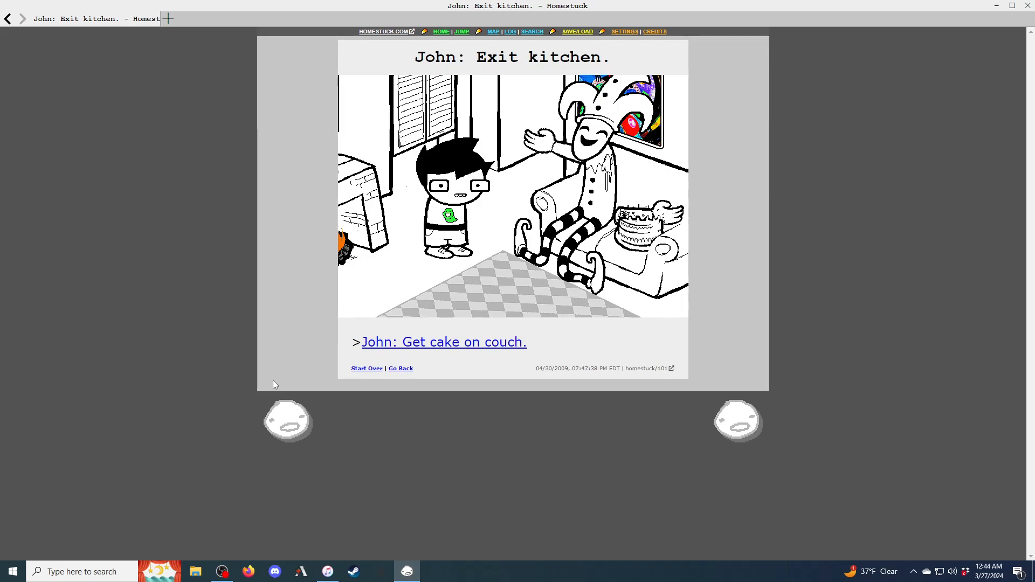
pyautogui.click(444, 342)
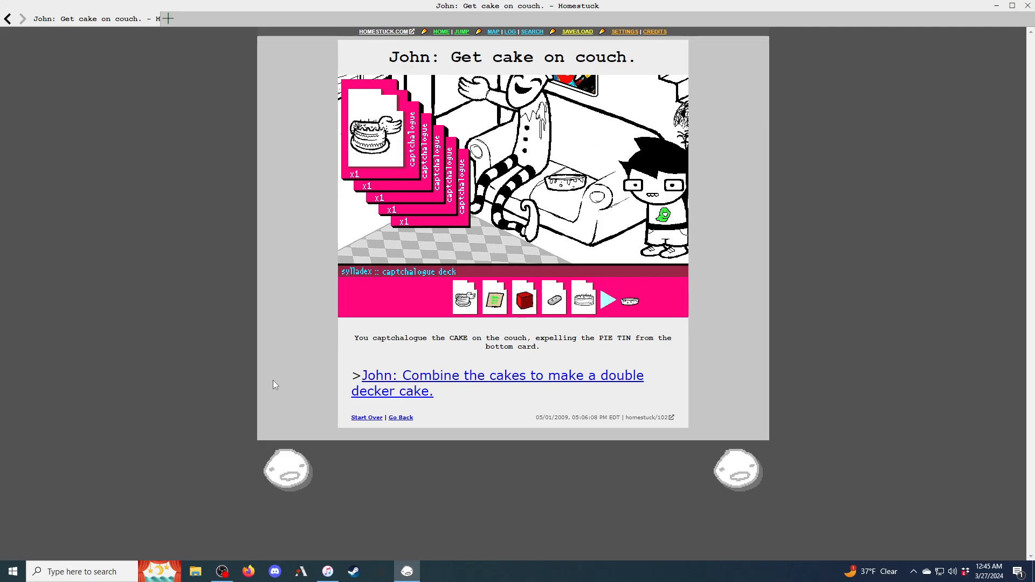
pyautogui.click(497, 375)
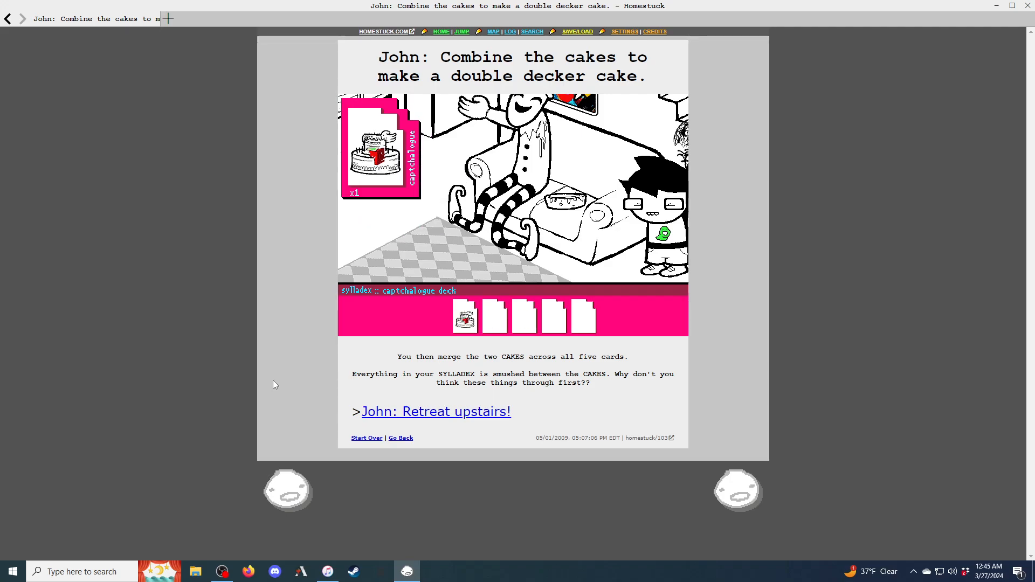
pyautogui.click(436, 411)
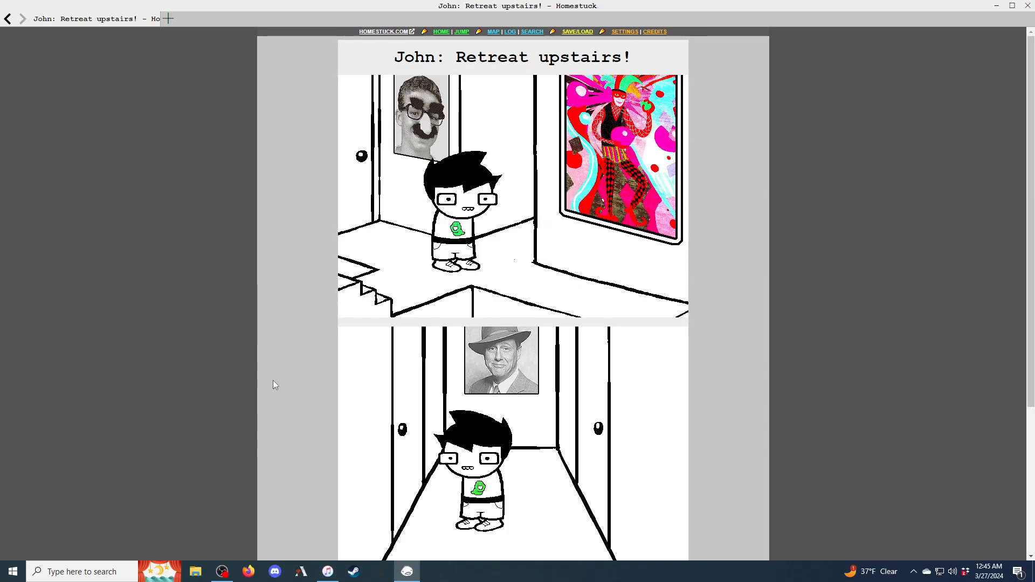
# Go to the bathroom and grab a towel, reaching the remove-items-from-cake page
pyautogui.scroll(-3)
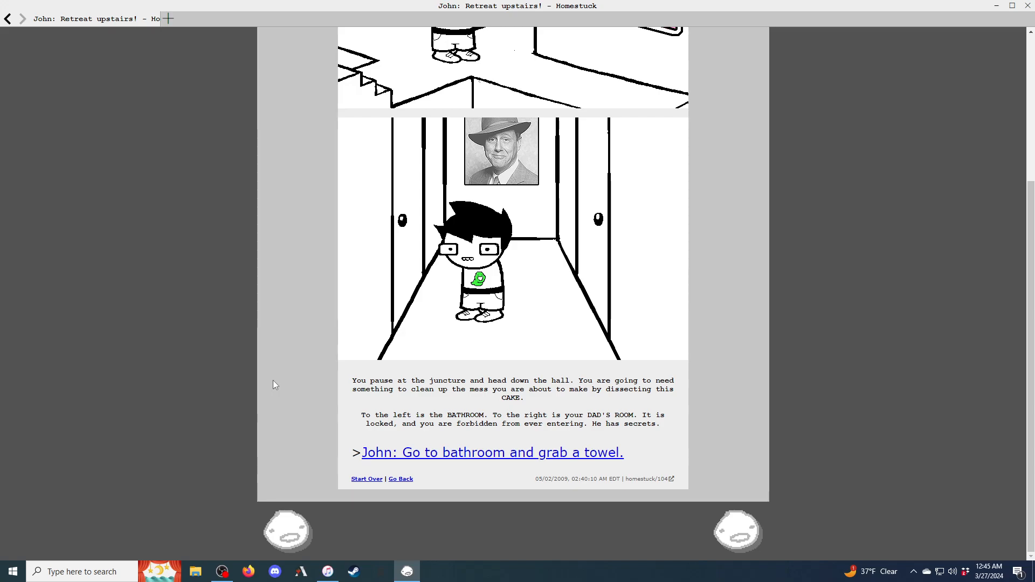
pyautogui.click(492, 452)
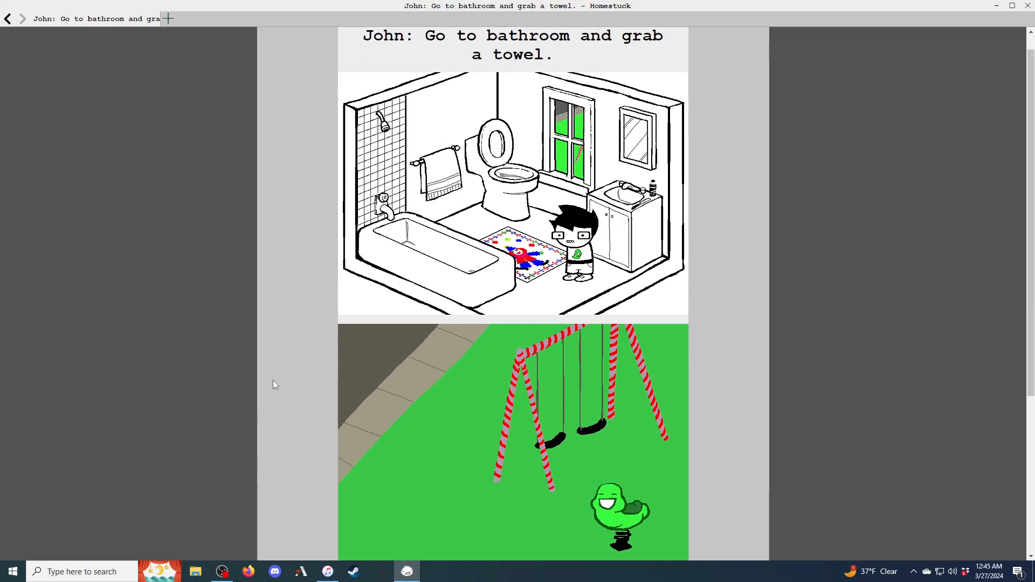
pyautogui.scroll(-3)
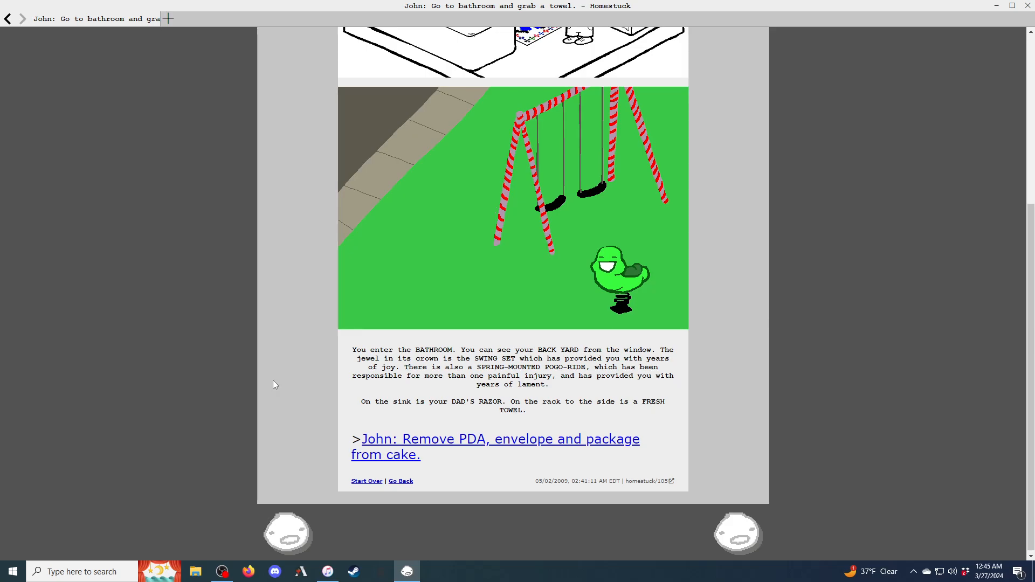
pyautogui.click(500, 438)
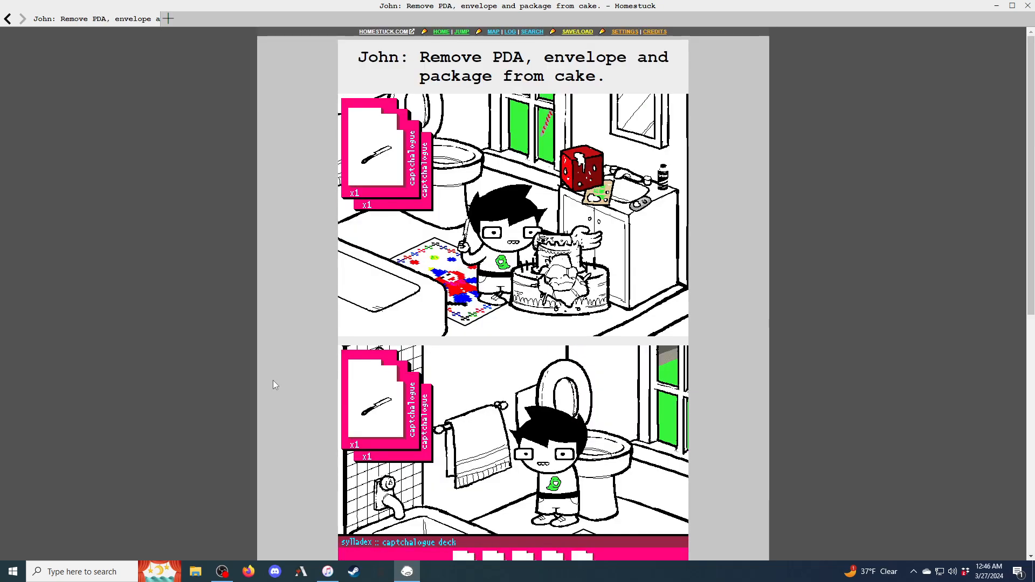
# Pull the PDA, envelope and package from the cake and reach page 107
pyautogui.scroll(-3)
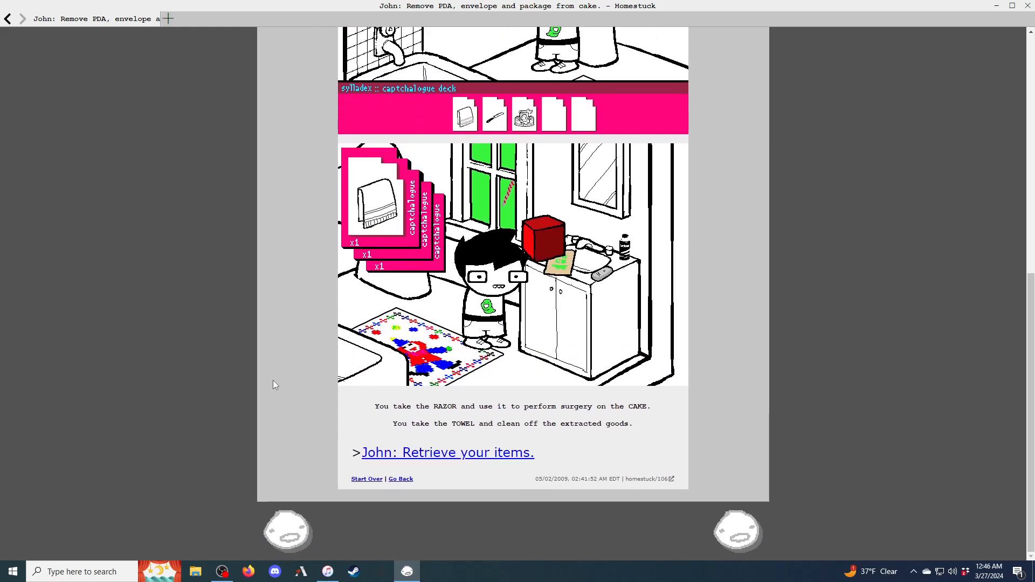
pyautogui.click(464, 114)
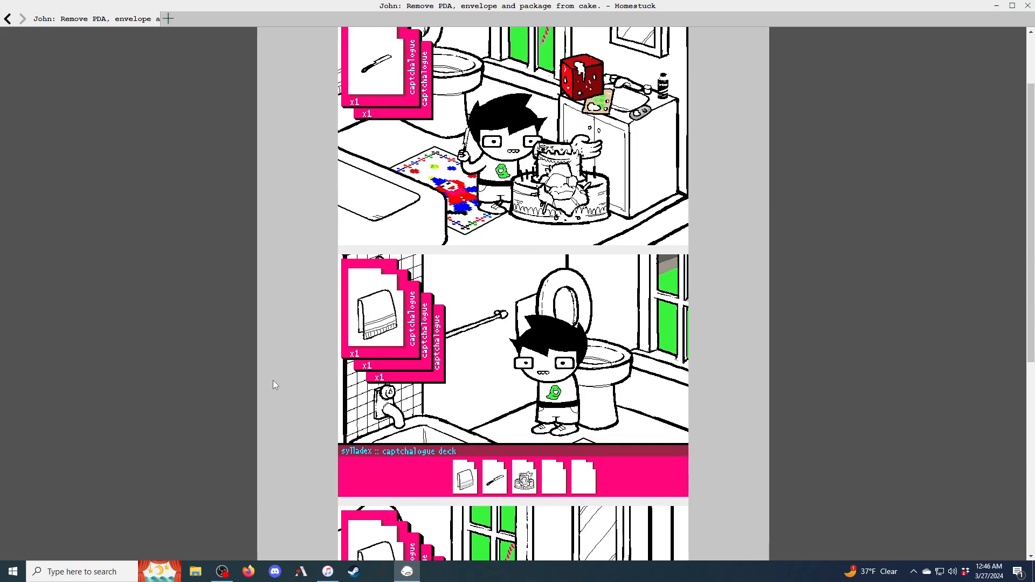
pyautogui.scroll(-3)
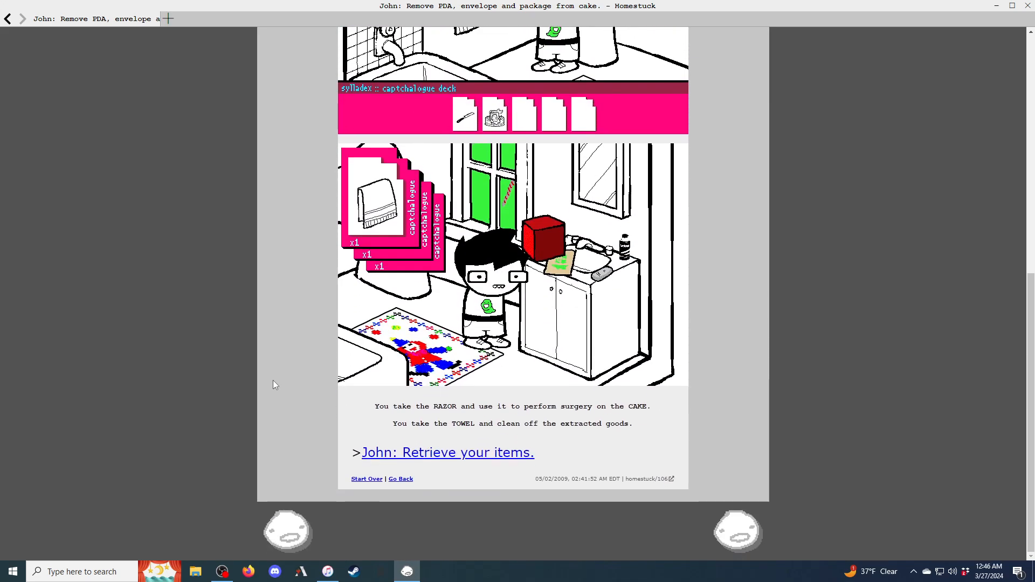
pyautogui.click(447, 452)
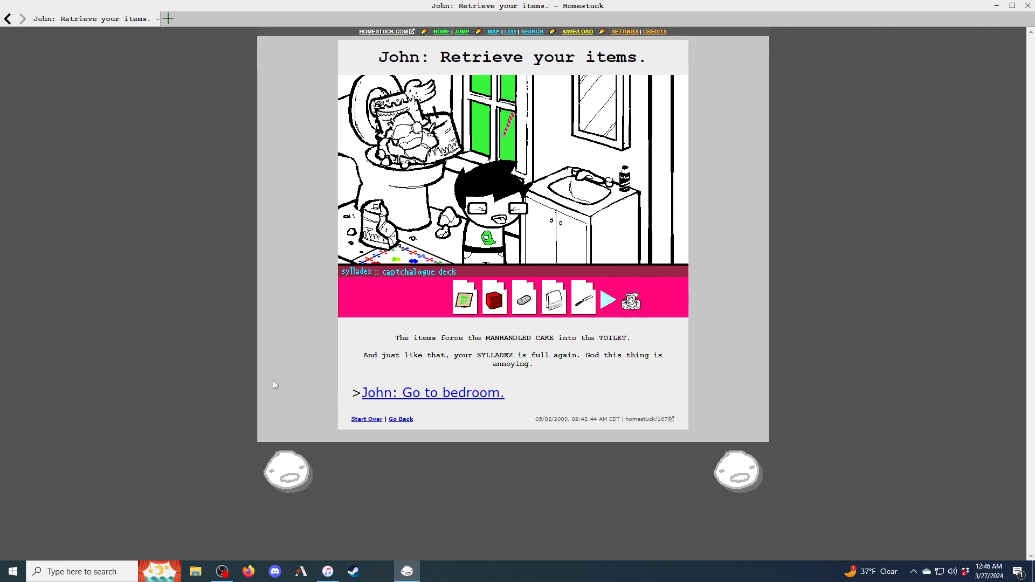
# Go to John's bedroom, admire the Failure to Launch poster, and reach Check Pesterchum
pyautogui.click(606, 300)
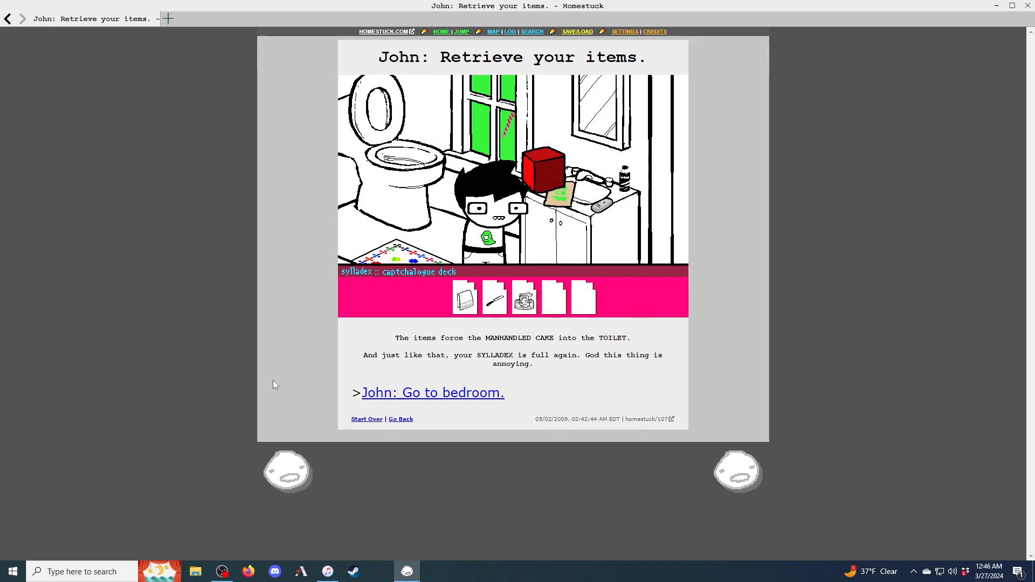
pyautogui.click(433, 392)
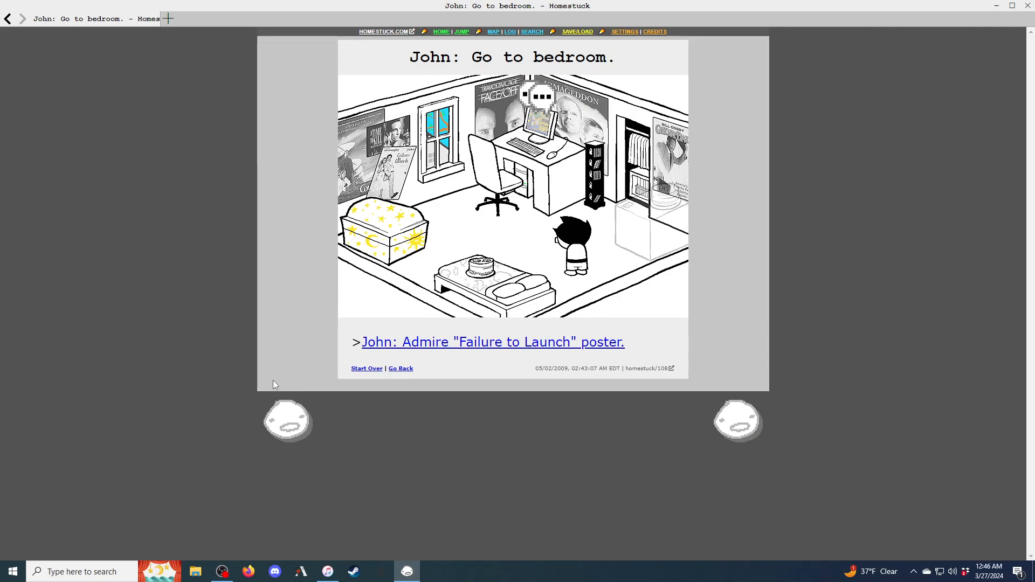
pyautogui.click(491, 342)
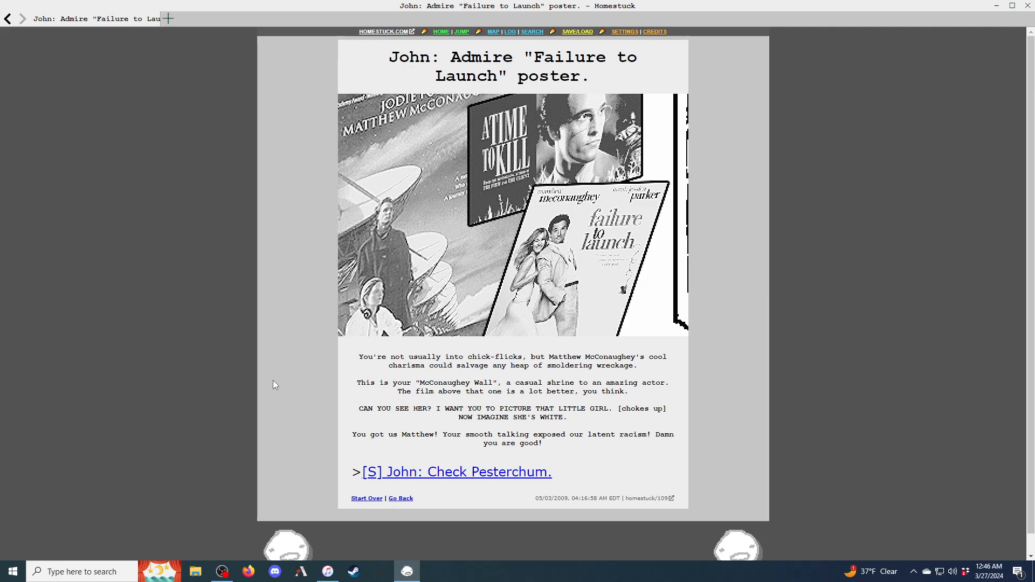
pyautogui.click(456, 471)
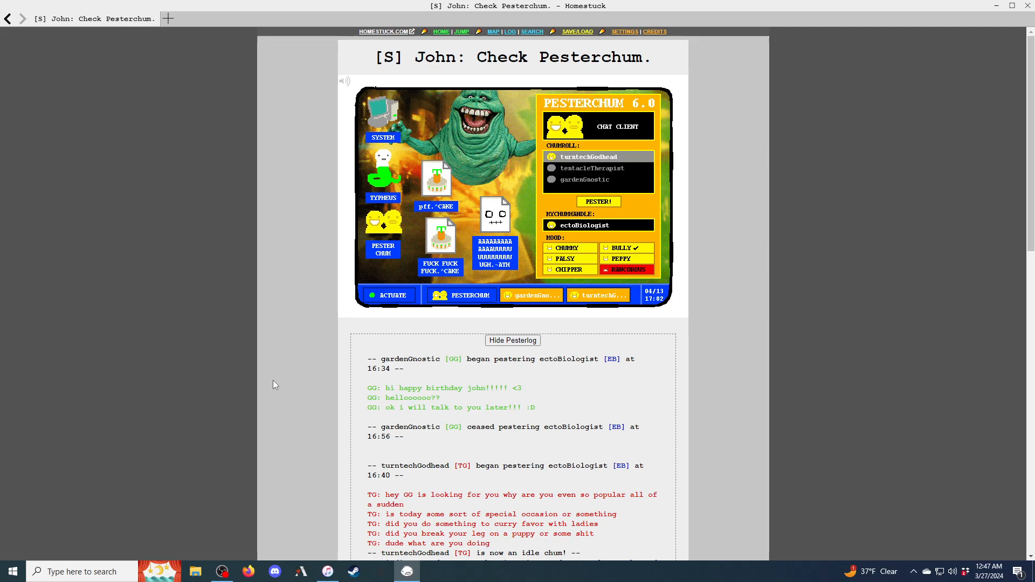
# Scroll through the whole turntechGodhead pesterlog to the browser page link
pyautogui.scroll(-3)
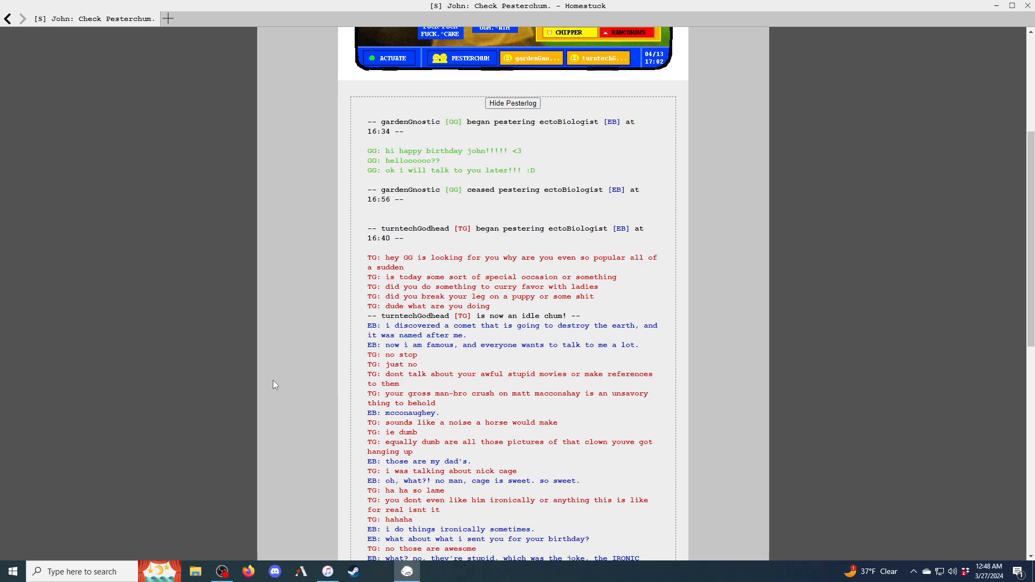
pyautogui.scroll(-3)
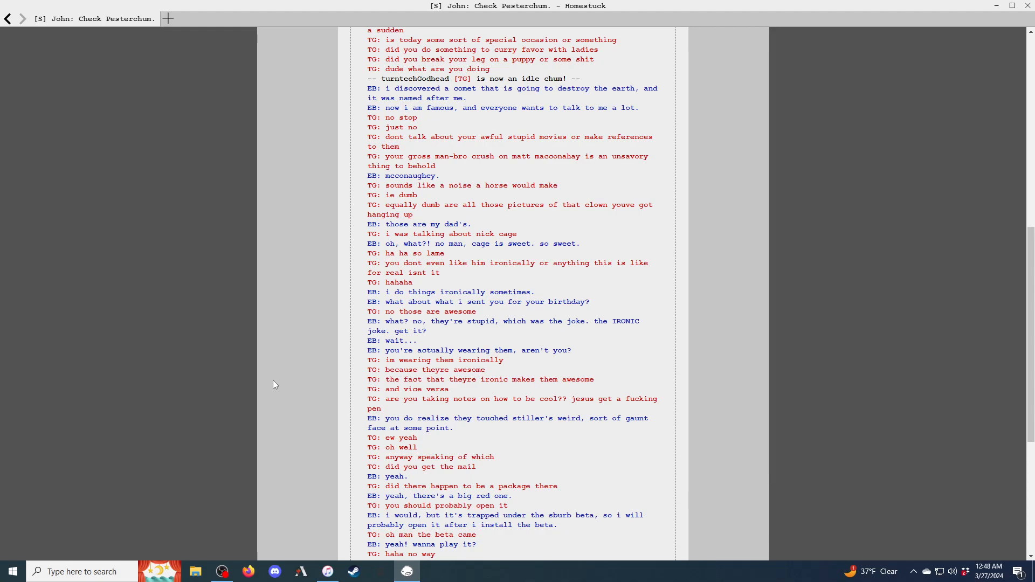
pyautogui.scroll(-3)
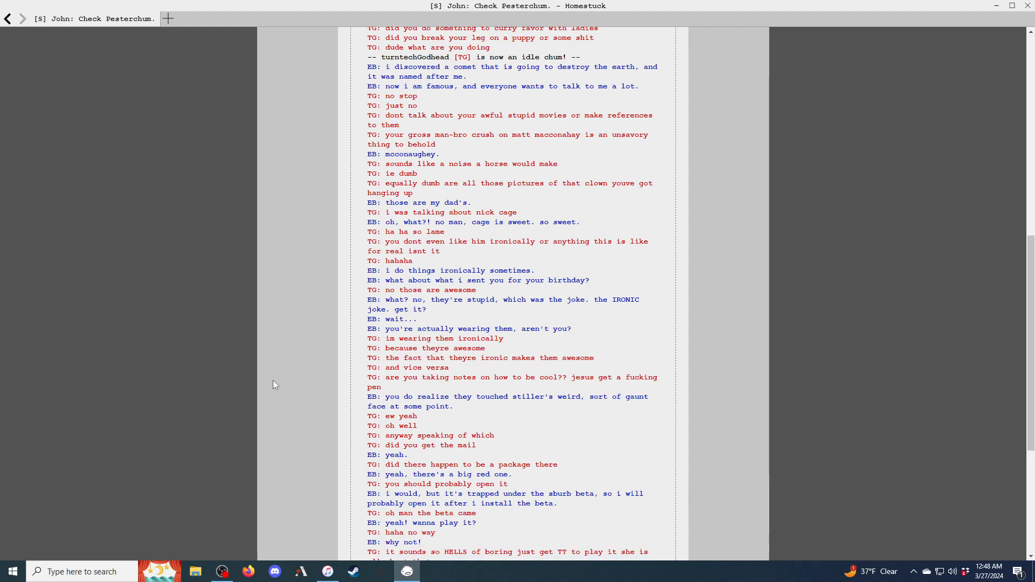
pyautogui.scroll(-3)
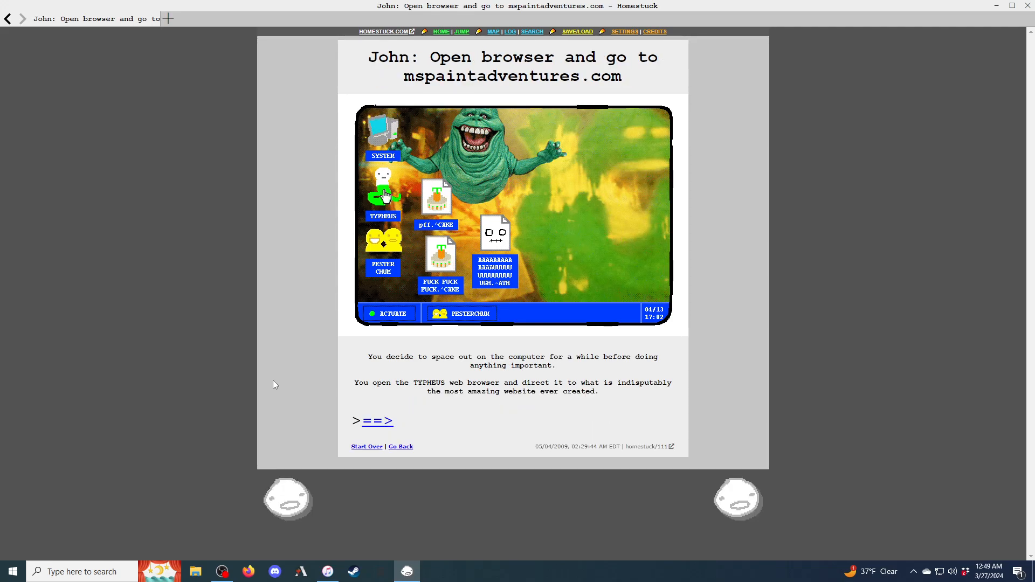
# Advance to page 112, the MSPaint Adventures Midnight Crew site in John's browser
pyautogui.click(382, 191)
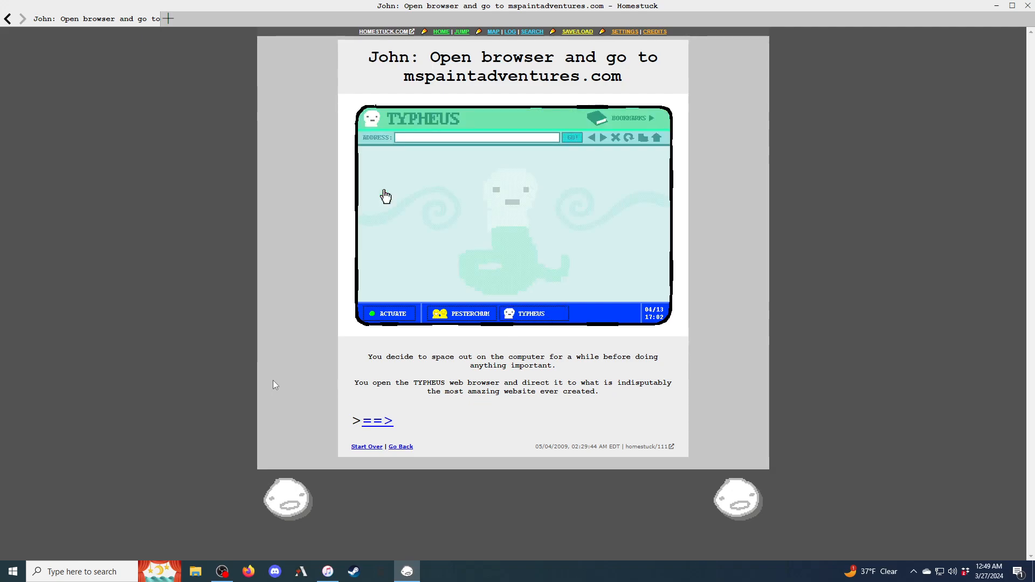
pyautogui.click(377, 420)
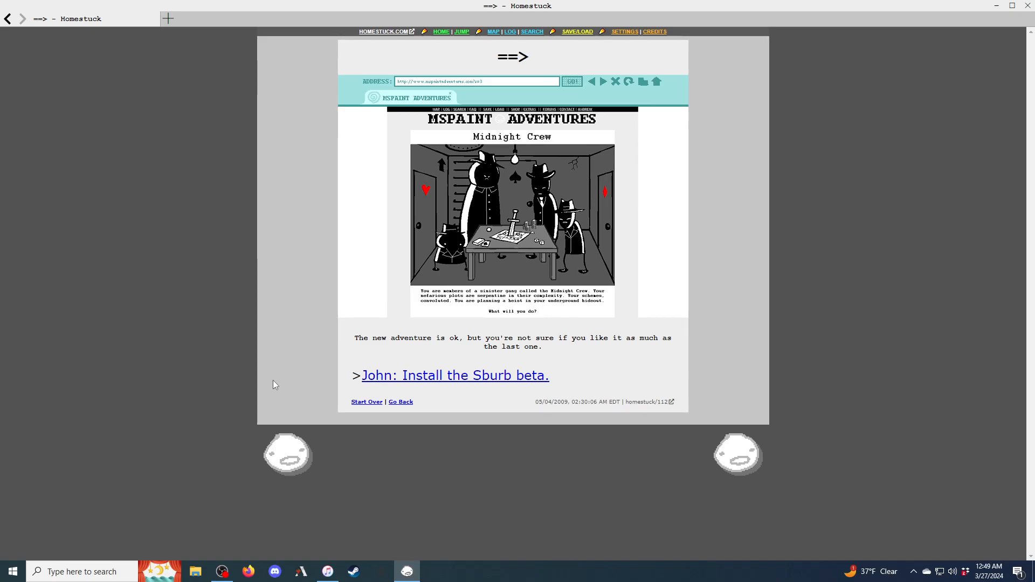
# Install the Sburb beta, view the client screen, and reach page 115 on data structures
pyautogui.click(454, 375)
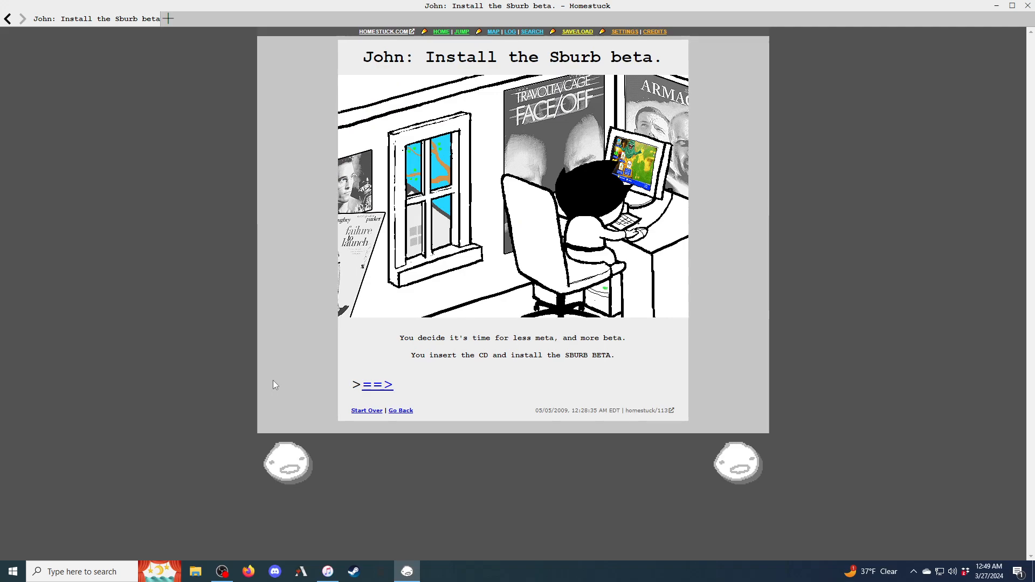
pyautogui.click(377, 385)
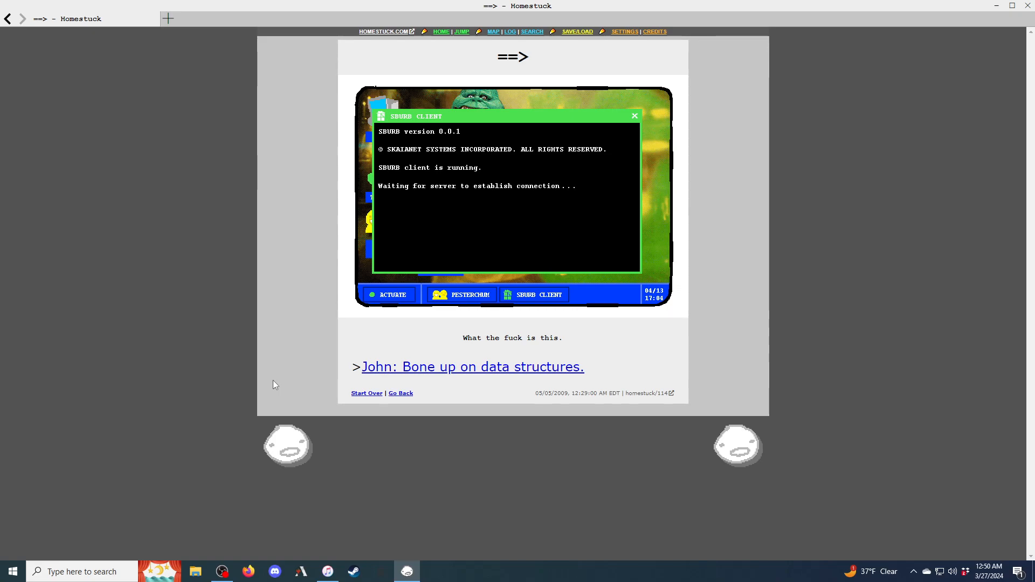
pyautogui.click(471, 367)
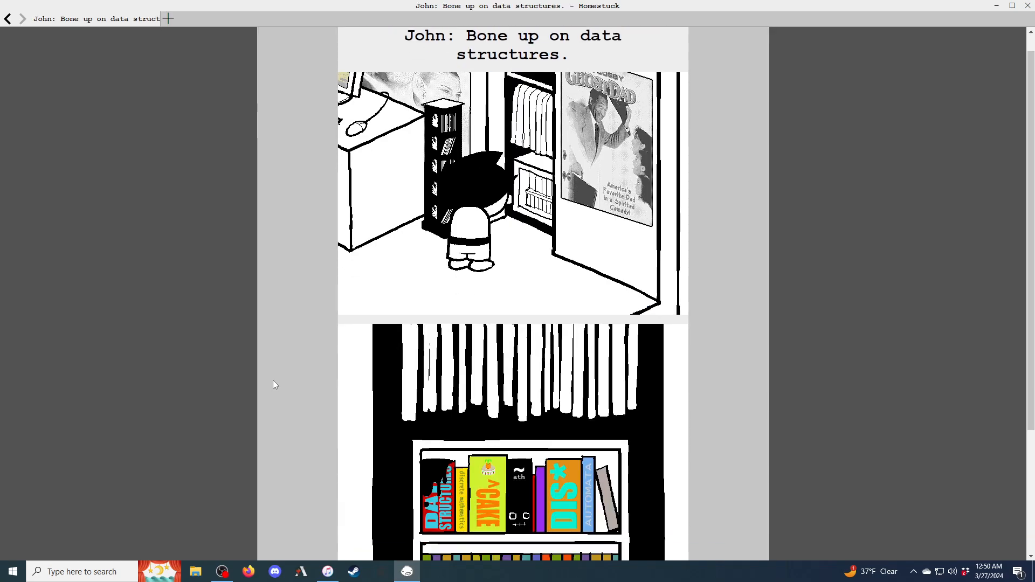
pyautogui.scroll(-3)
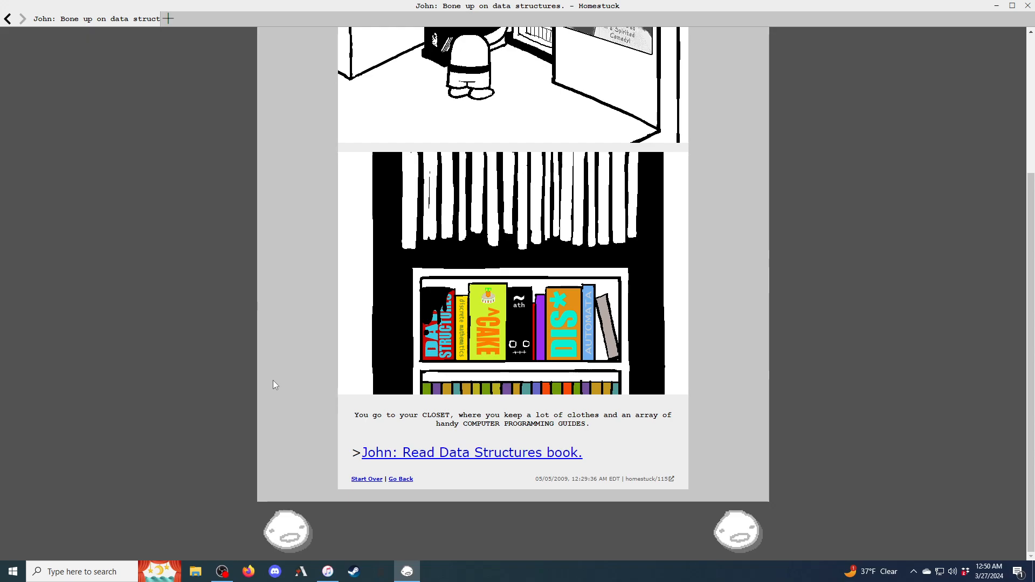
# Read the Data Structures book and reach page 117 showing the FIFO Fetch Modus
pyautogui.click(471, 452)
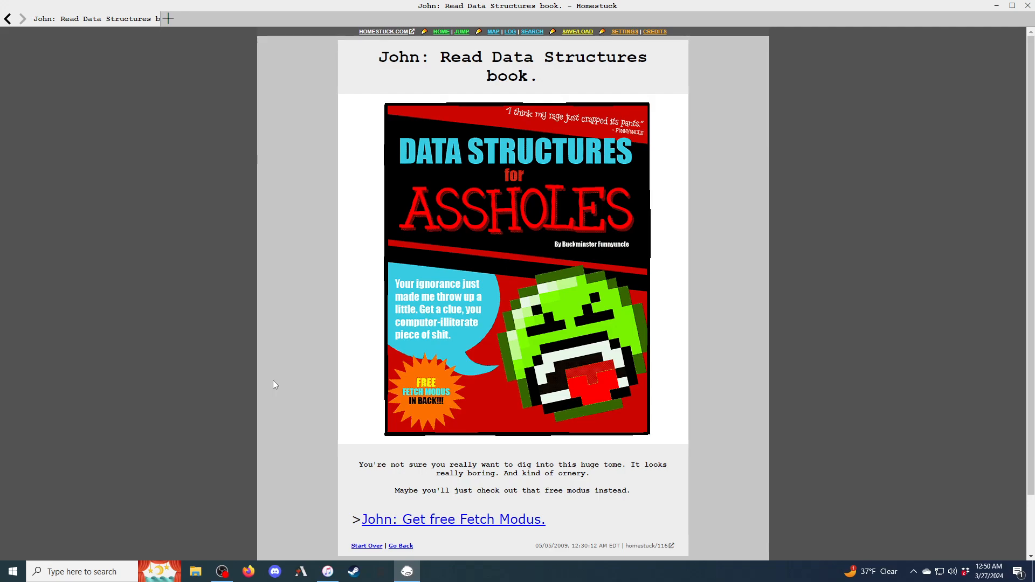
pyautogui.click(453, 519)
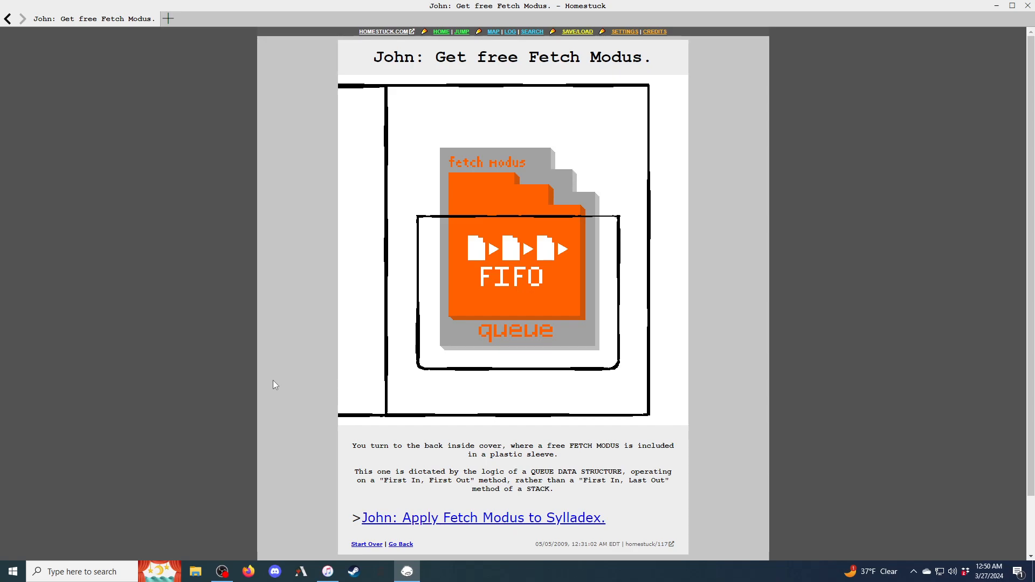
pyautogui.scroll(-3)
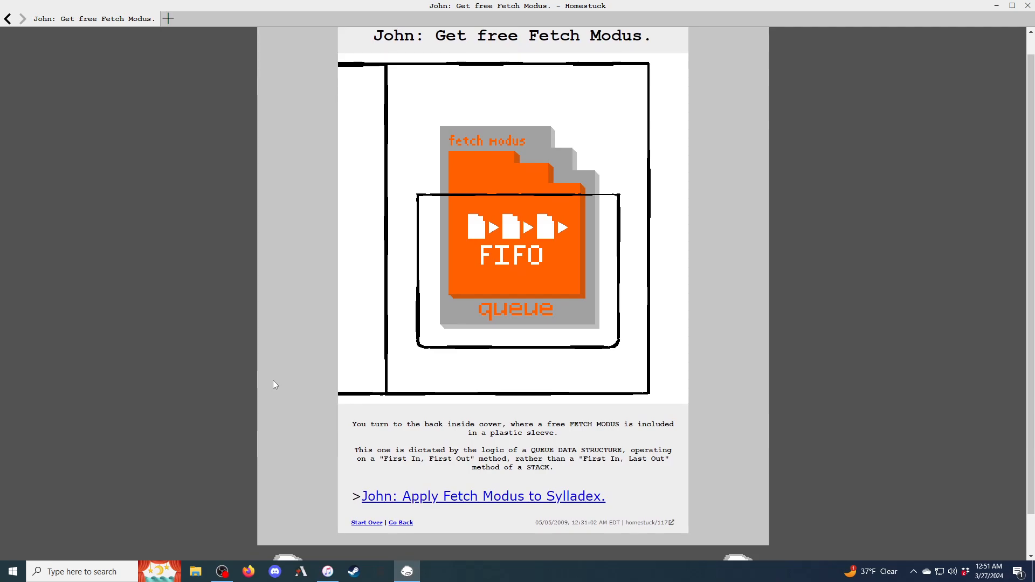
# Apply the Fetch Modus, switch back to Stack, put down the razor, reaching page 121
pyautogui.click(482, 497)
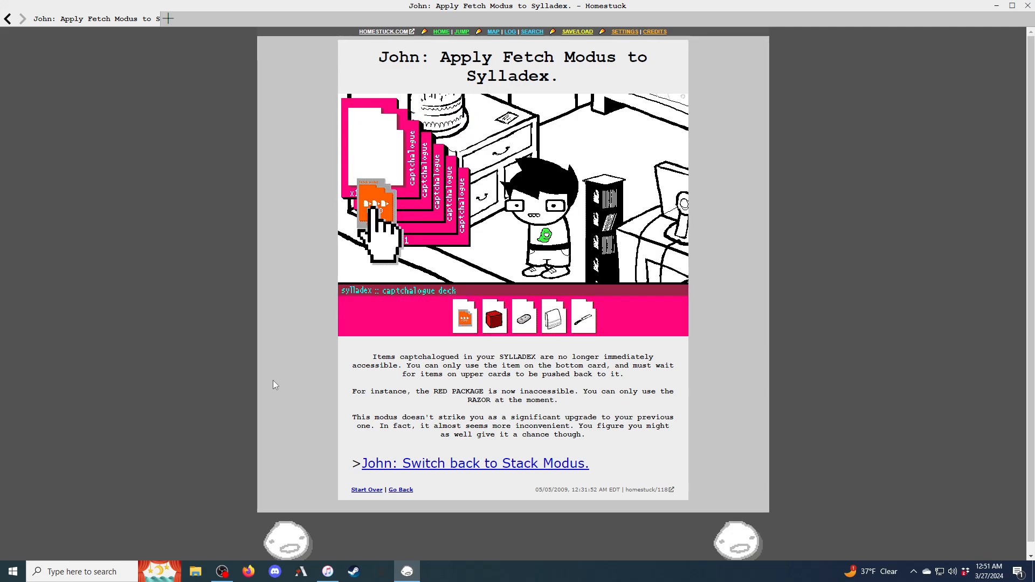
pyautogui.click(377, 205)
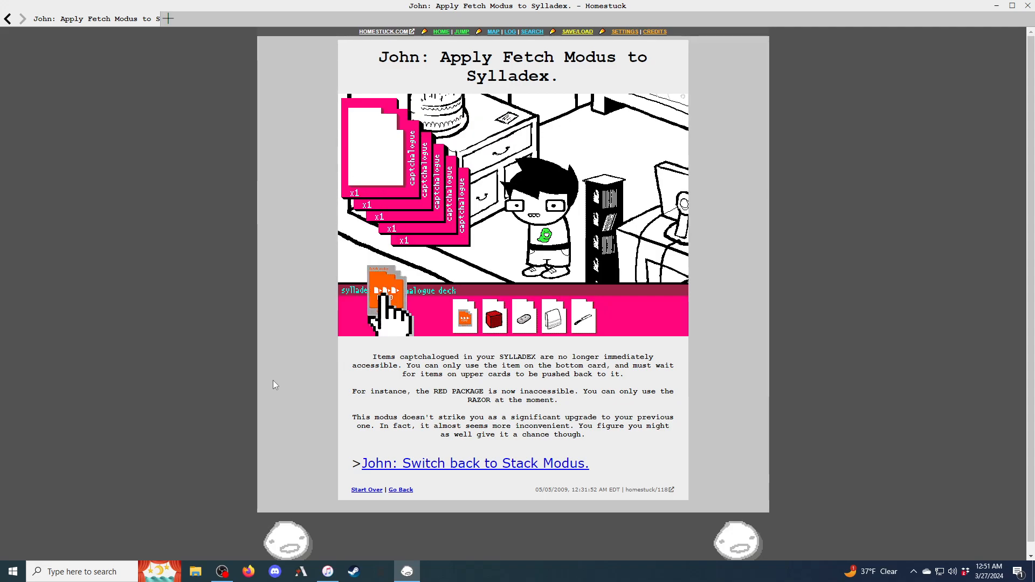
pyautogui.click(475, 463)
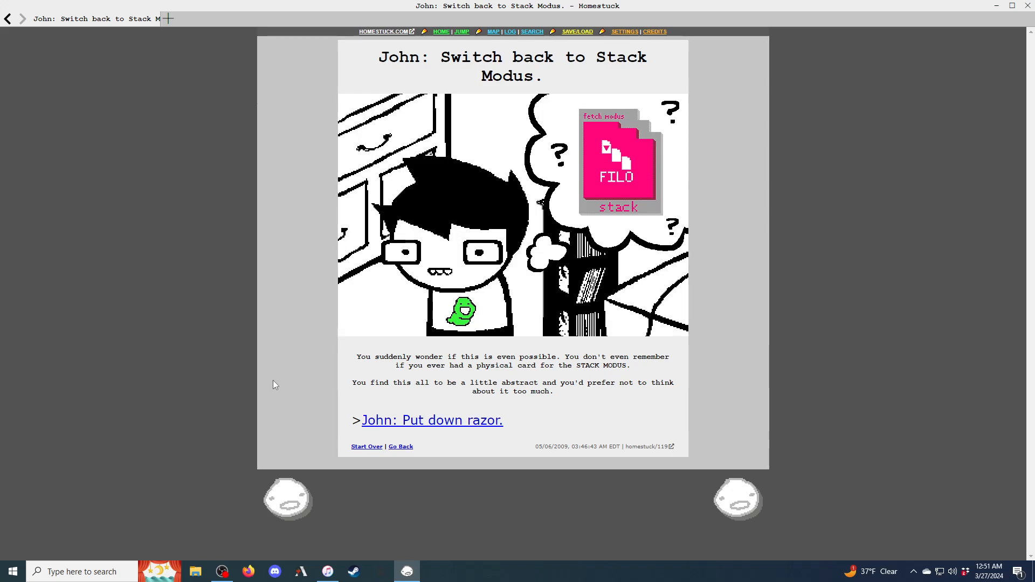
pyautogui.click(432, 420)
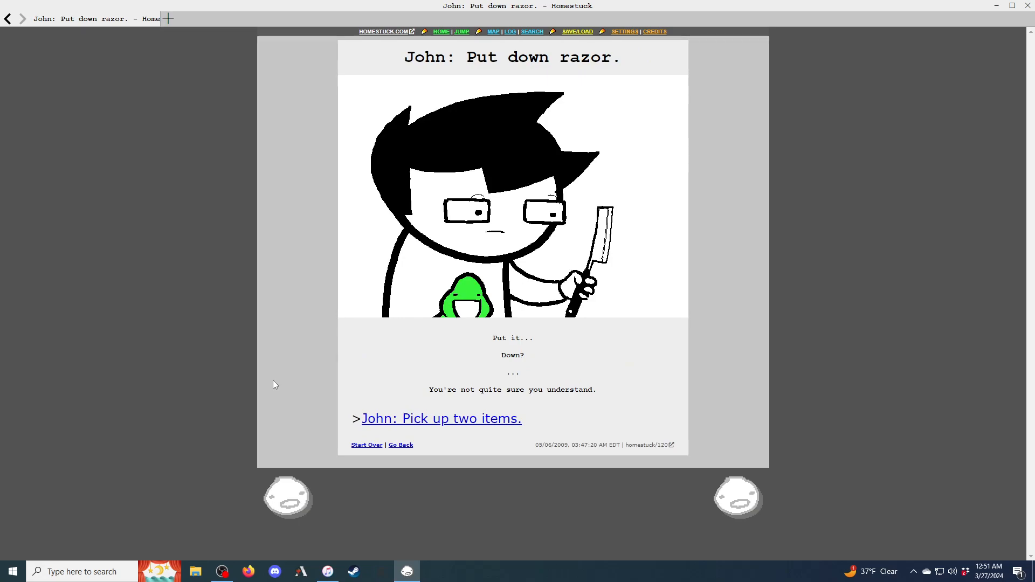
pyautogui.click(440, 418)
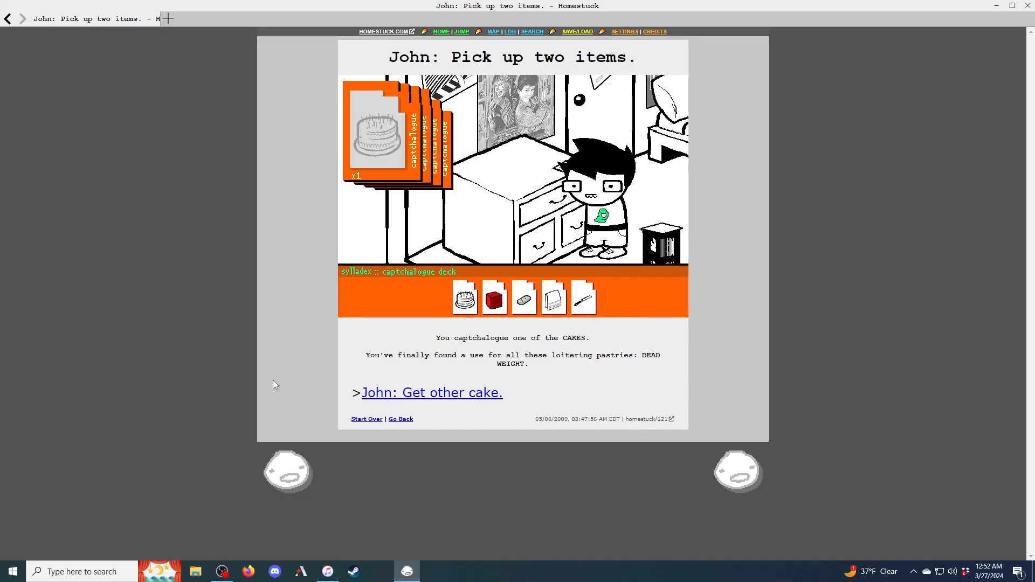
# Read the Get other cake, Get more stuff and cuffs pages, reaching the 'Oh God dammit.' page
pyautogui.click(432, 391)
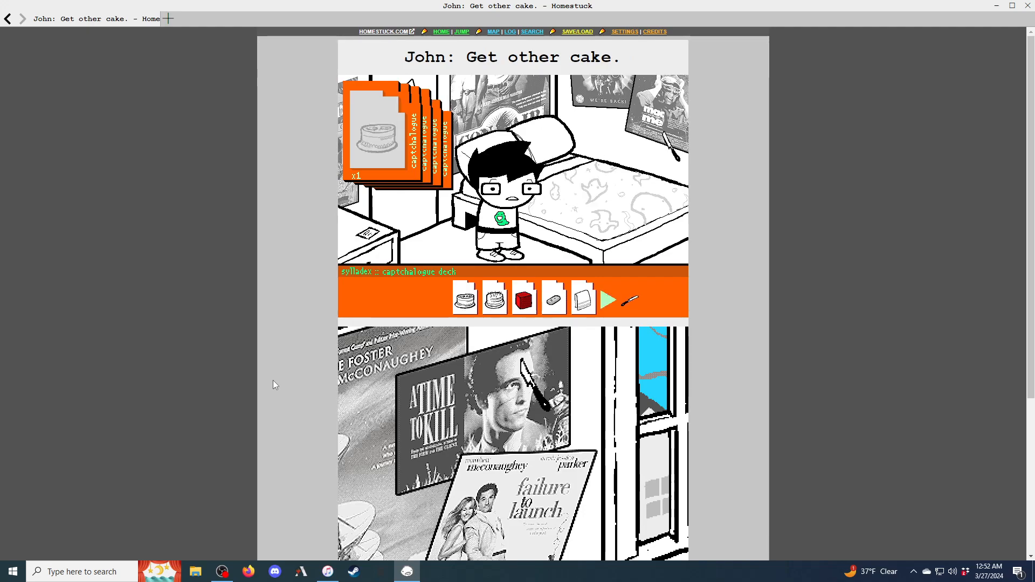
pyautogui.scroll(-3)
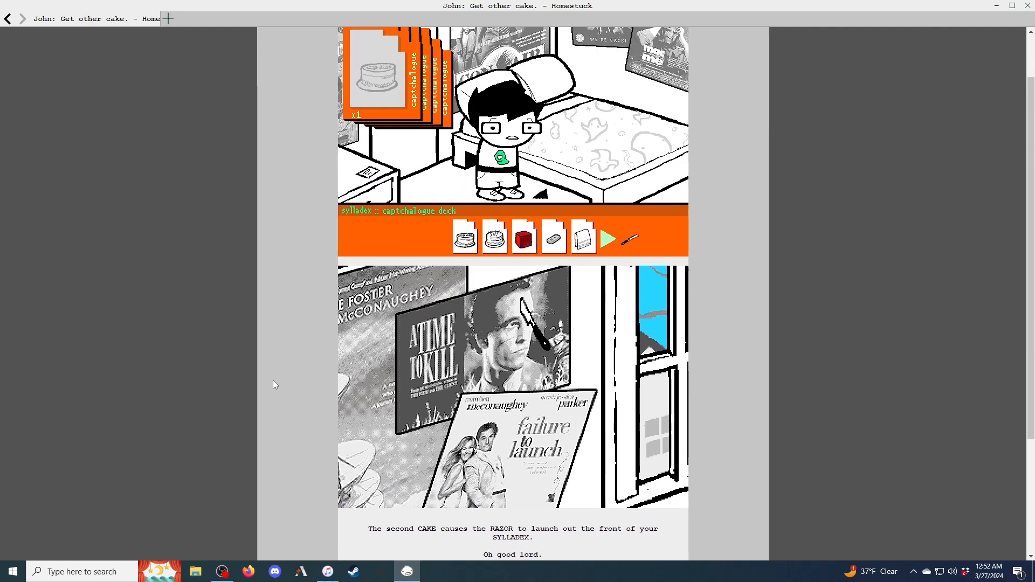
pyautogui.scroll(-3)
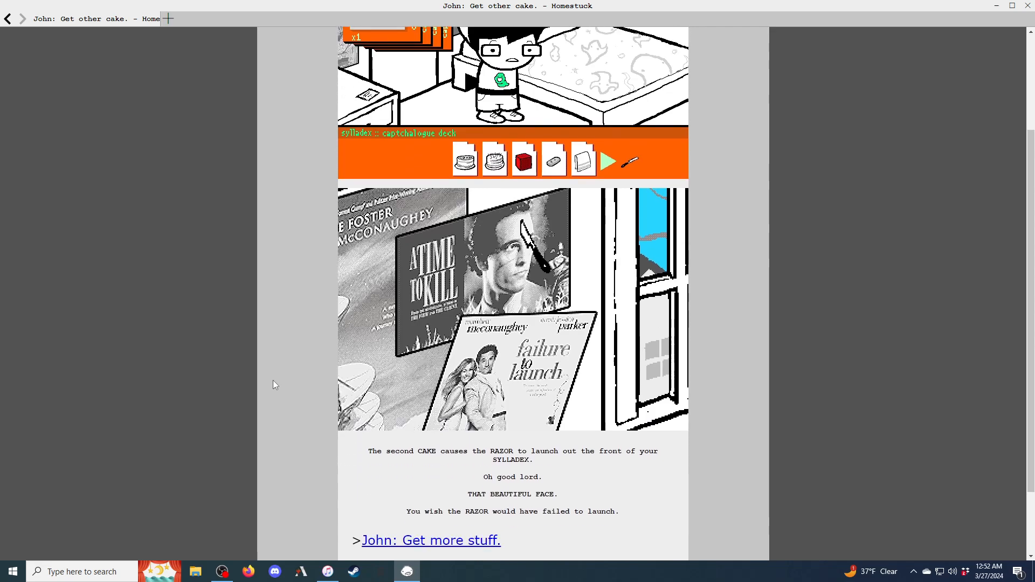
pyautogui.scroll(-3)
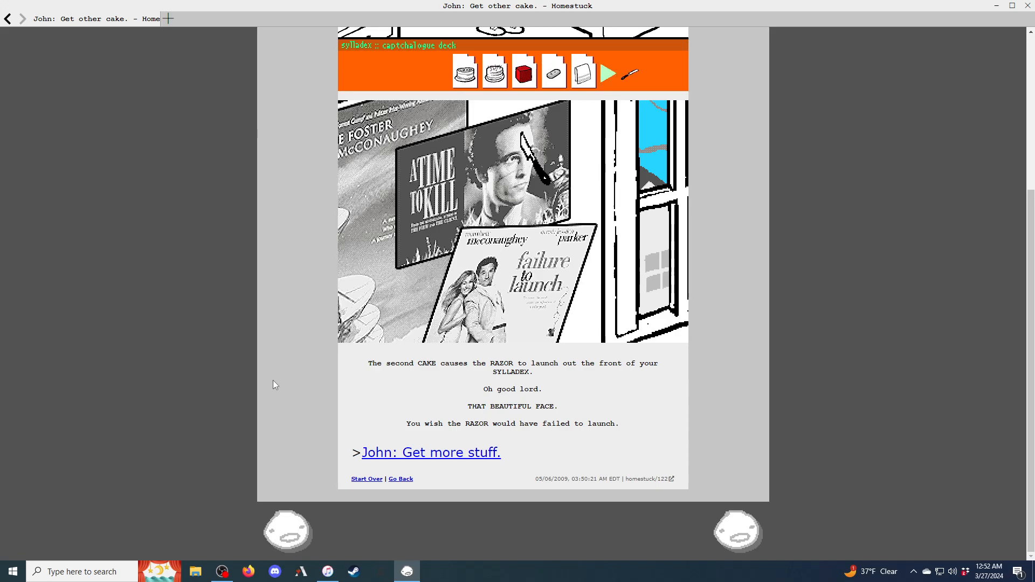
pyautogui.click(430, 452)
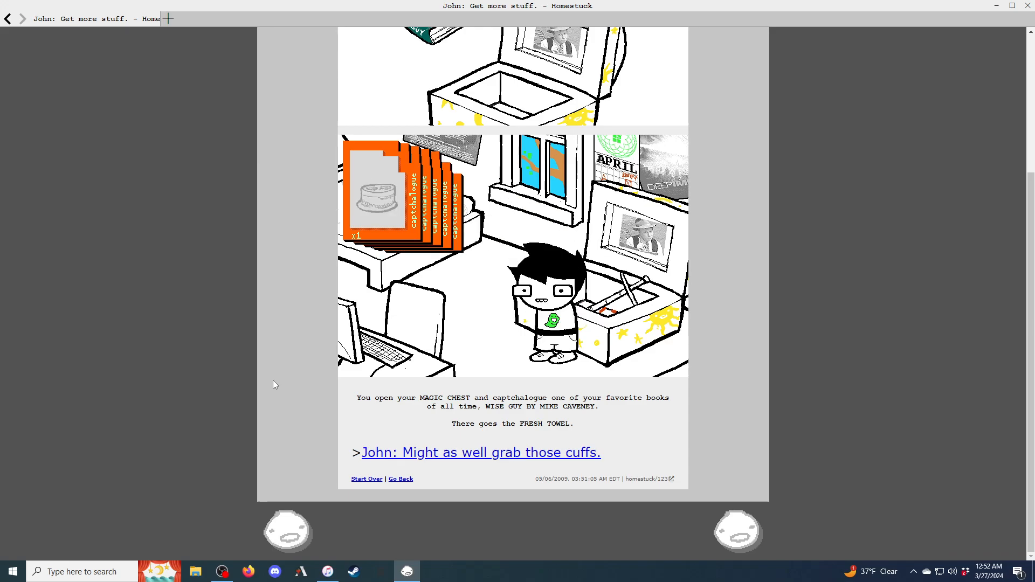
pyautogui.click(481, 453)
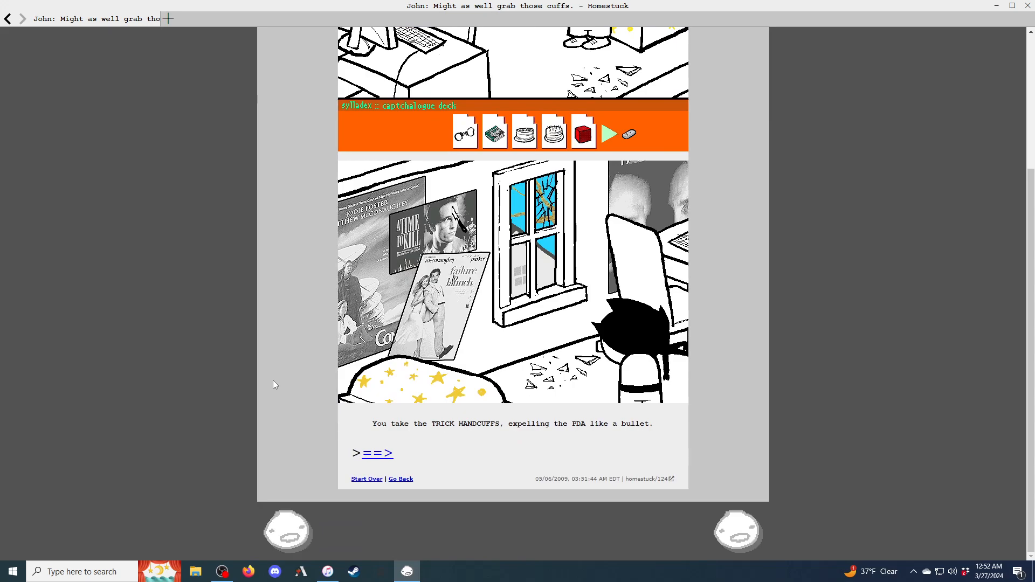
pyautogui.click(378, 453)
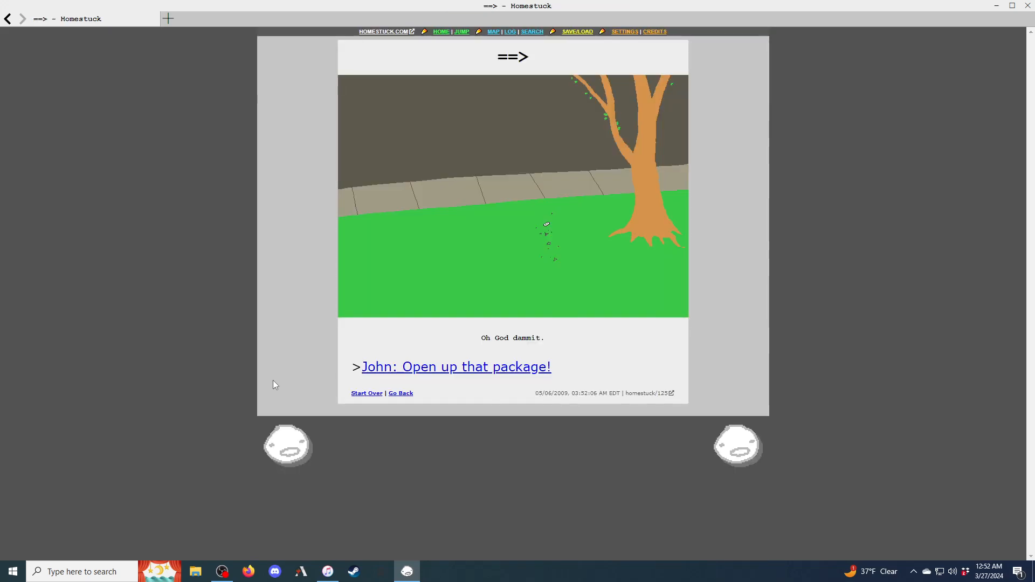
# Read the Open package, Get razor, Pick up package again and glass shards pages
pyautogui.click(456, 367)
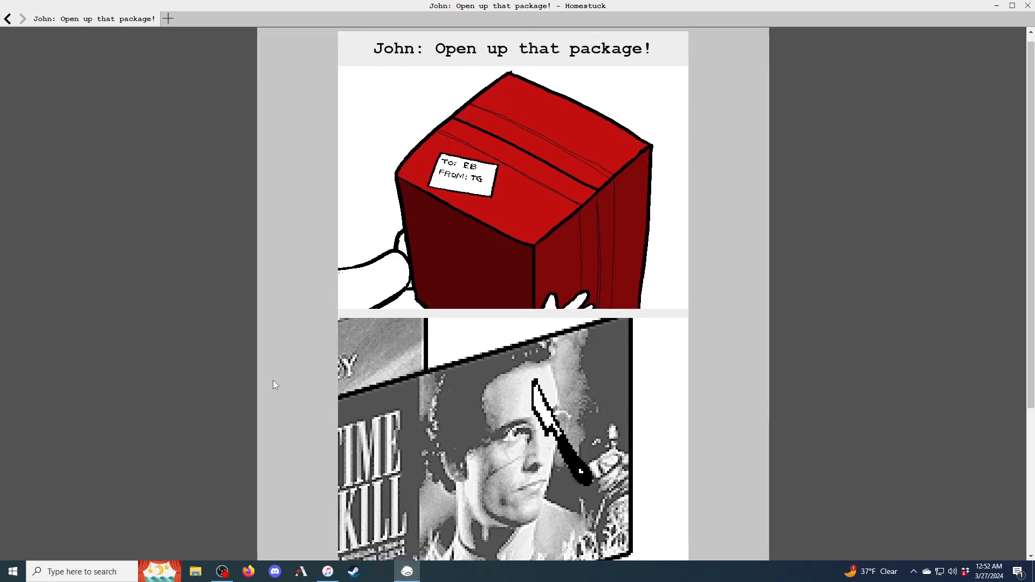
pyautogui.scroll(-3)
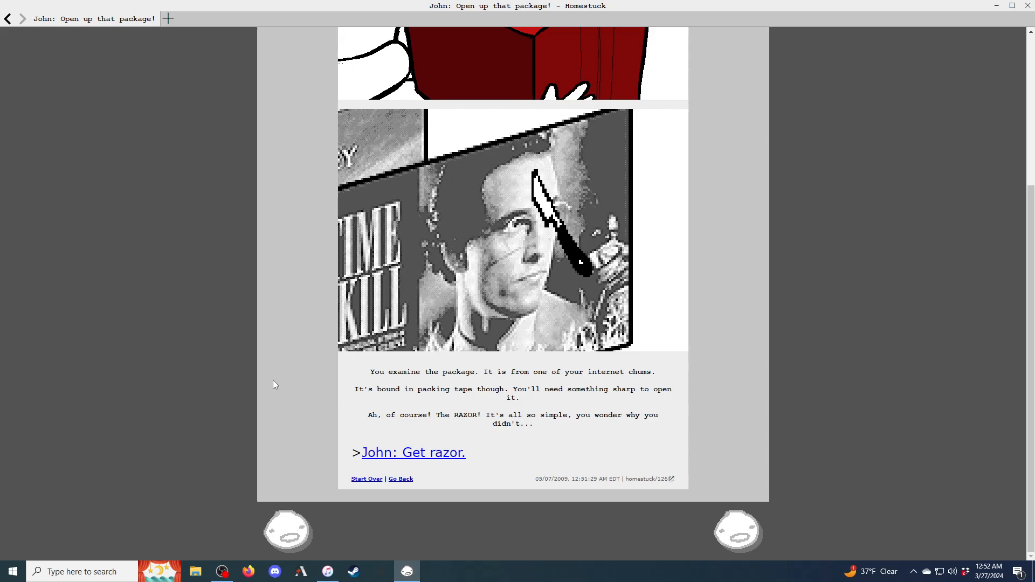
pyautogui.click(413, 452)
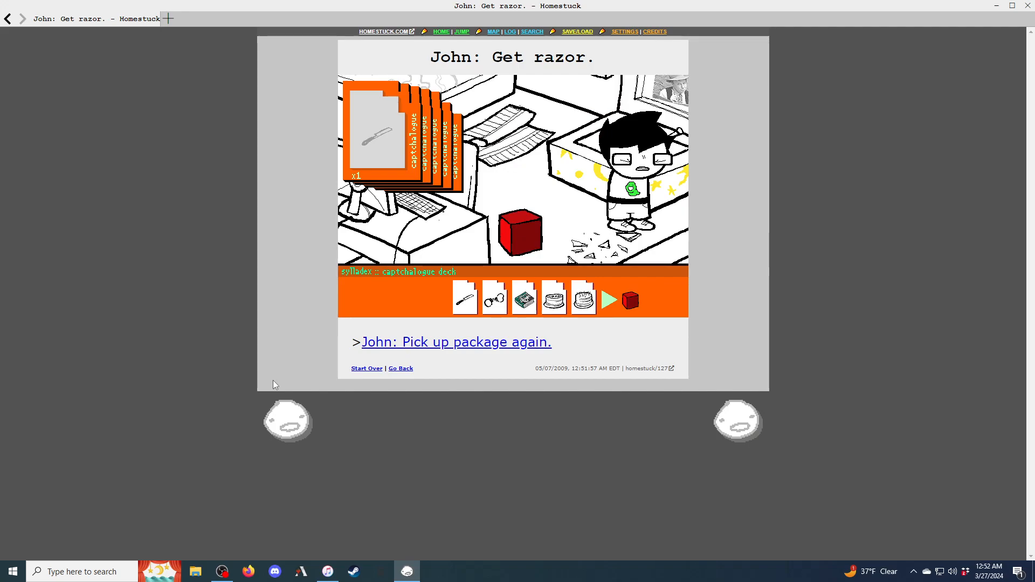
pyautogui.click(456, 342)
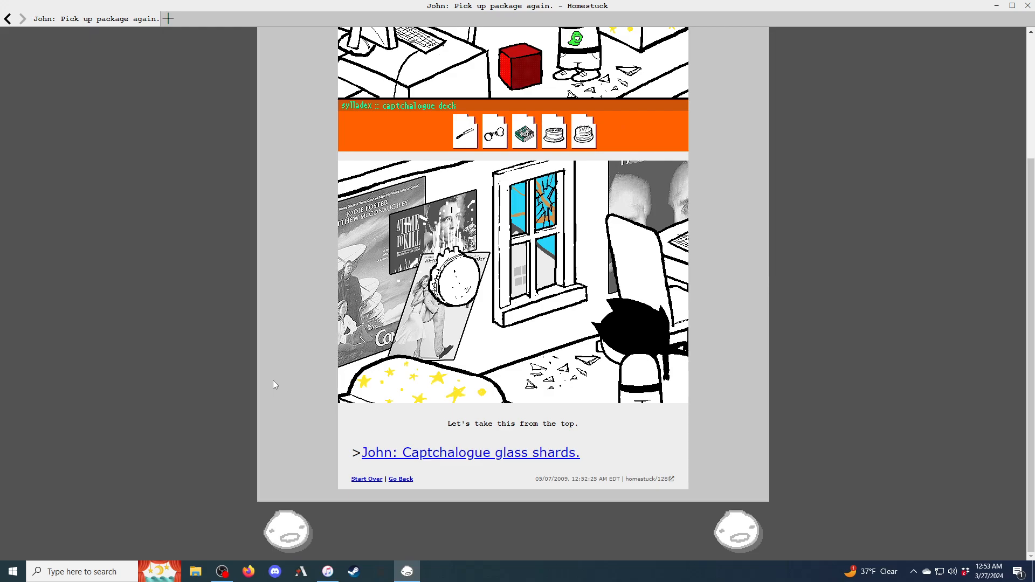
pyautogui.click(470, 452)
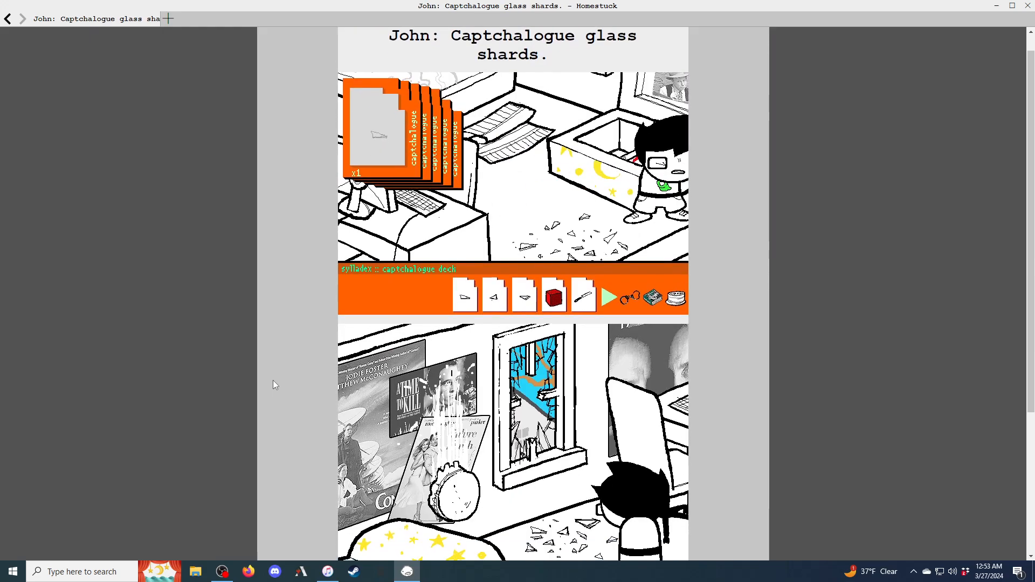
pyautogui.scroll(-3)
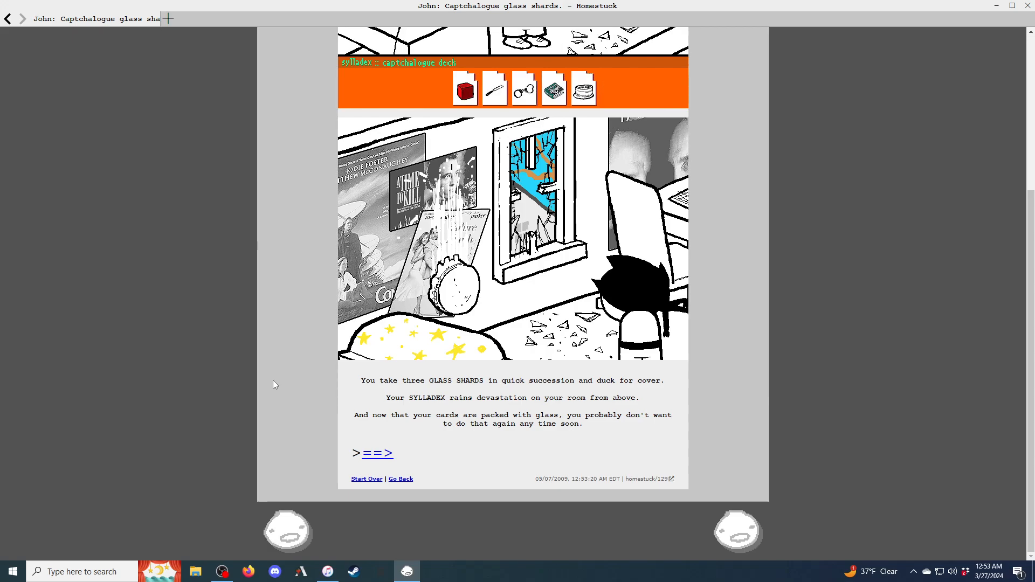
pyautogui.click(377, 453)
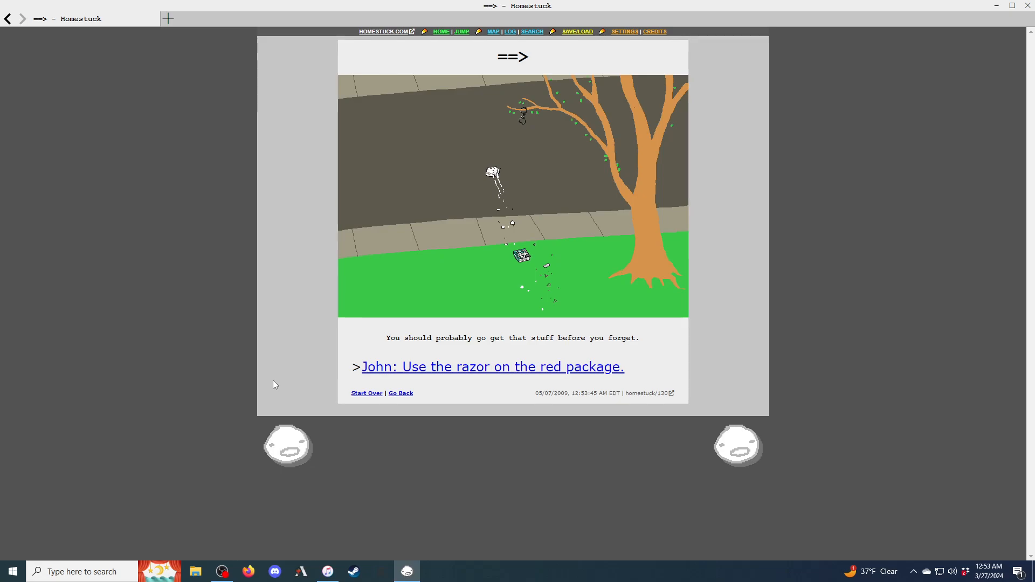
# Read the razor-on-package and stuffed bunny pages, reaching 'John: Check status of Sburb beta.'
pyautogui.click(492, 367)
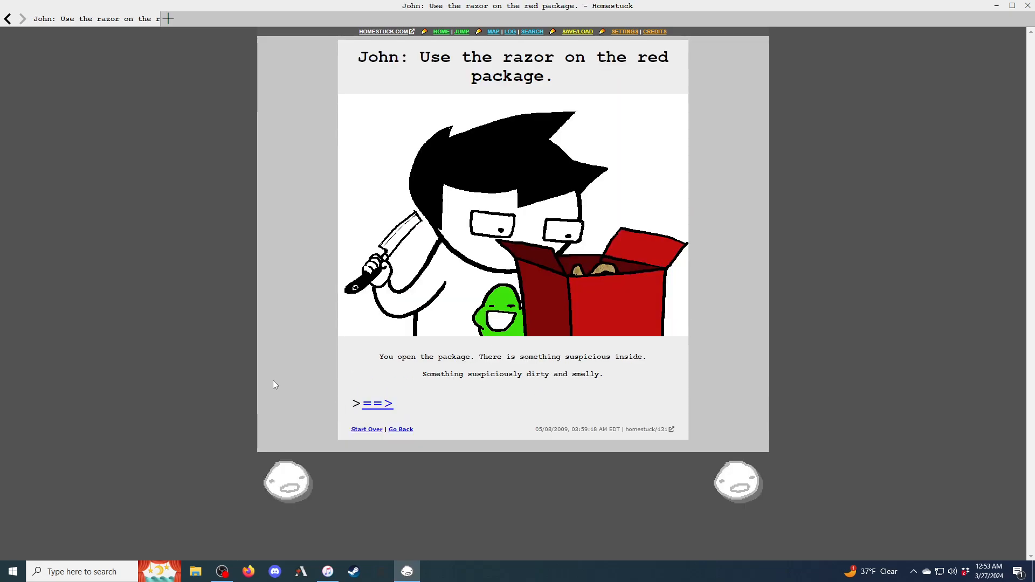
pyautogui.click(376, 403)
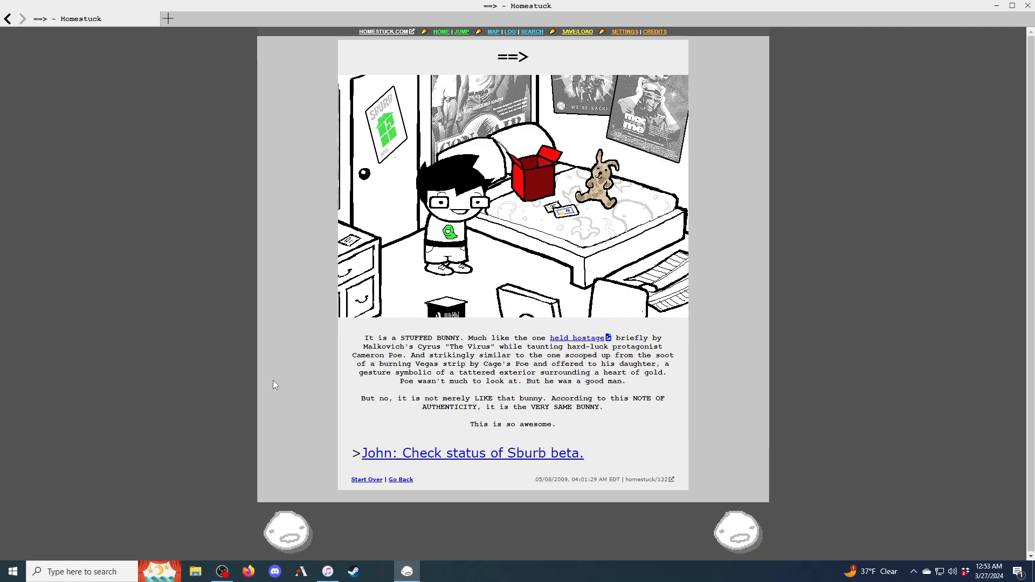
pyautogui.moveTo(546, 338)
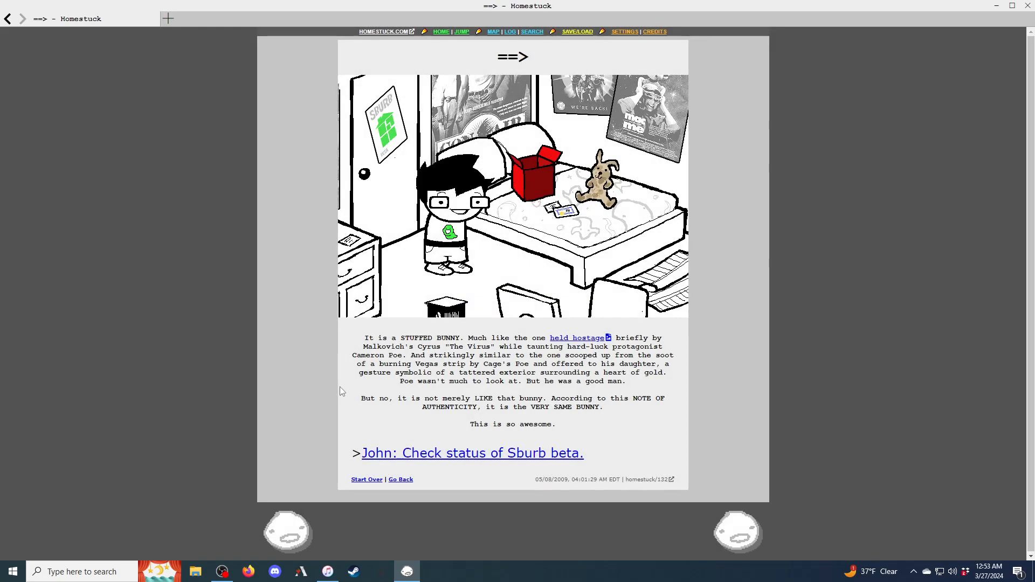
pyautogui.moveTo(317, 367)
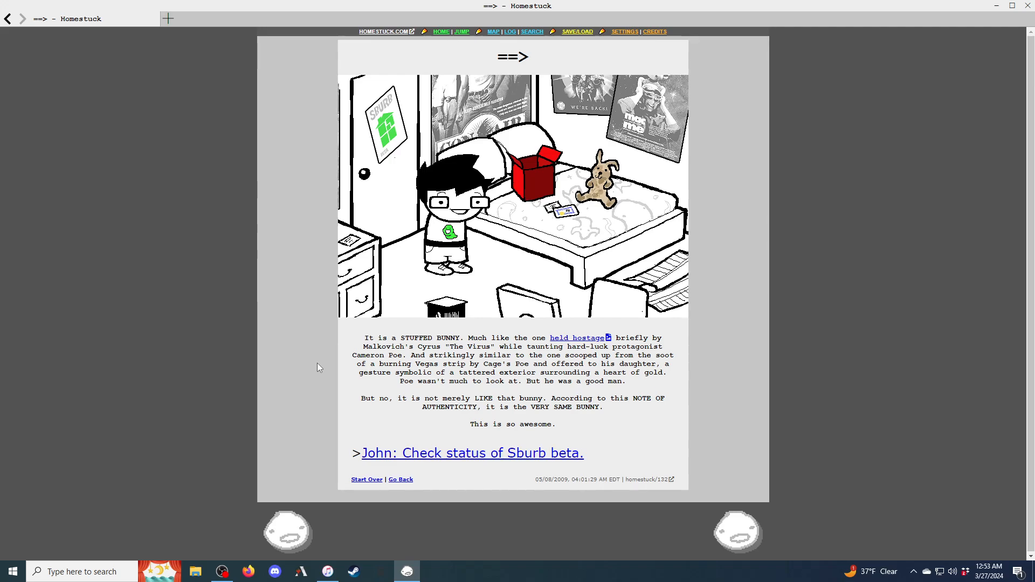
pyautogui.click(471, 453)
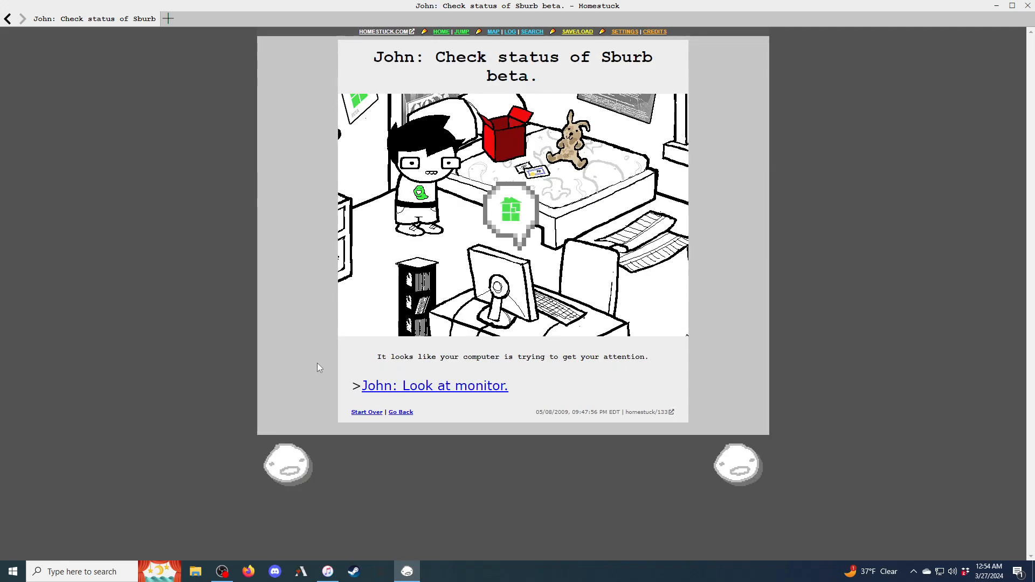
# Read 'John: Look at monitor.' and the tentacleTherapist pesterlog, then reach 'John: Press [ENTER]'
pyautogui.click(435, 386)
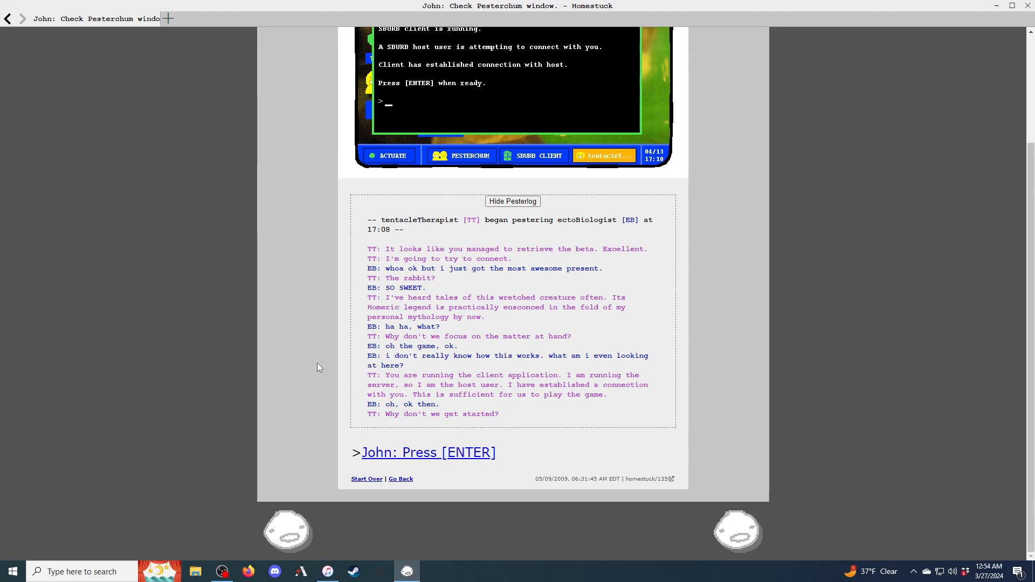
pyautogui.click(603, 156)
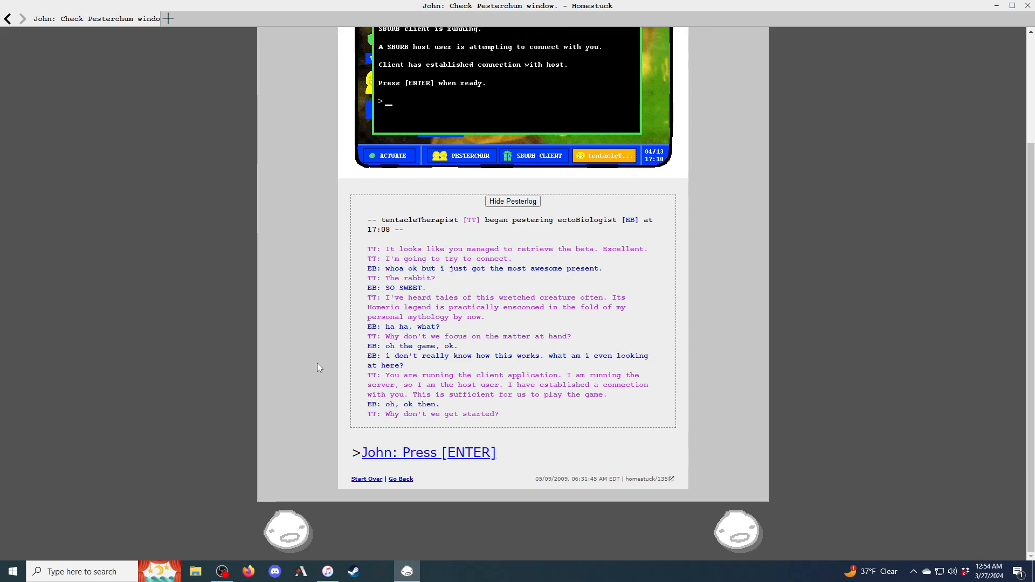
pyautogui.click(602, 156)
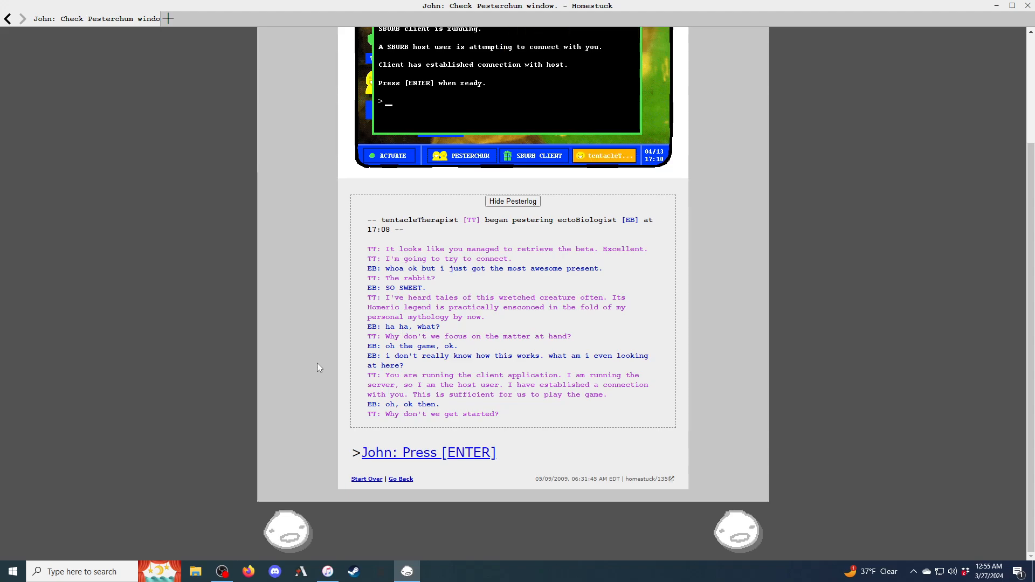
pyautogui.click(603, 155)
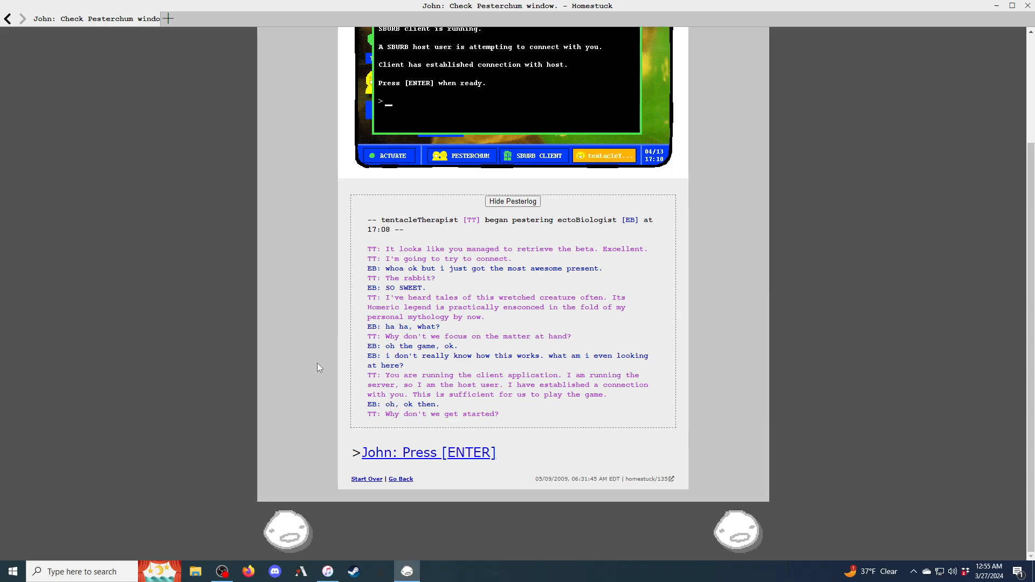
pyautogui.click(427, 452)
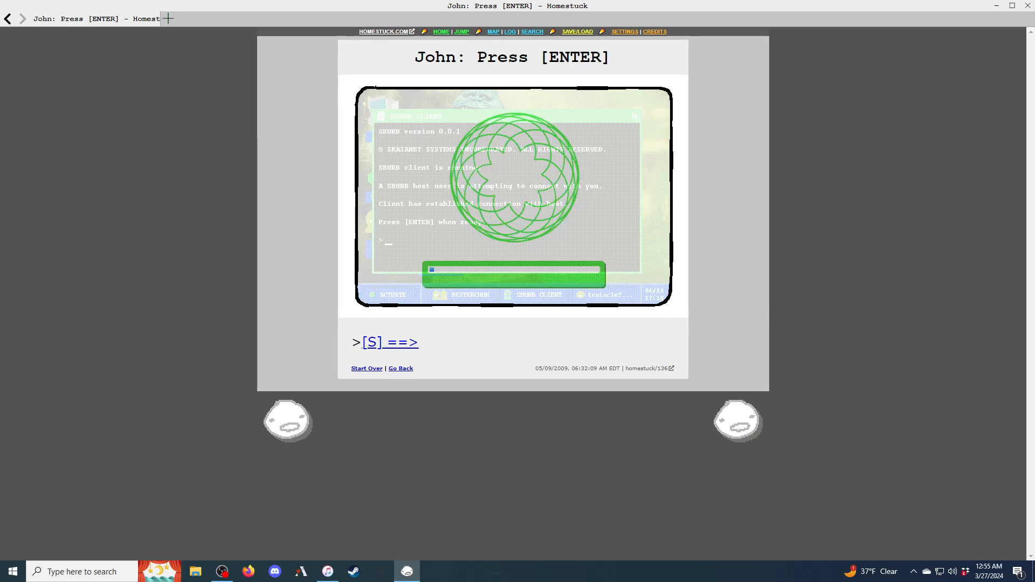
# Load the '[S] ==>' SBURB title animation with Sburban Jungle (Brief Mix)
pyautogui.click(389, 342)
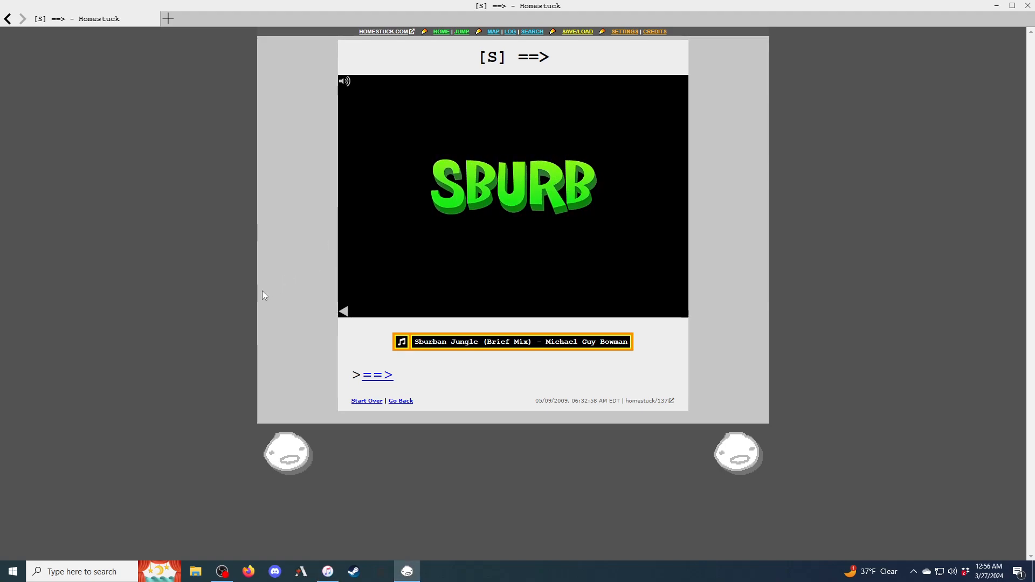
# Advance to page 138 with the Sburb interface over John's room
pyautogui.click(377, 375)
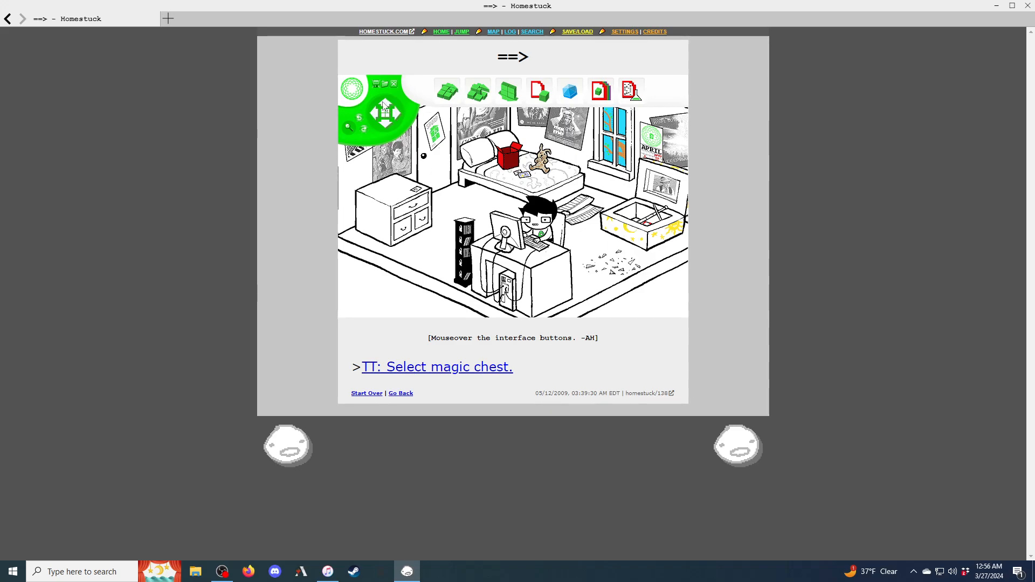
pyautogui.moveTo(421, 229)
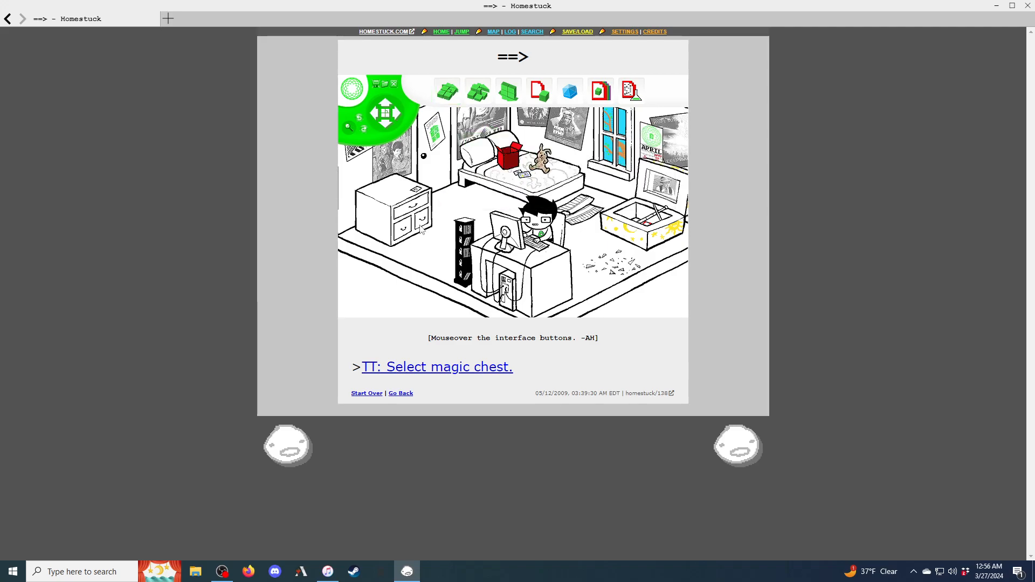
pyautogui.moveTo(508, 91)
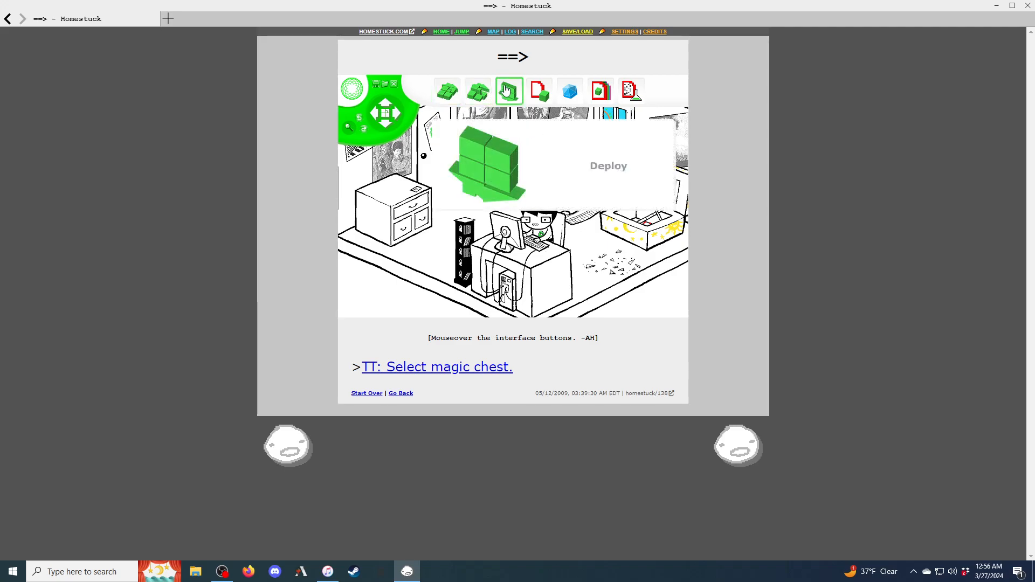
pyautogui.moveTo(539, 90)
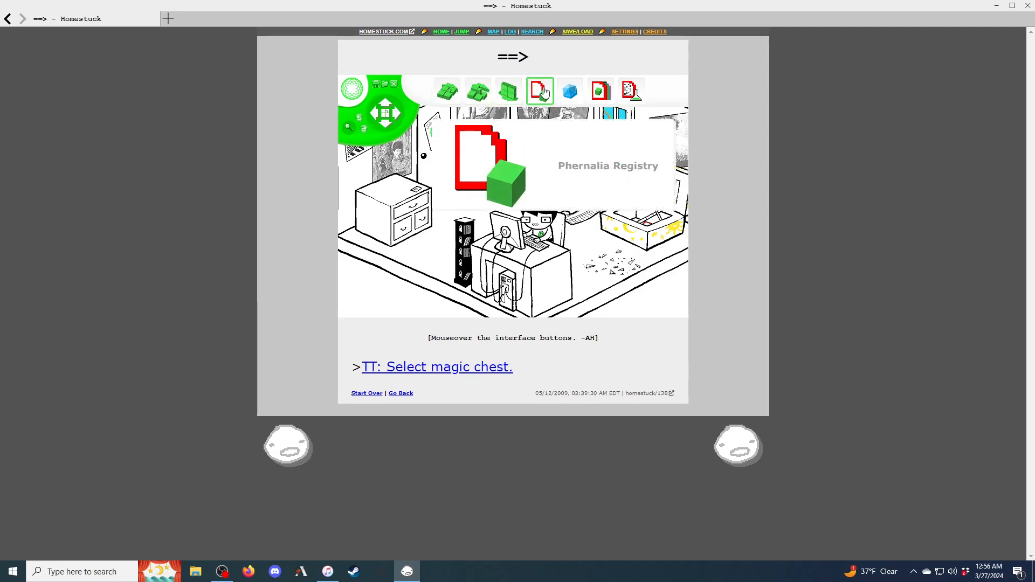
pyautogui.moveTo(569, 91)
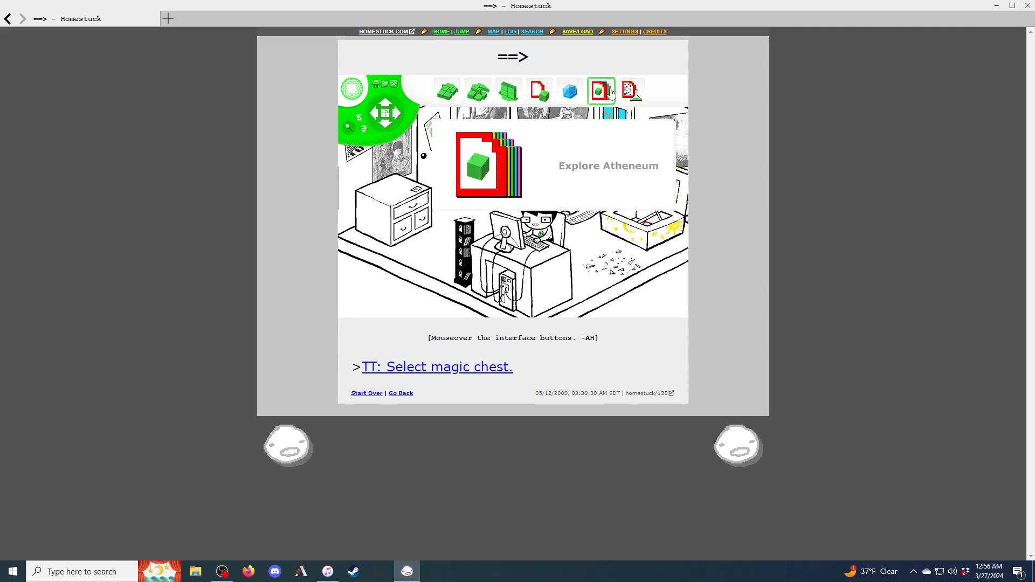
pyautogui.moveTo(631, 90)
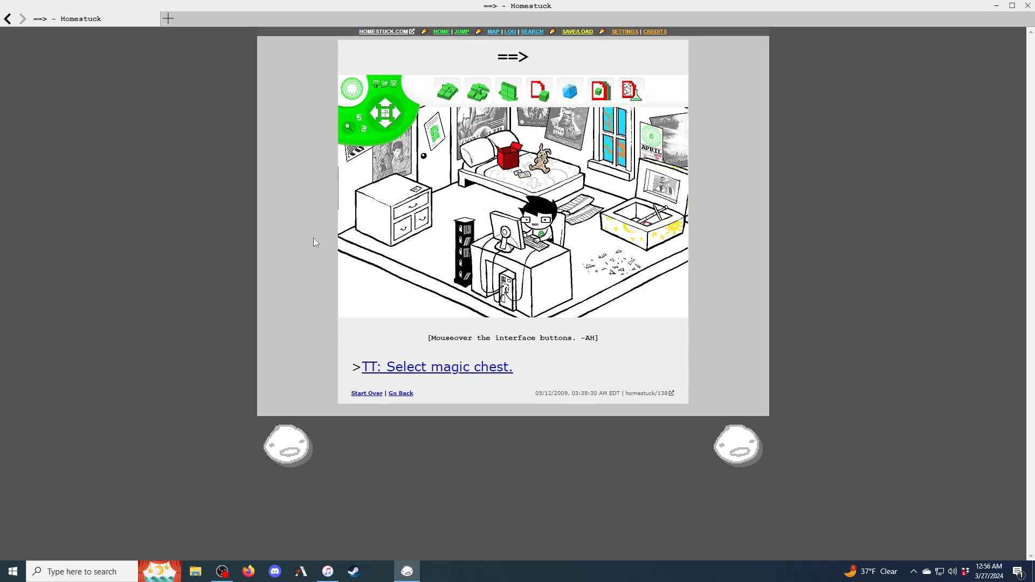
# Read the Select magic chest and Zoom out pages, reaching 'TT: Drop chest.'
pyautogui.click(436, 367)
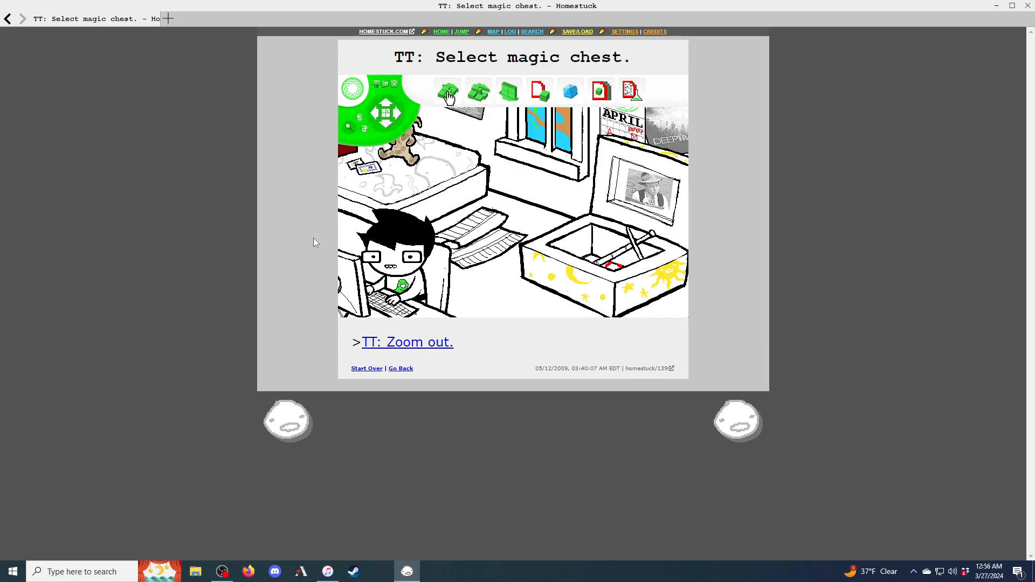
pyautogui.click(446, 90)
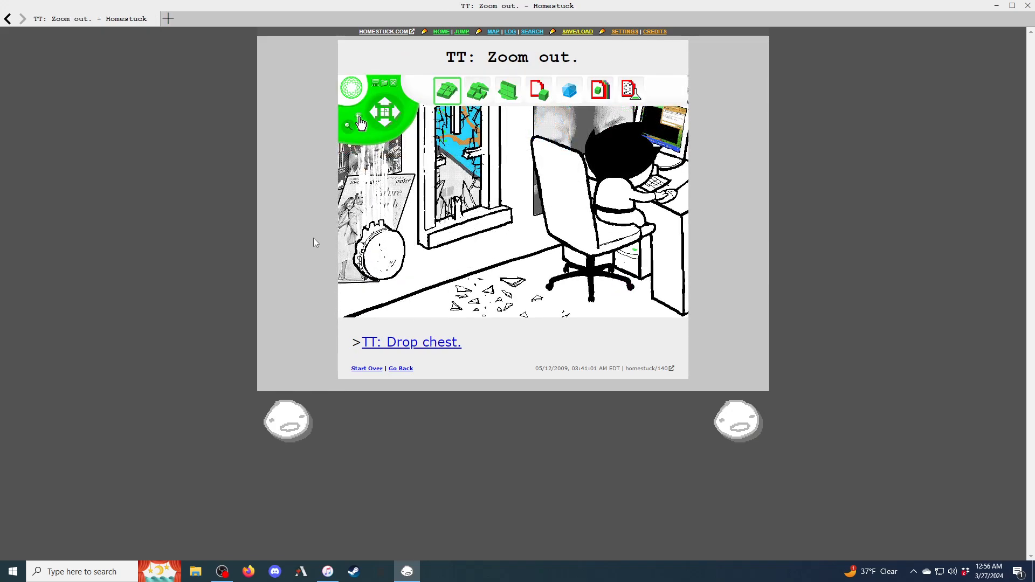
pyautogui.click(350, 126)
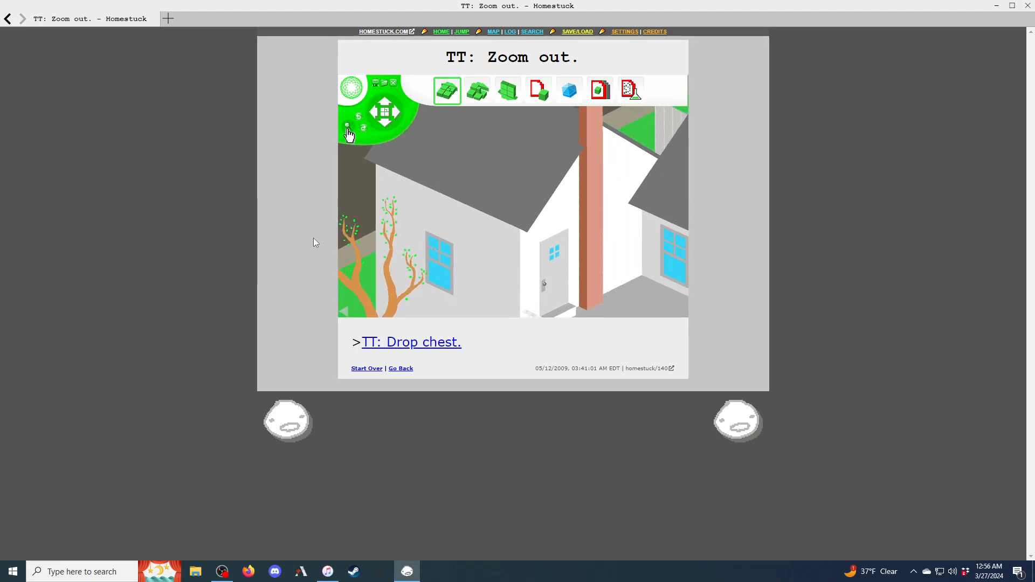
pyautogui.click(410, 342)
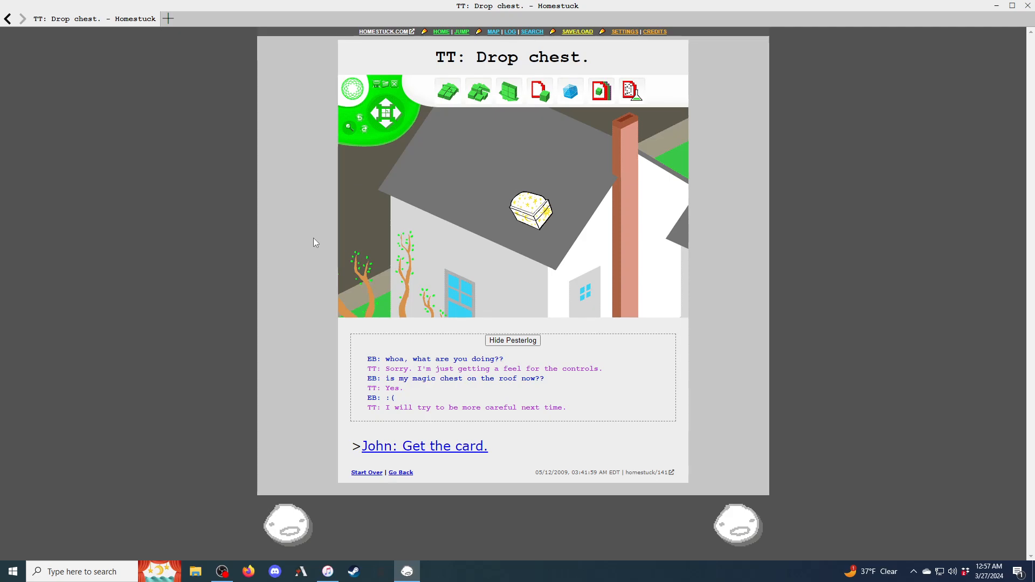
# Read 'John: Get the card.', toggle the fetch modus, and reach Dad leaving
pyautogui.click(424, 446)
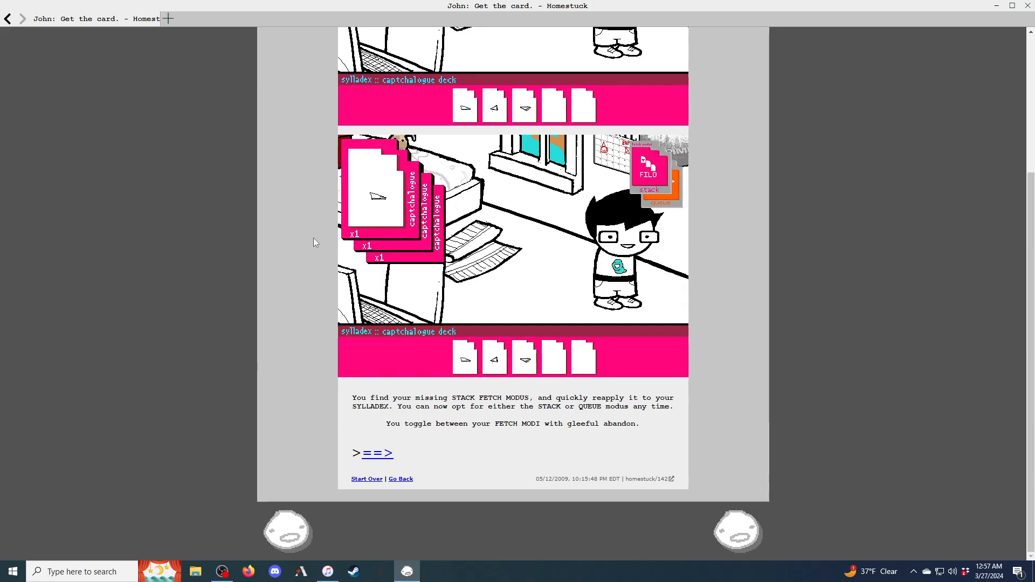
pyautogui.click(647, 170)
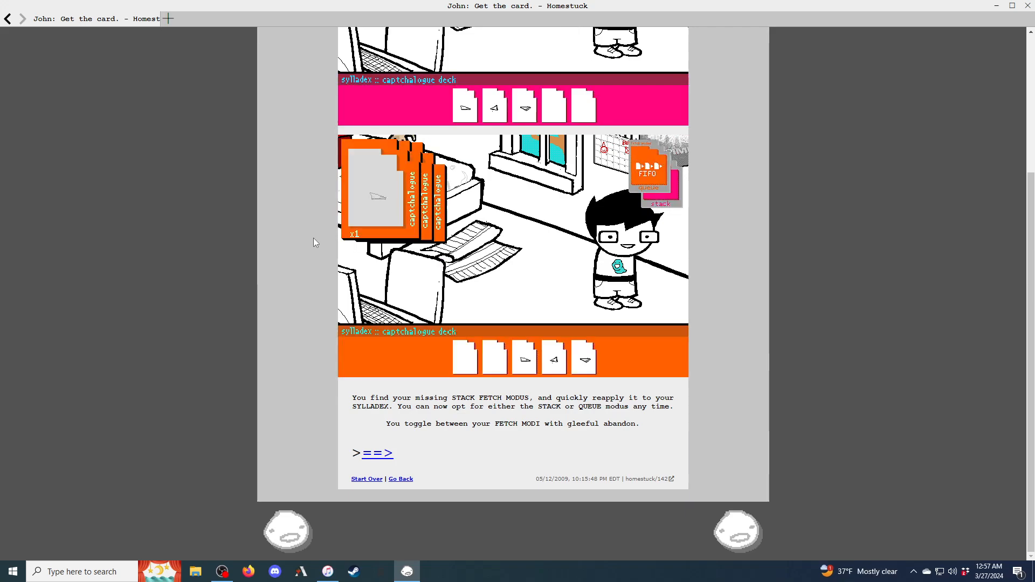
pyautogui.click(377, 454)
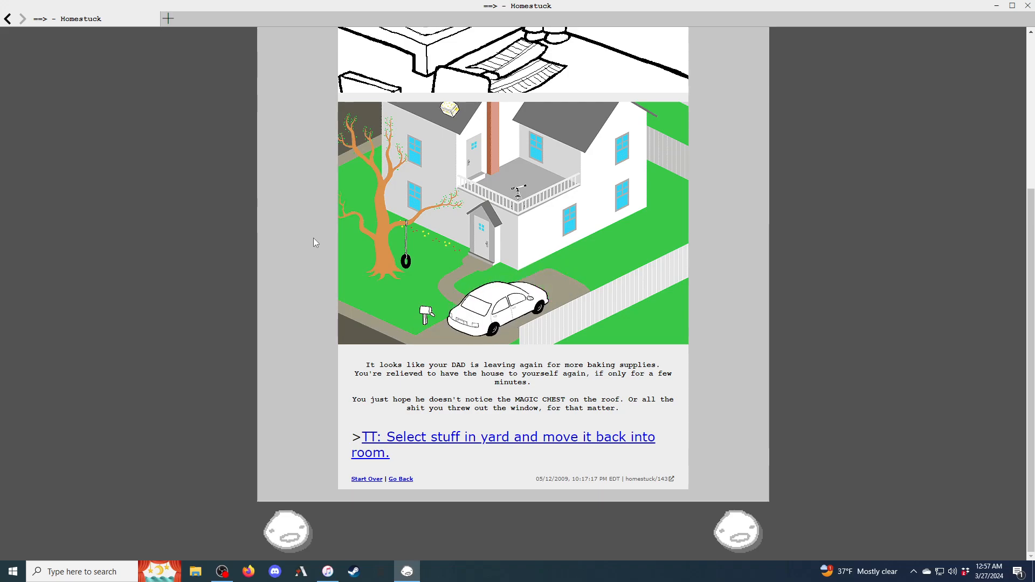
# Read the yard items, Select John, Select bunny and bunny-in-box pages through Revise room
pyautogui.click(503, 436)
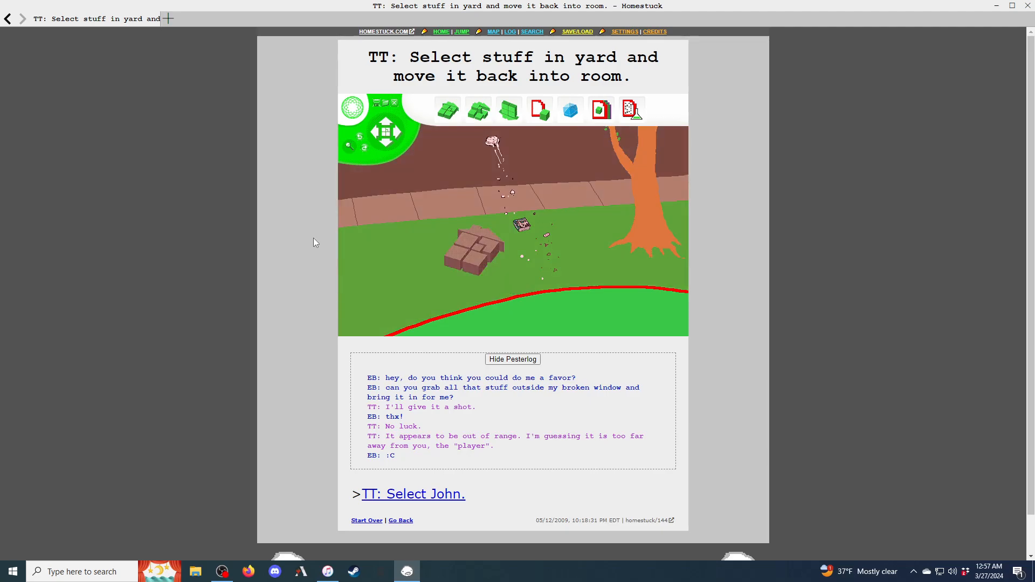
pyautogui.click(412, 493)
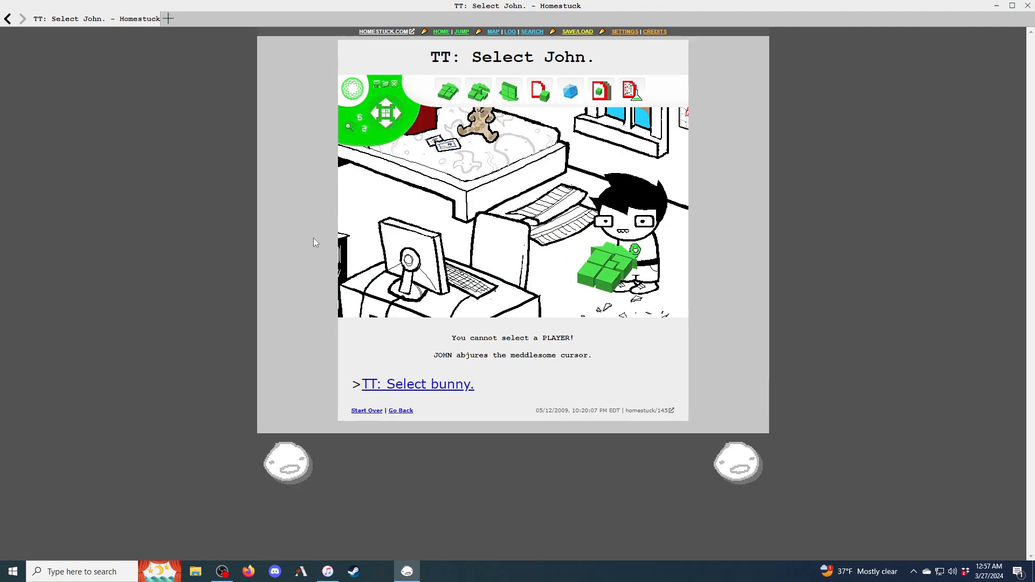
pyautogui.click(417, 384)
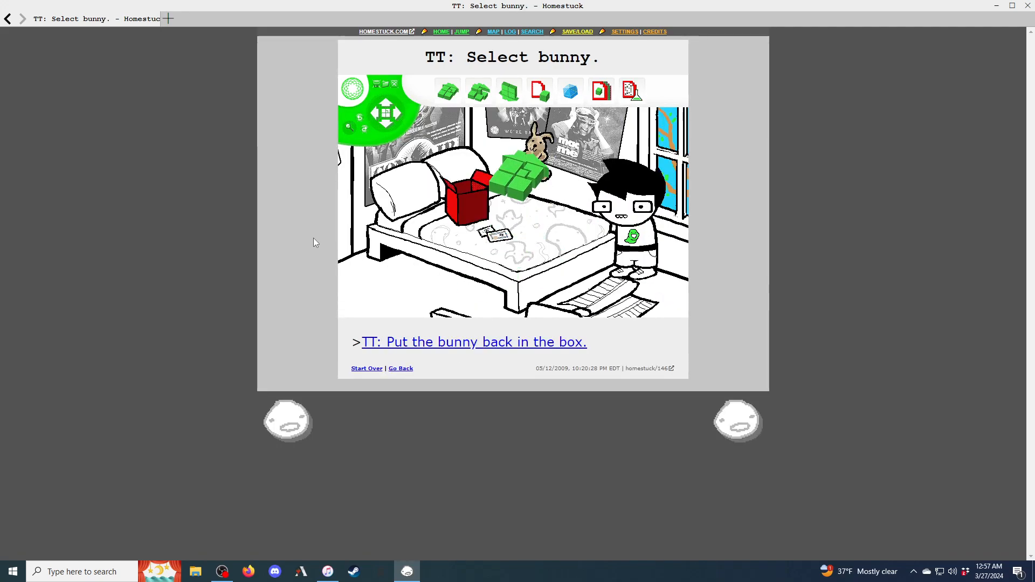
pyautogui.click(473, 342)
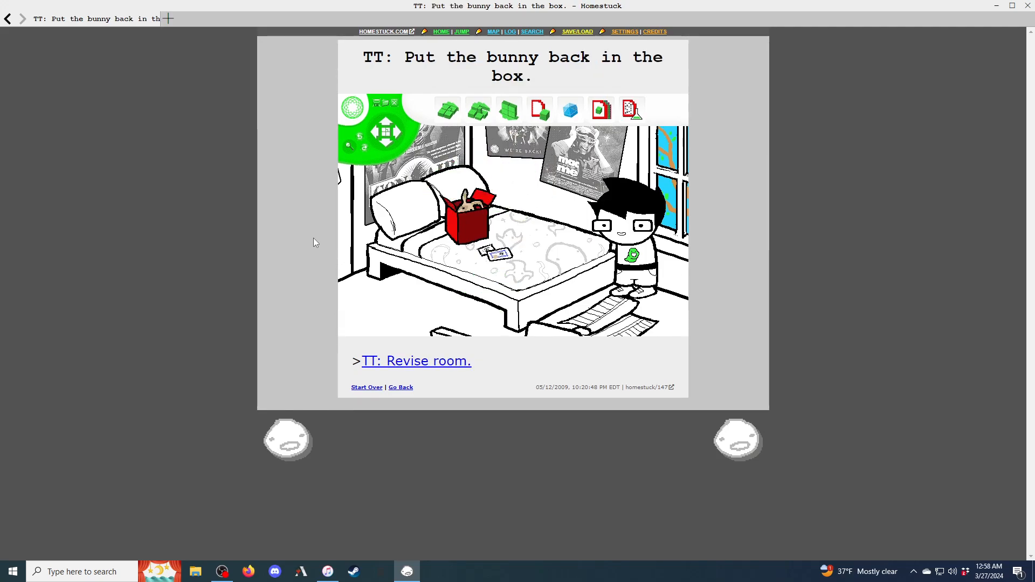
pyautogui.click(415, 360)
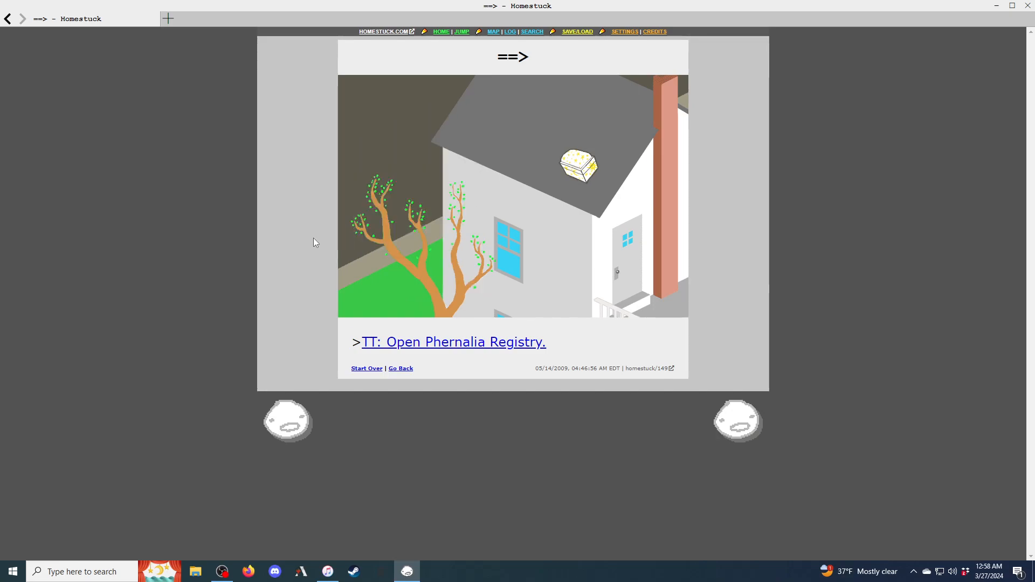
# Open the Phernalia Registry, pick the Totem Lathe, deploy it, and reach 'John: Examine Totem Lathe.'
pyautogui.click(453, 341)
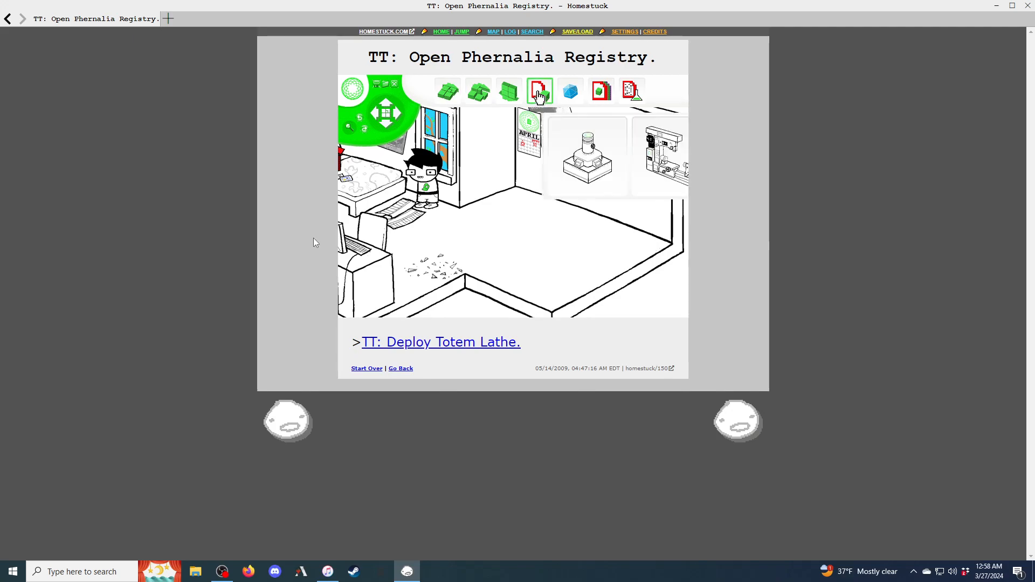
pyautogui.click(539, 91)
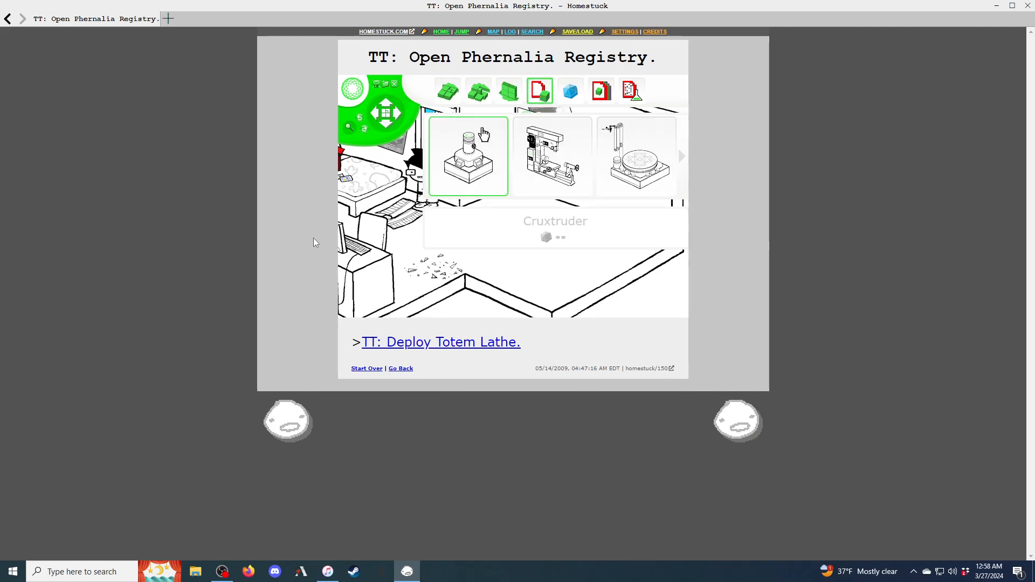
pyautogui.click(552, 156)
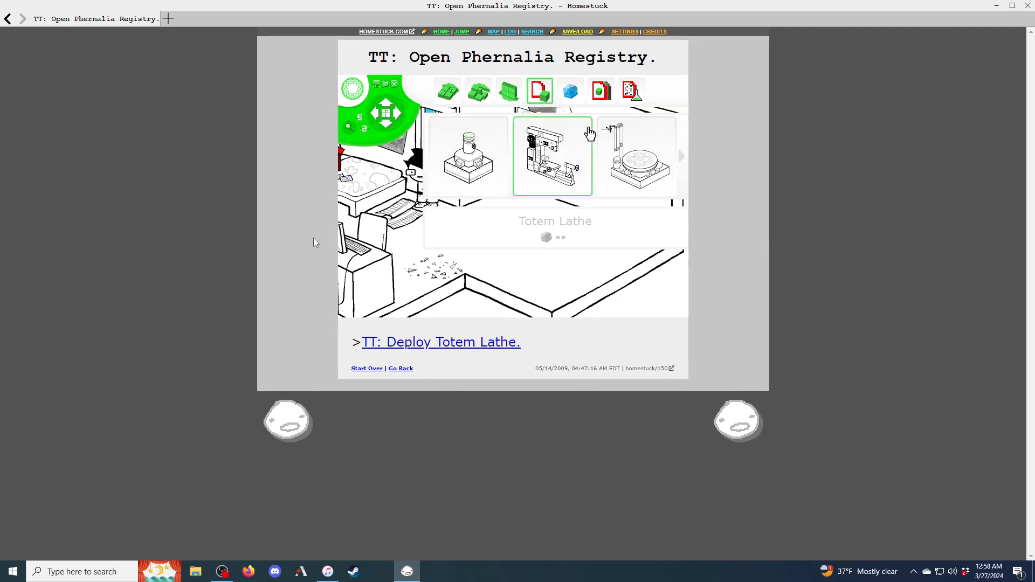
pyautogui.click(440, 342)
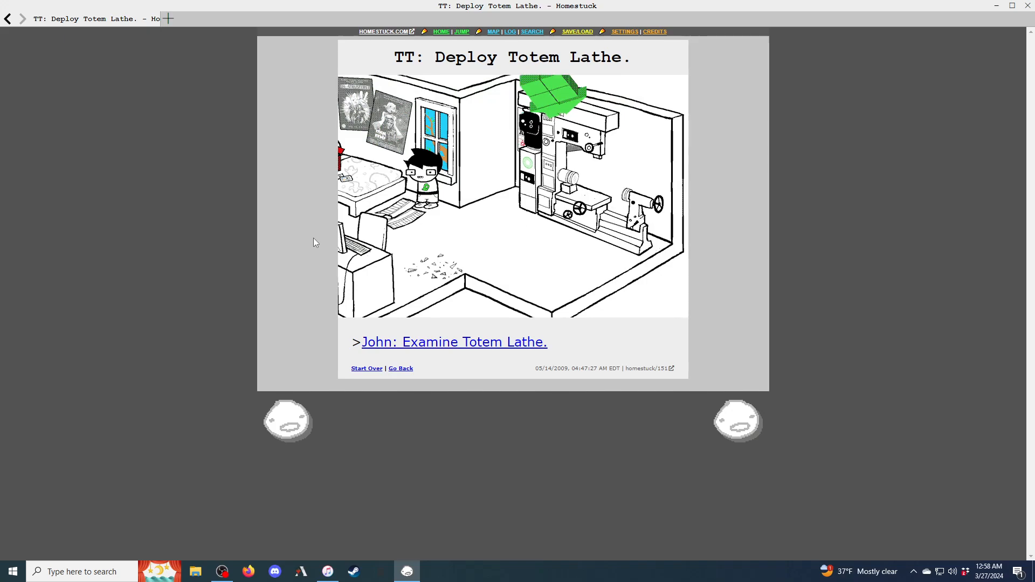
pyautogui.click(453, 342)
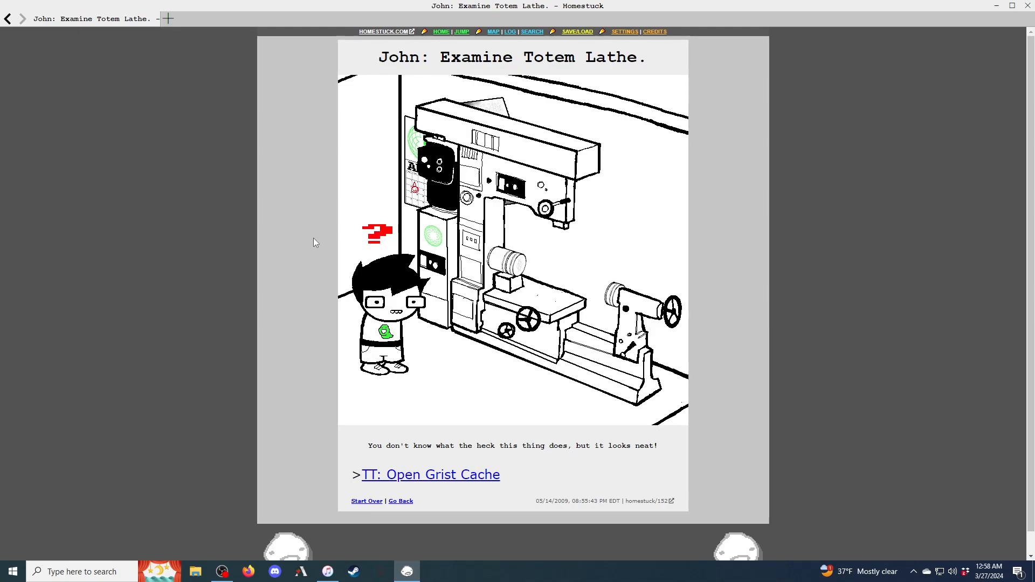
# Go to page 153, 'TT: Open Grist Cache', and check Build Grist at 16 of 20
pyautogui.click(430, 474)
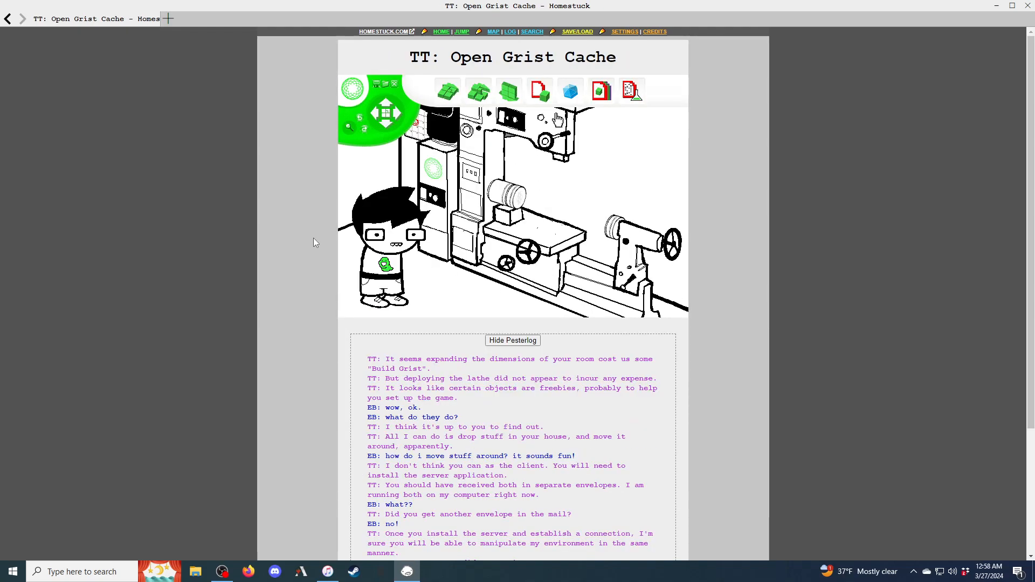
pyautogui.click(569, 91)
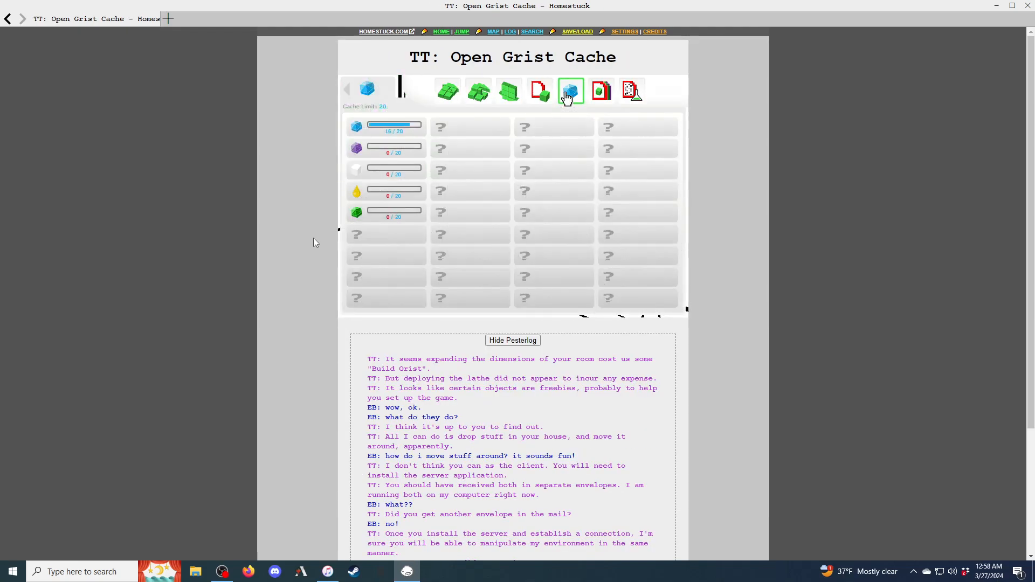
pyautogui.click(569, 91)
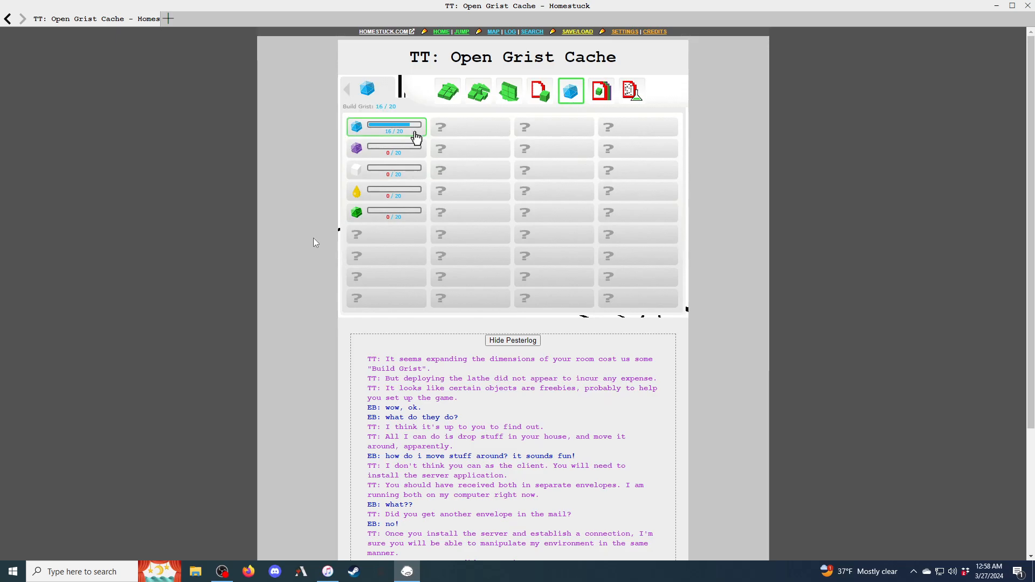
pyautogui.click(570, 91)
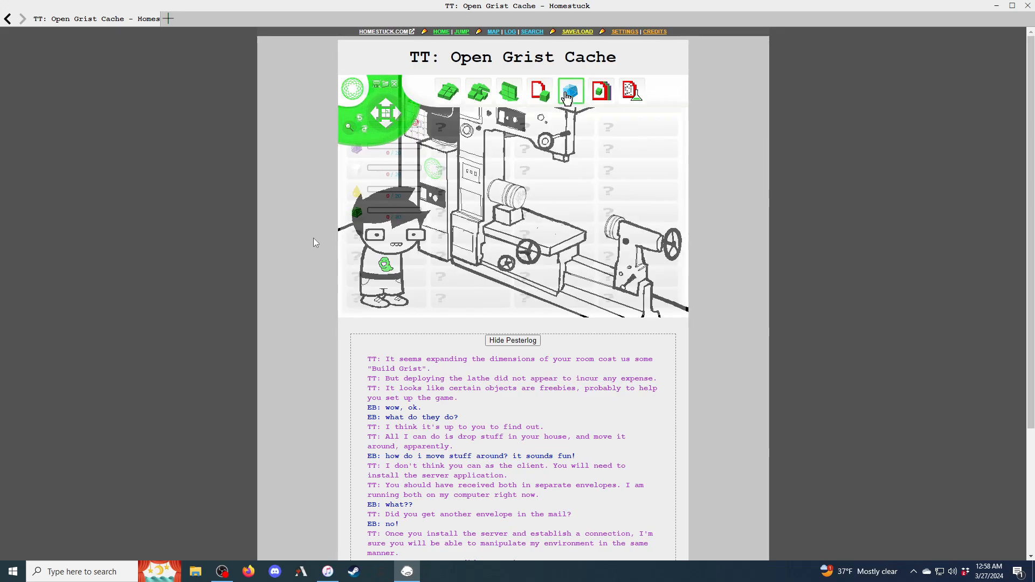
pyautogui.click(570, 90)
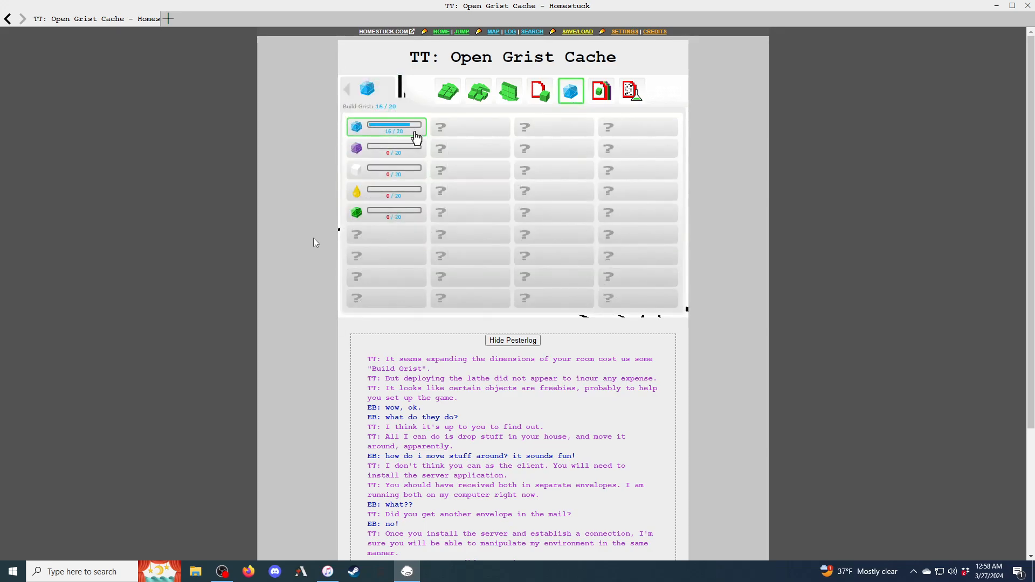
pyautogui.click(570, 91)
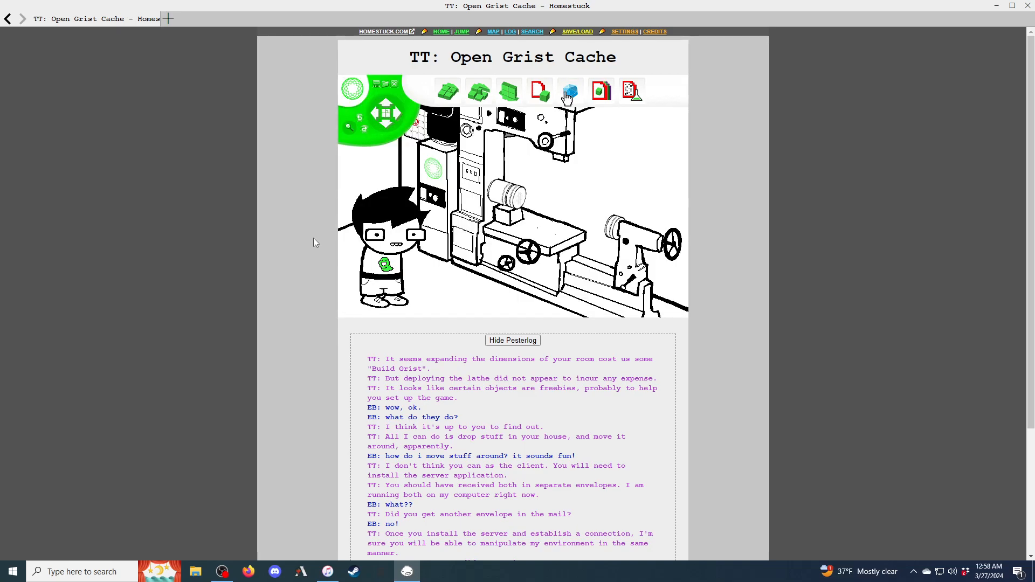
# Toggle the grist cache display several more times, then scroll down through the pesterlog
pyautogui.click(569, 91)
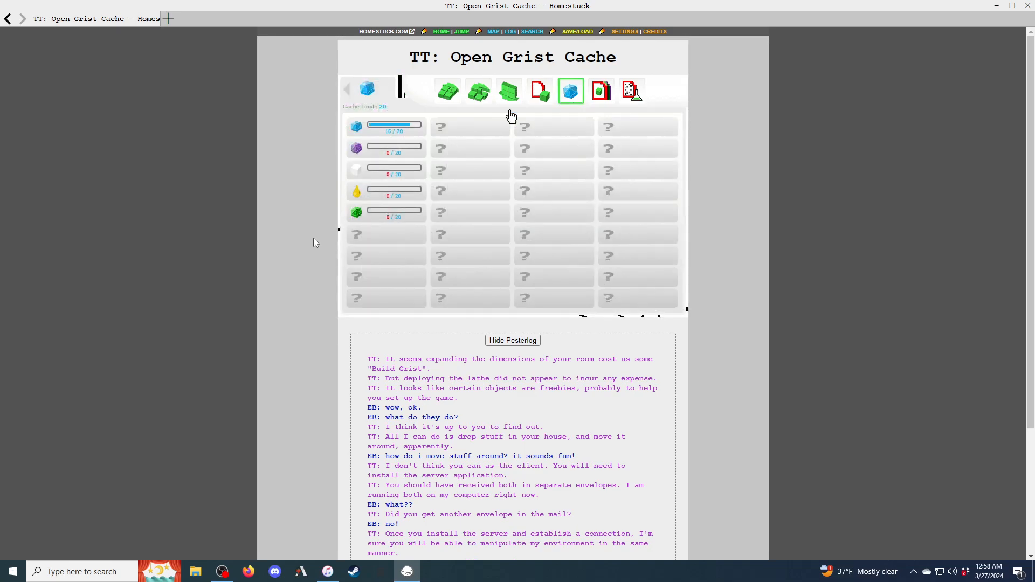
pyautogui.click(385, 126)
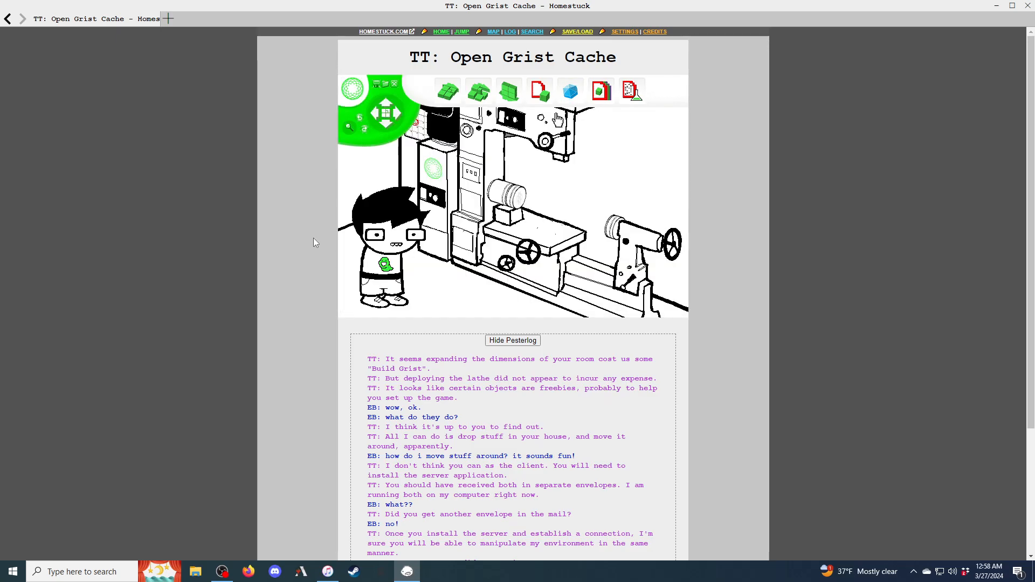
pyautogui.click(569, 91)
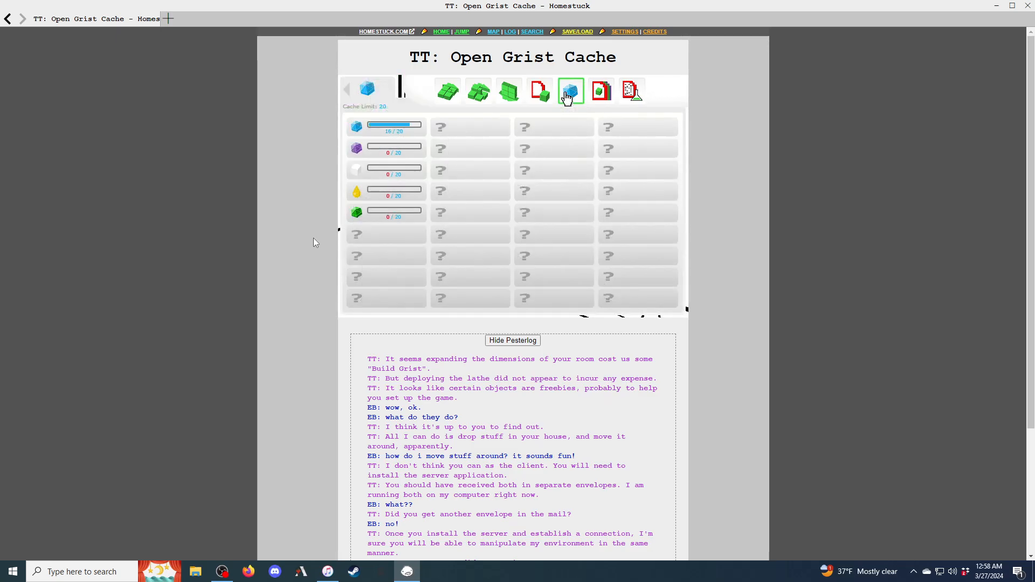
pyautogui.click(386, 126)
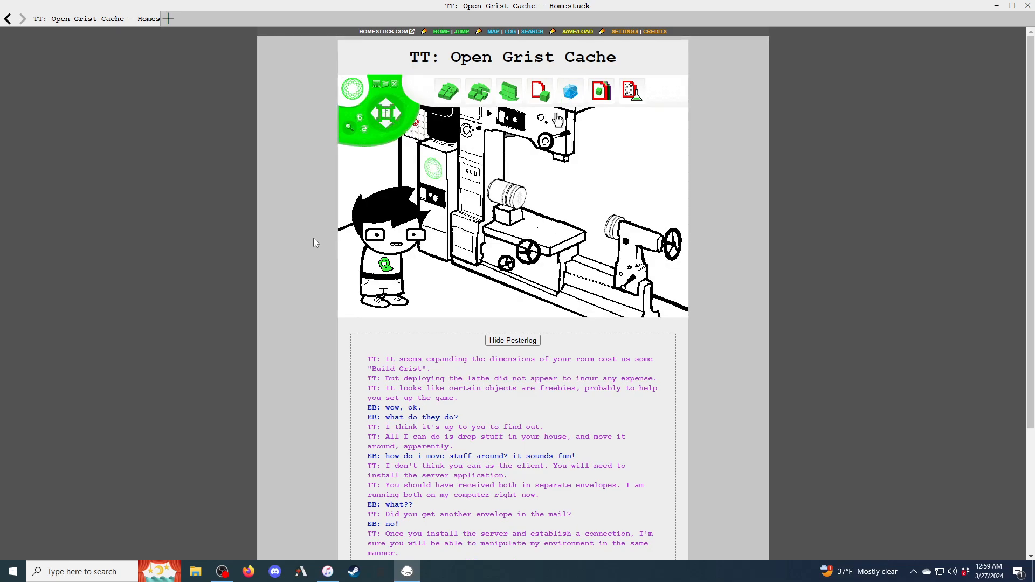
pyautogui.click(569, 91)
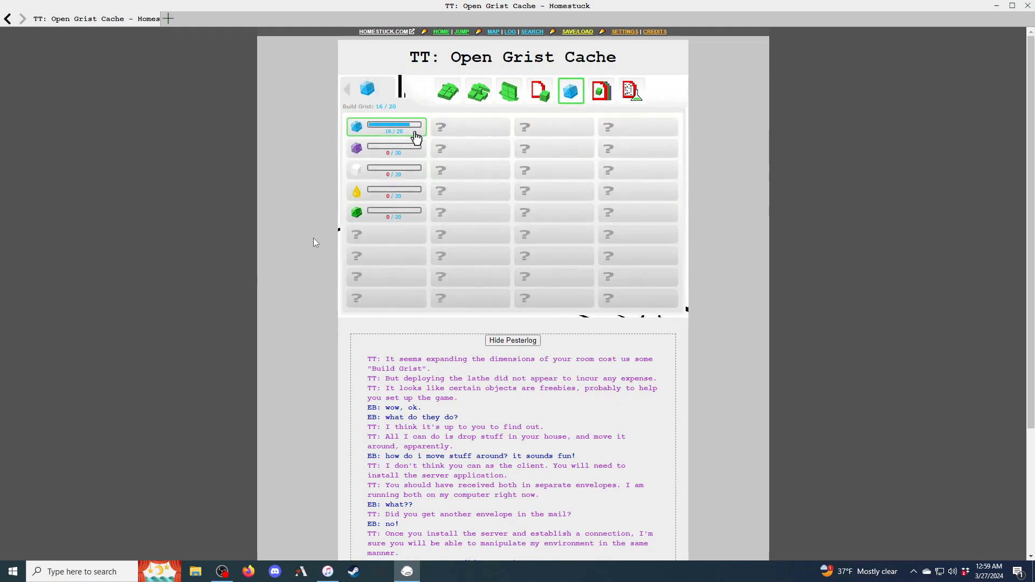
pyautogui.click(570, 91)
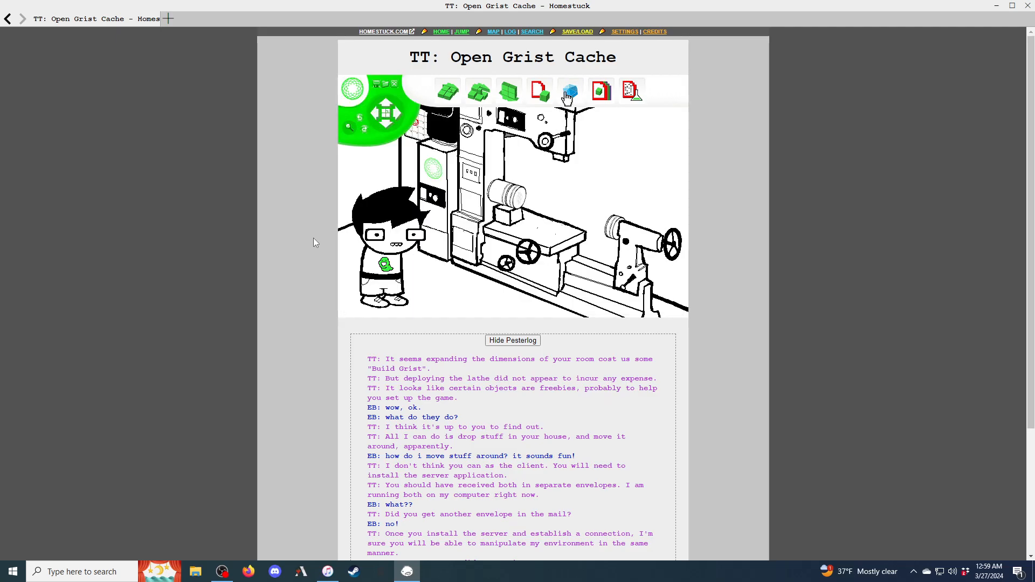
pyautogui.click(569, 91)
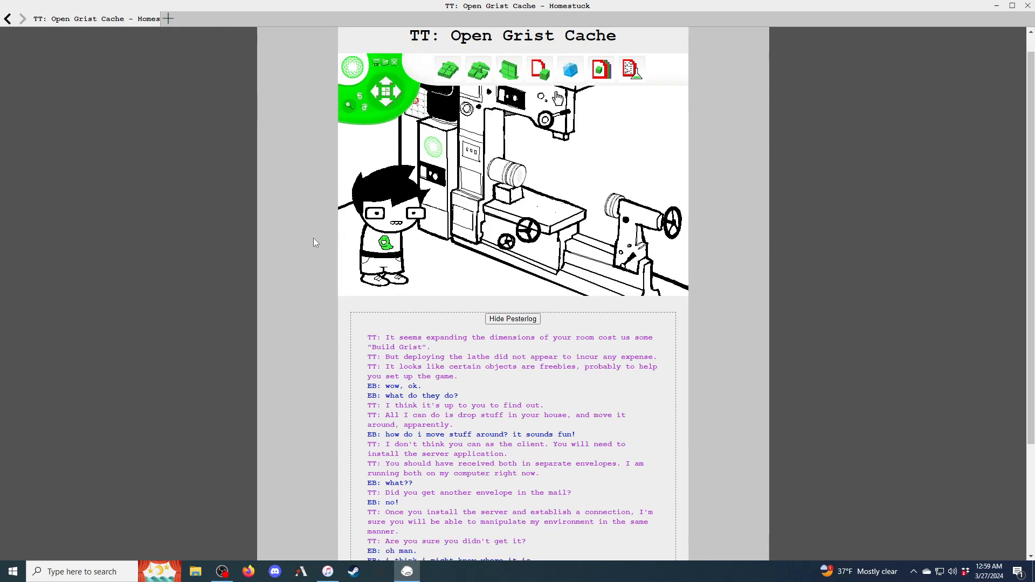
pyautogui.scroll(-3)
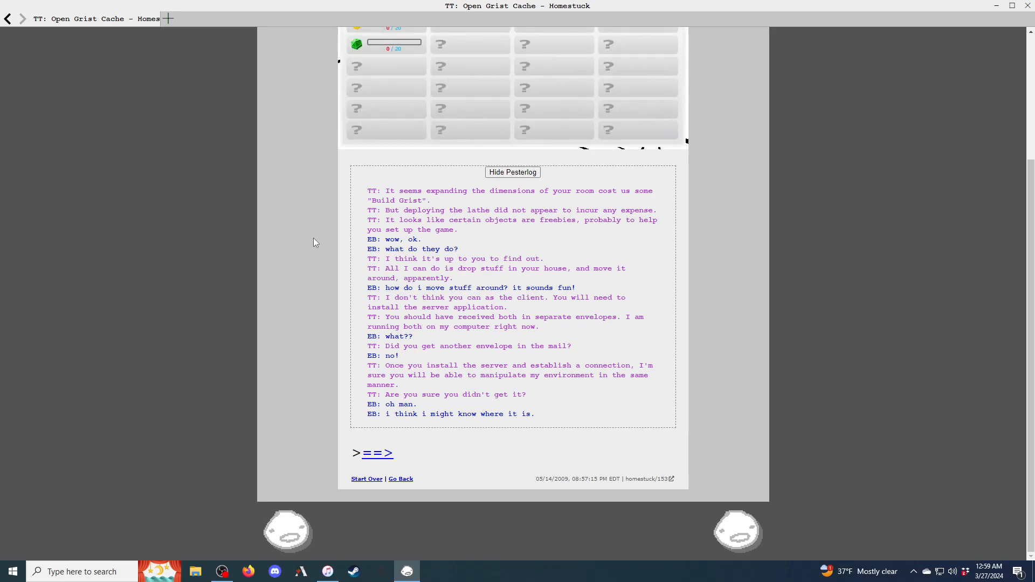
# Read page 154's pesterlog about the trees modus, then advance to 'John: Stand in corner.'
pyautogui.click(377, 453)
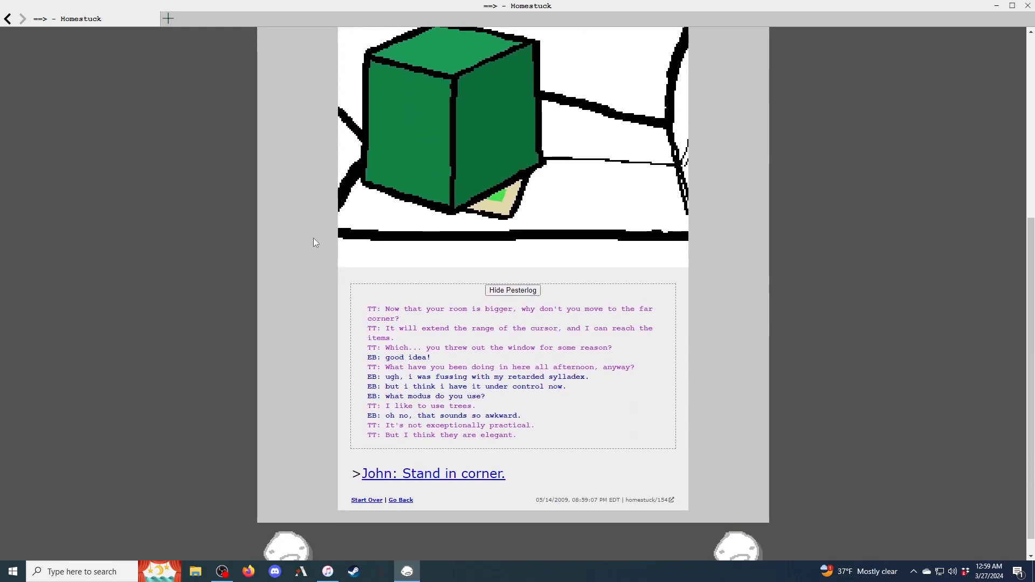
pyautogui.scroll(3)
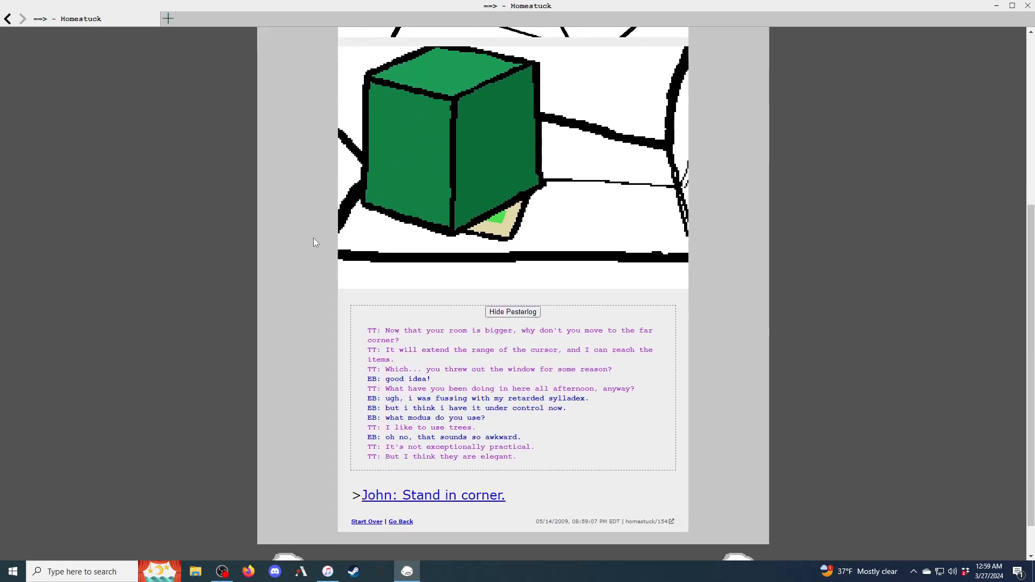
pyautogui.click(433, 495)
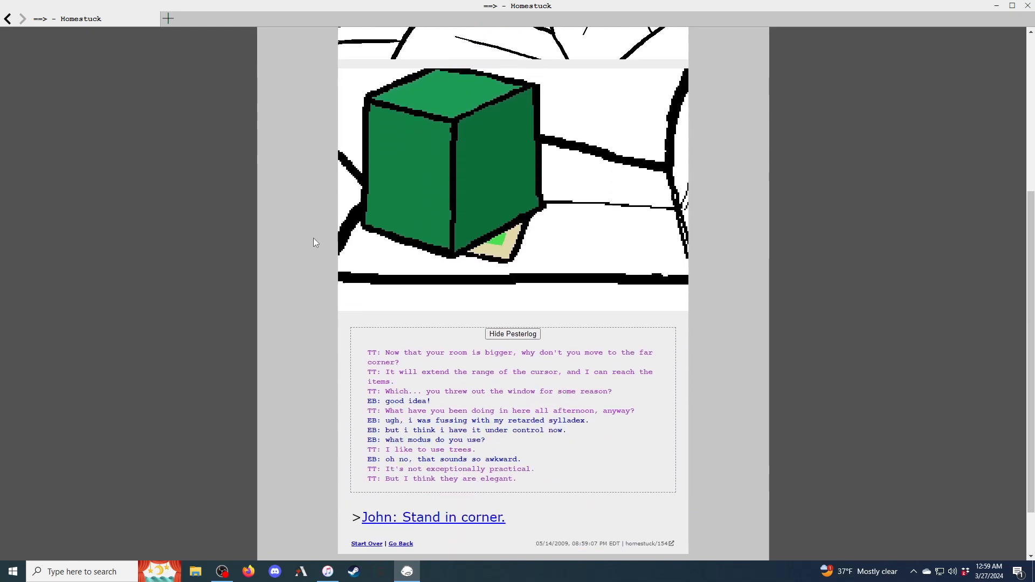
pyautogui.scroll(-3)
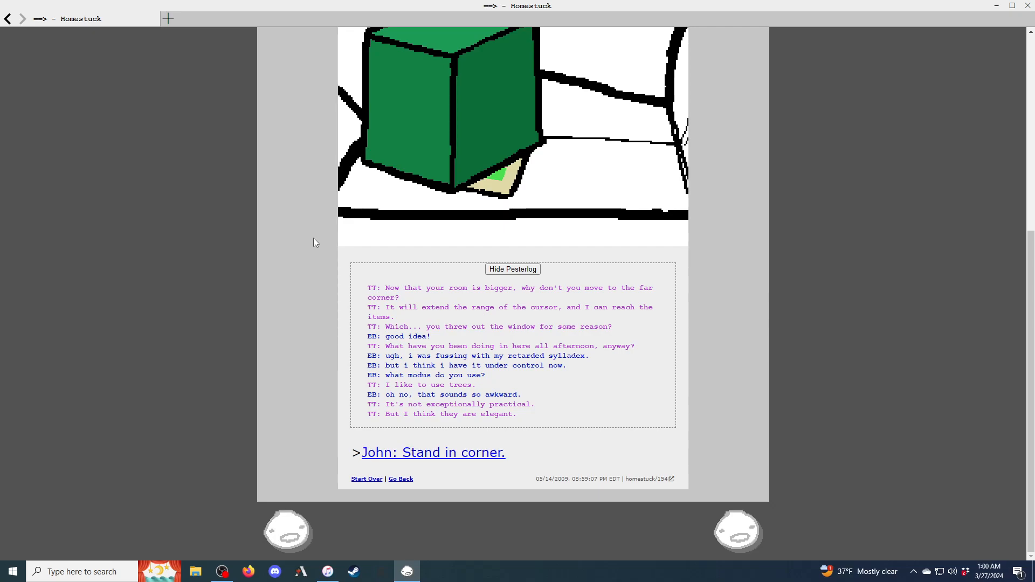
pyautogui.click(433, 452)
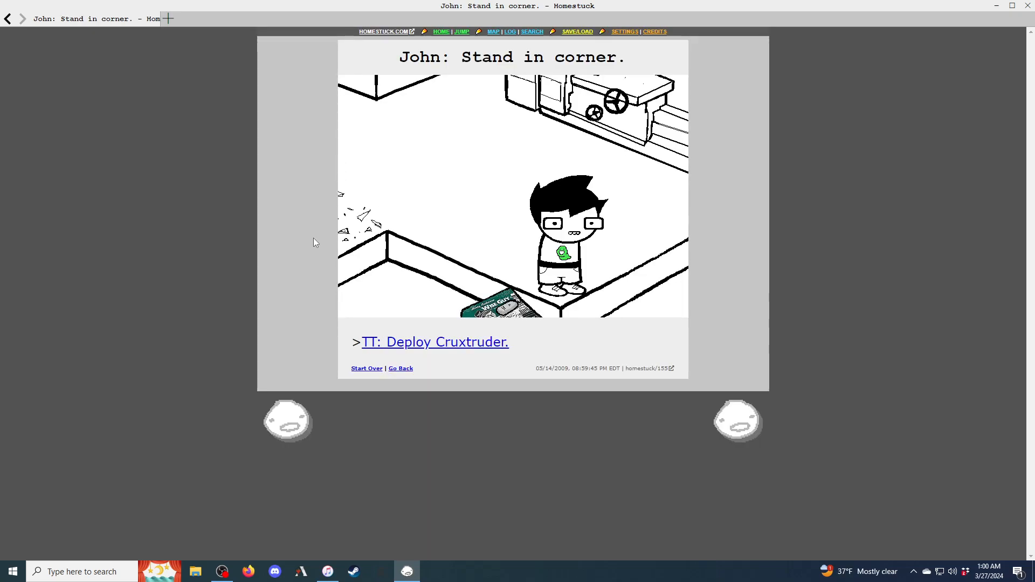